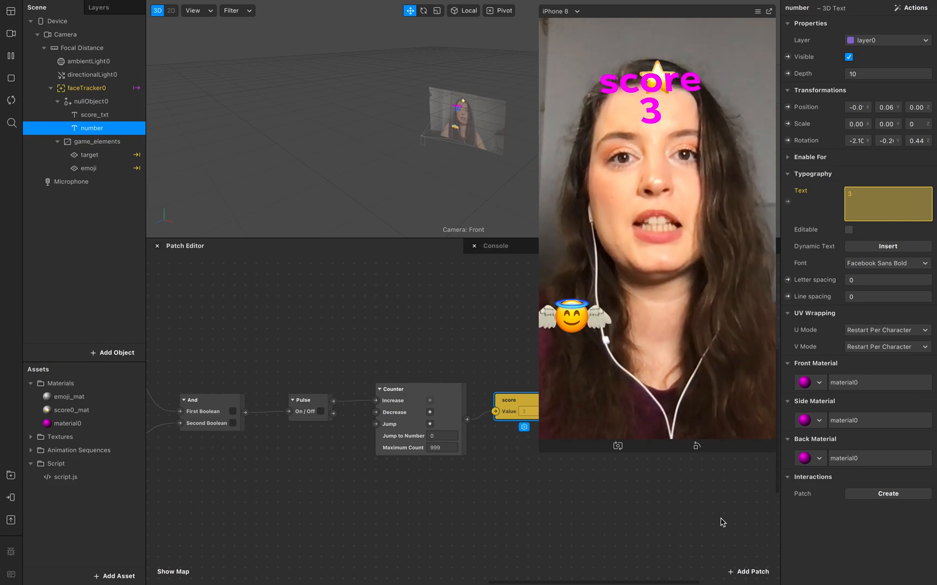
# Step: Open the starter game project that has no score text, number object or script
pyautogui.click(233, 423)
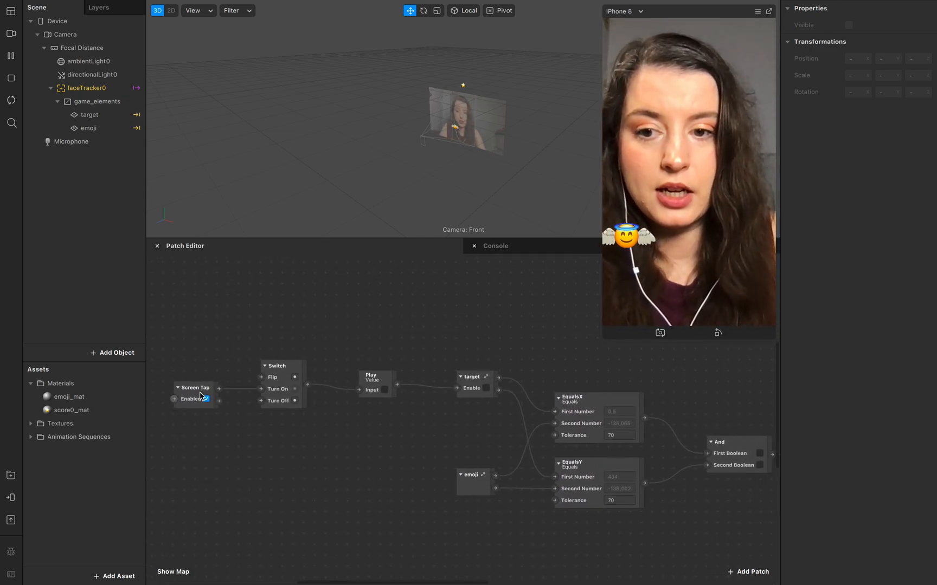
# Step: Inspect the Play Value patch and open the target group to see its Transition and Unpack patches
pyautogui.click(206, 399)
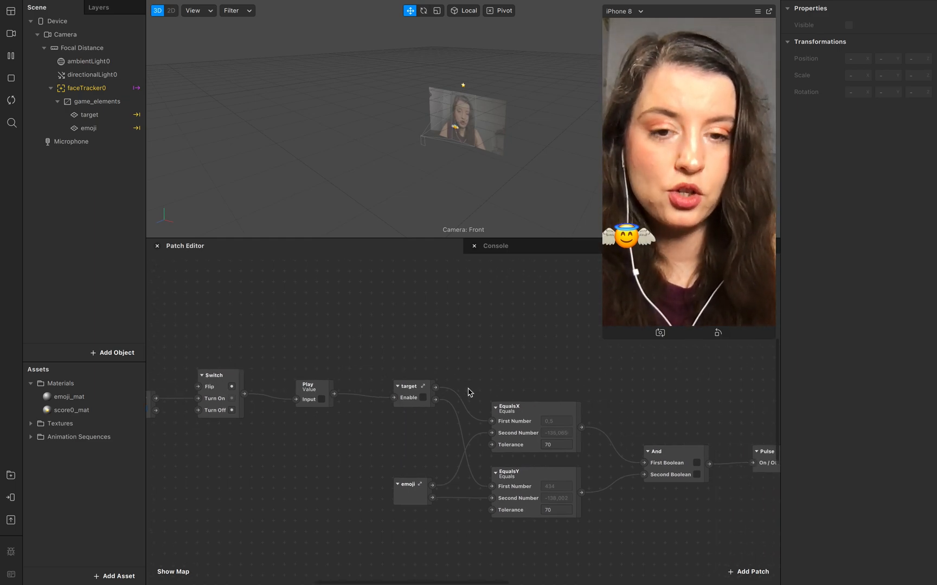
pyautogui.click(307, 387)
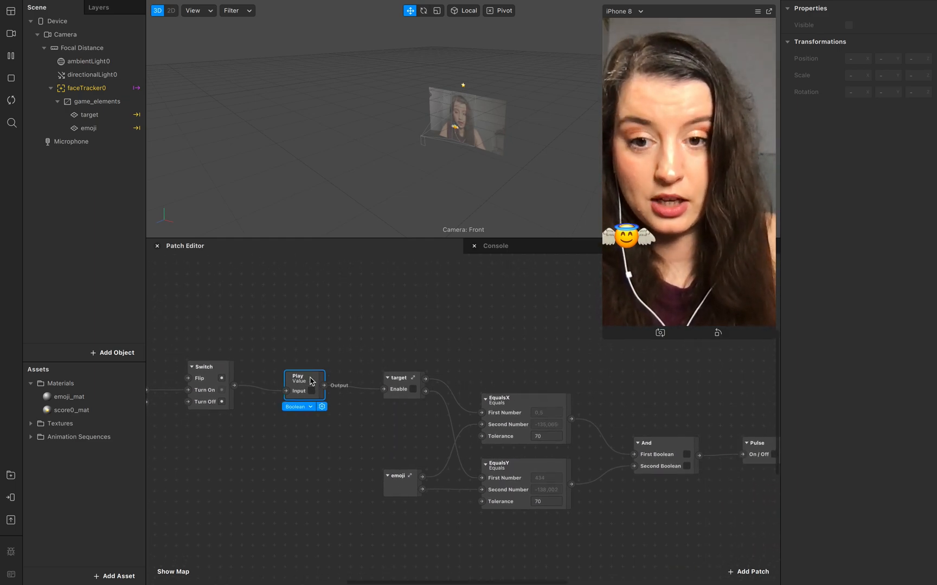
pyautogui.click(403, 382)
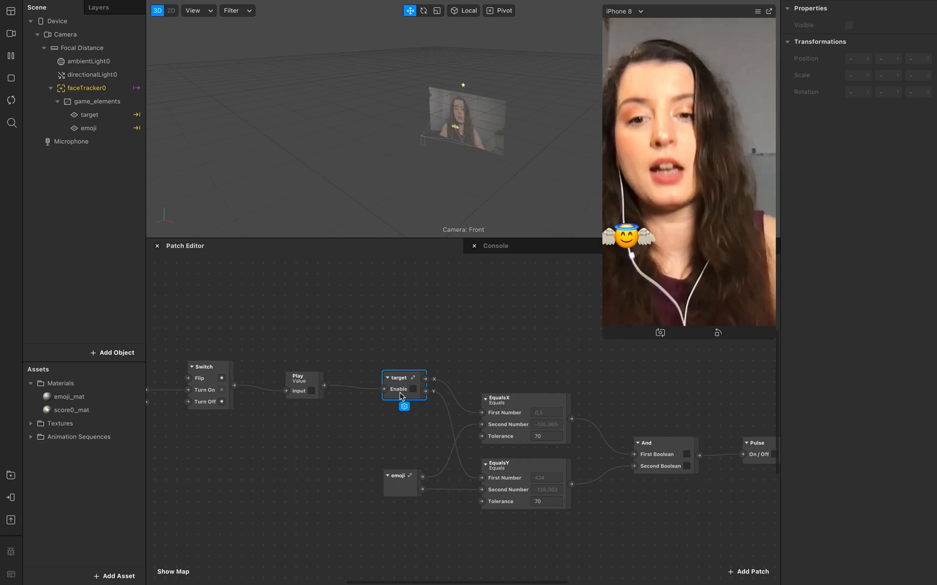
pyautogui.doubleClick(403, 377)
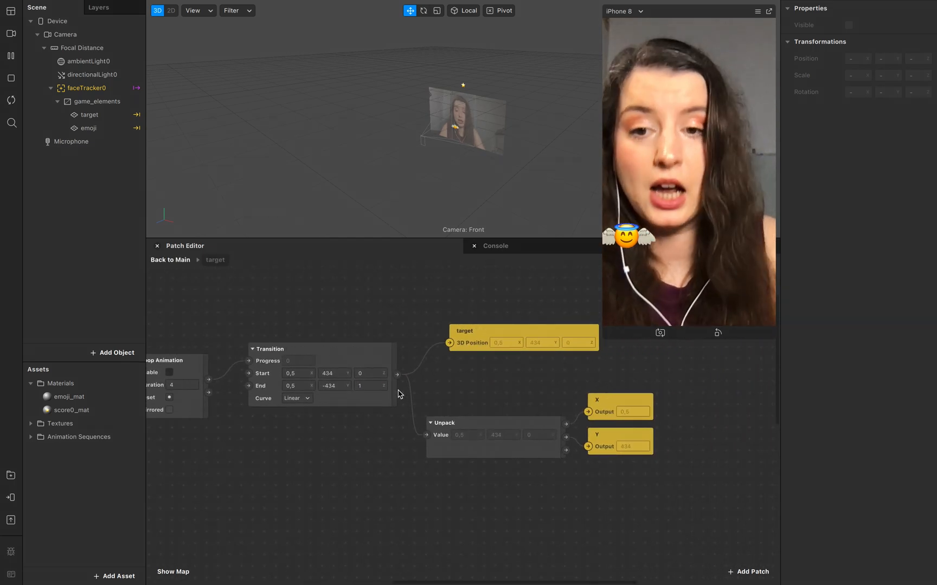
pyautogui.click(89, 115)
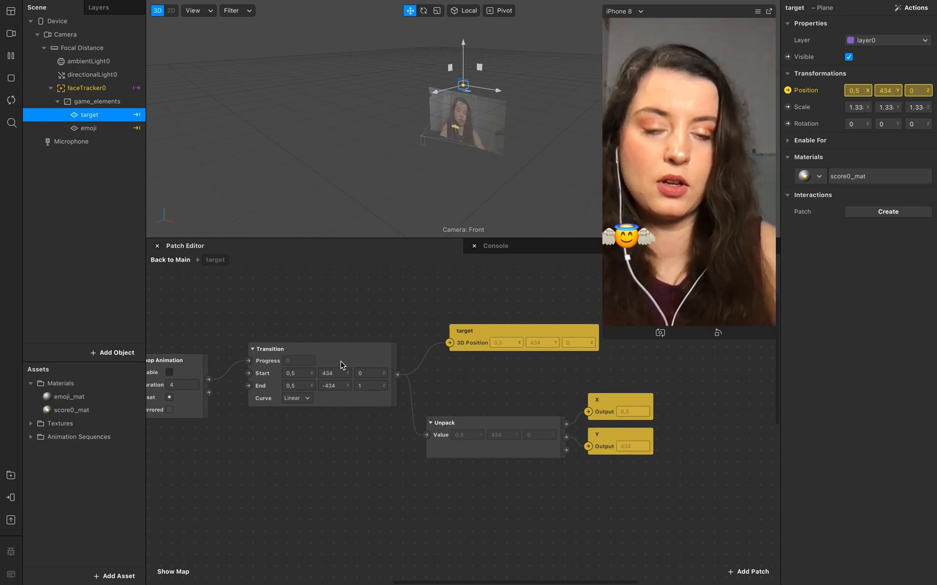
pyautogui.moveTo(412, 387)
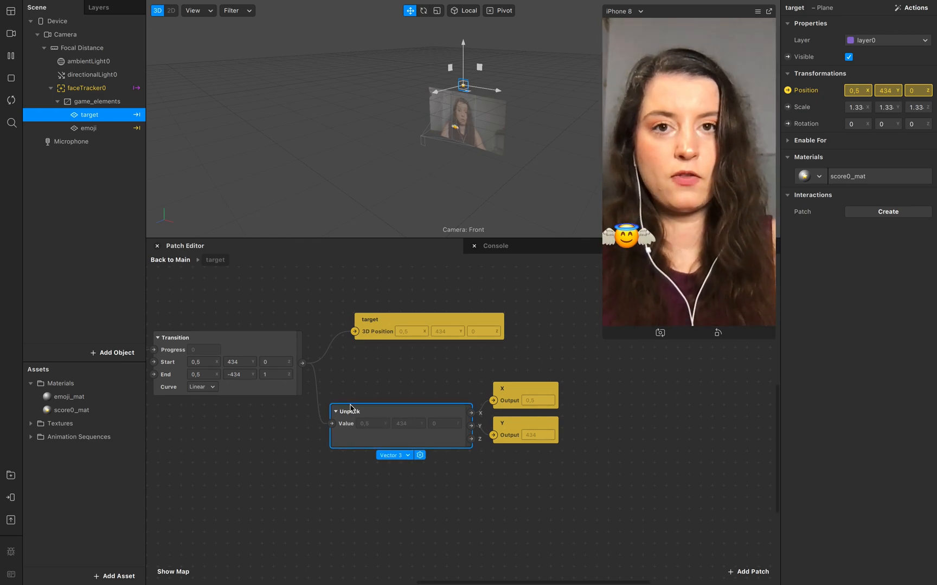
pyautogui.moveTo(405, 412)
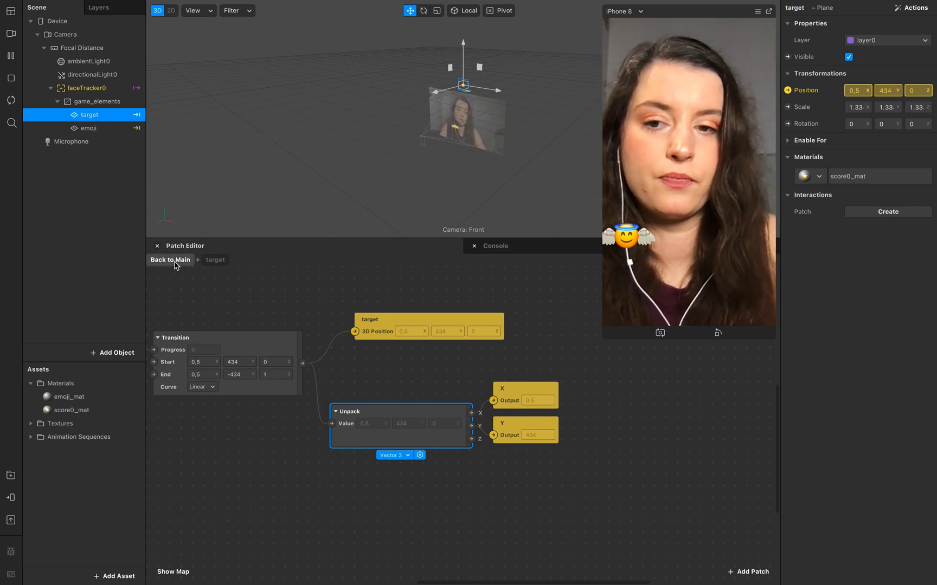
# Step: Return to the main graph, view inside the emoji group, then go back
pyautogui.click(170, 260)
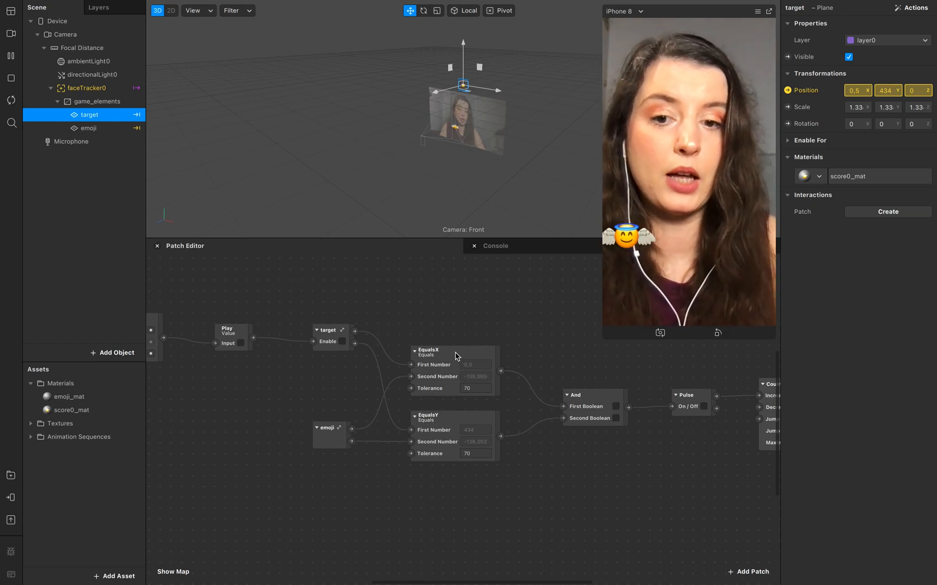
pyautogui.click(329, 428)
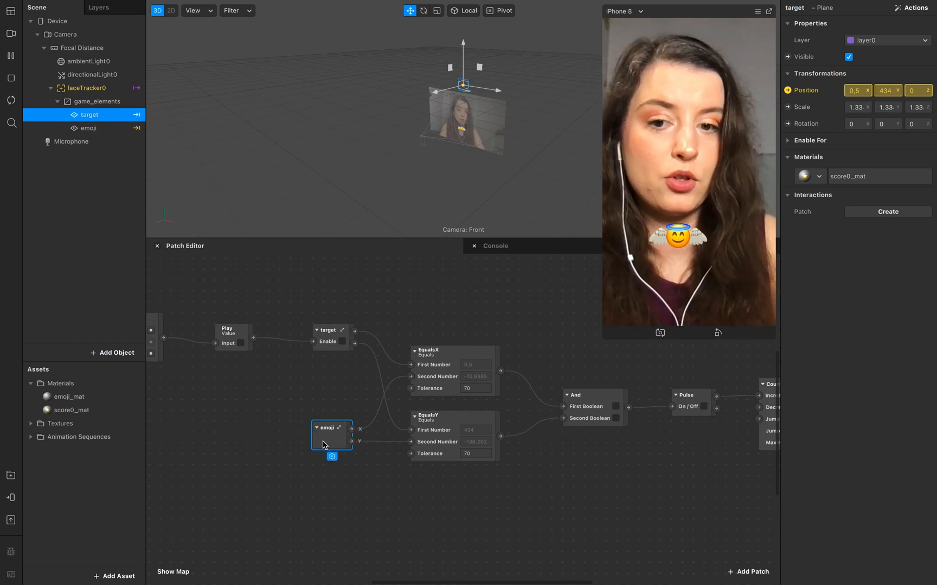
pyautogui.doubleClick(331, 428)
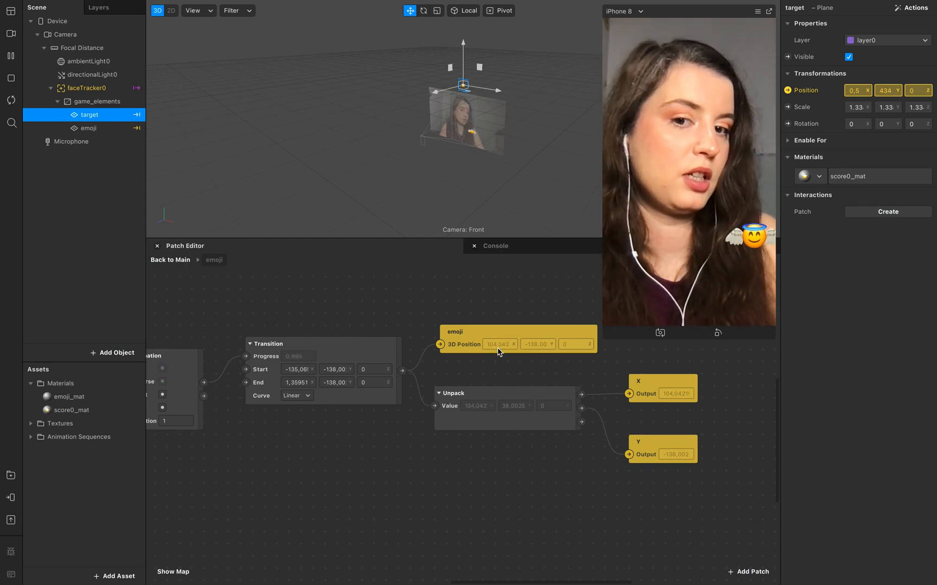
pyautogui.click(499, 393)
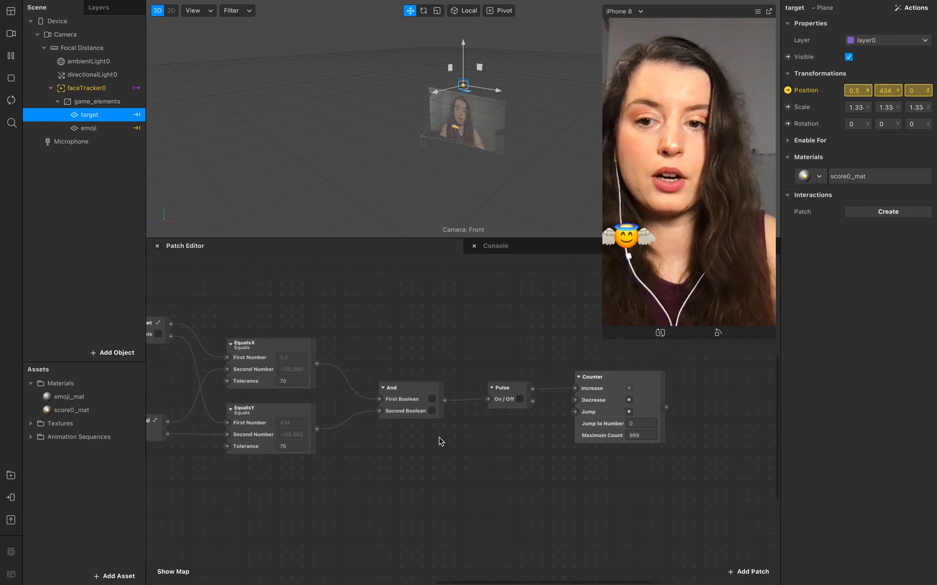
# Step: Inspect the EqualsX, EqualsY and And patches comparing target and emoji positions
pyautogui.click(272, 347)
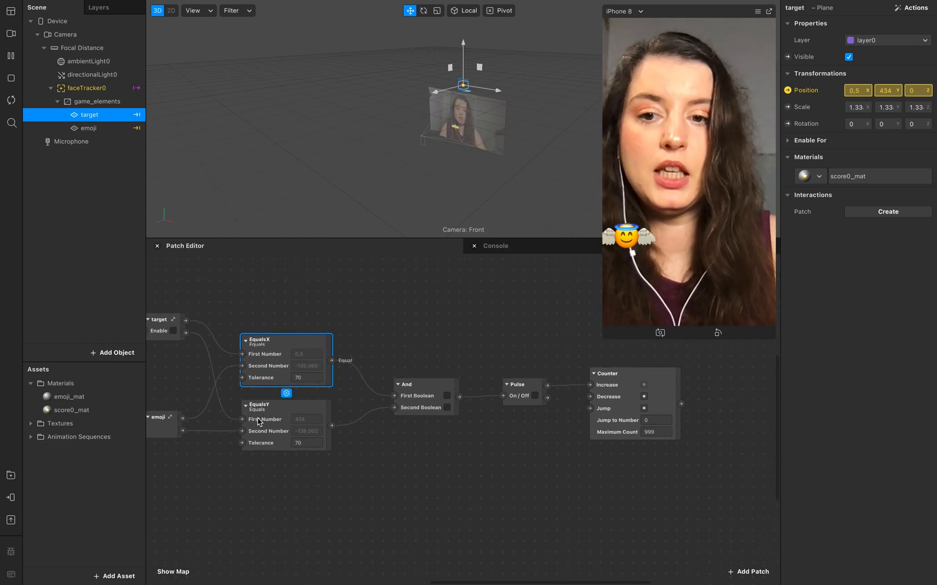
pyautogui.click(282, 418)
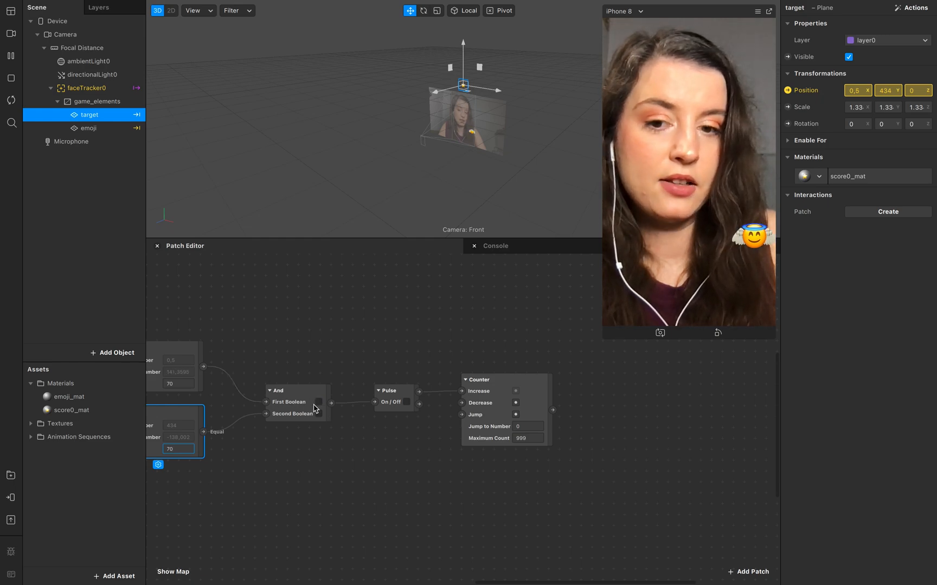
pyautogui.click(318, 401)
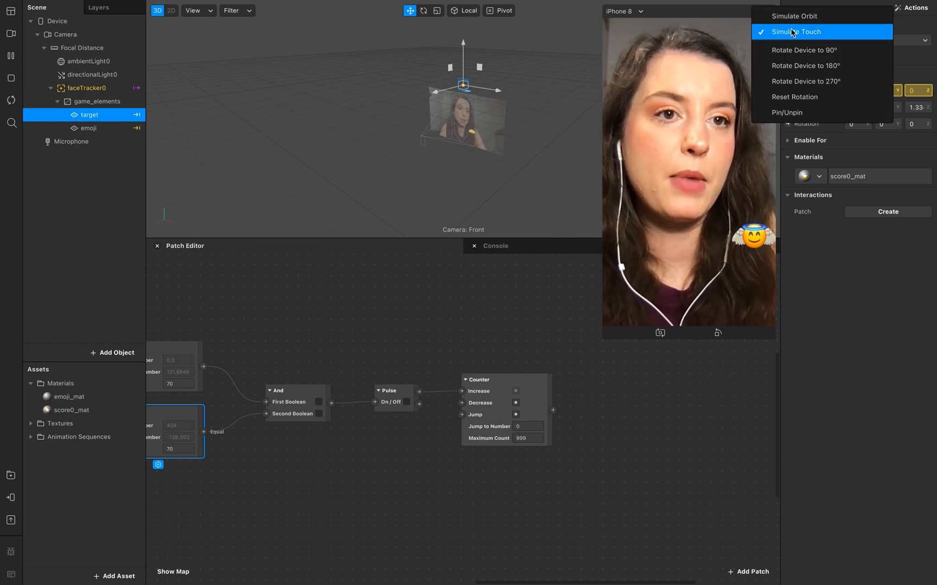
# Step: Turn on Simulate Touch so the preview accepts taps
pyautogui.click(796, 32)
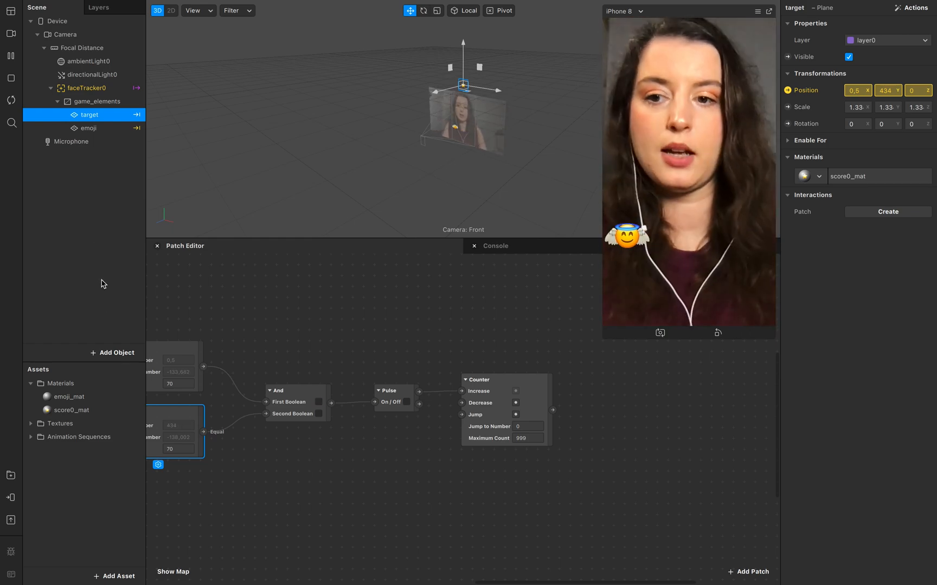
pyautogui.moveTo(110, 314)
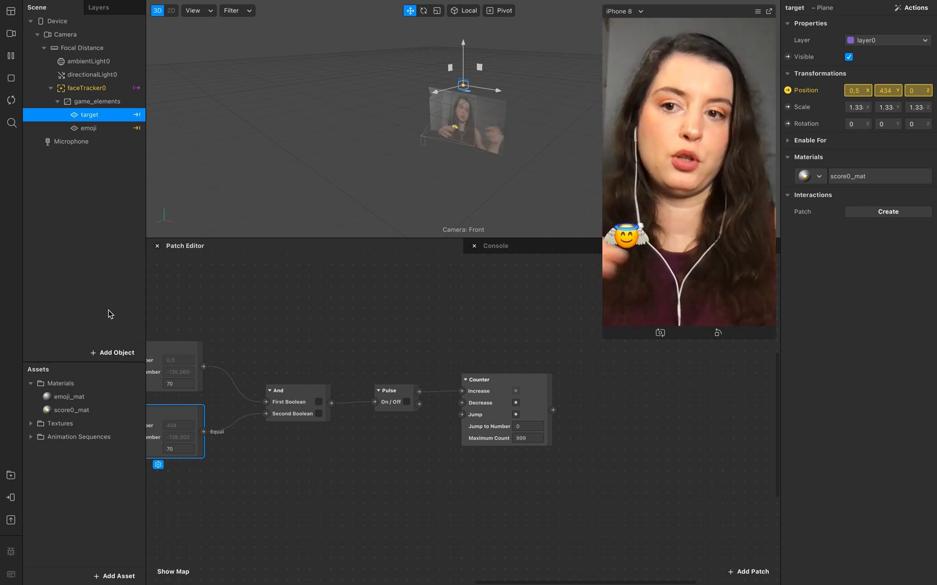
# Step: Add a 3D text under faceTracker0 named score_txt reading 'score'
pyautogui.click(88, 88)
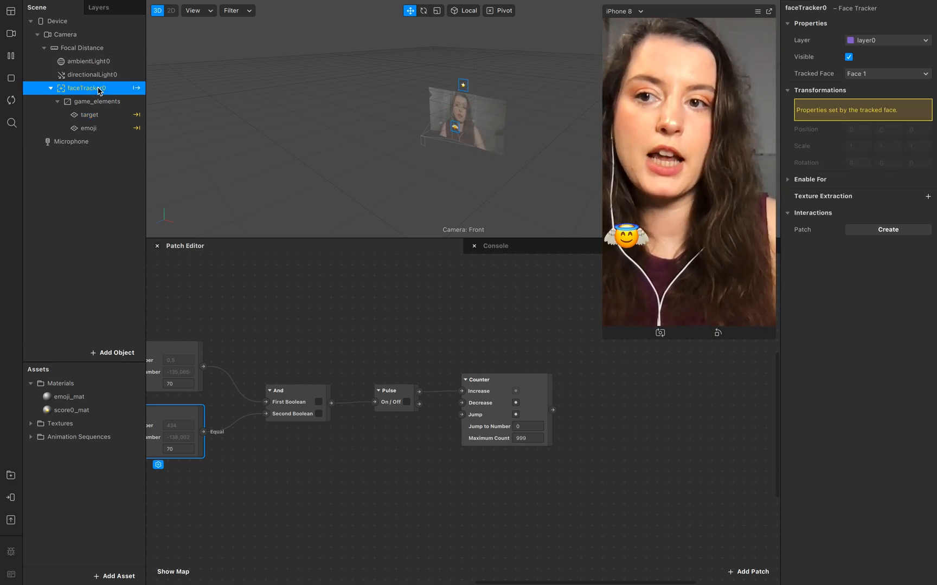
pyautogui.click(114, 352)
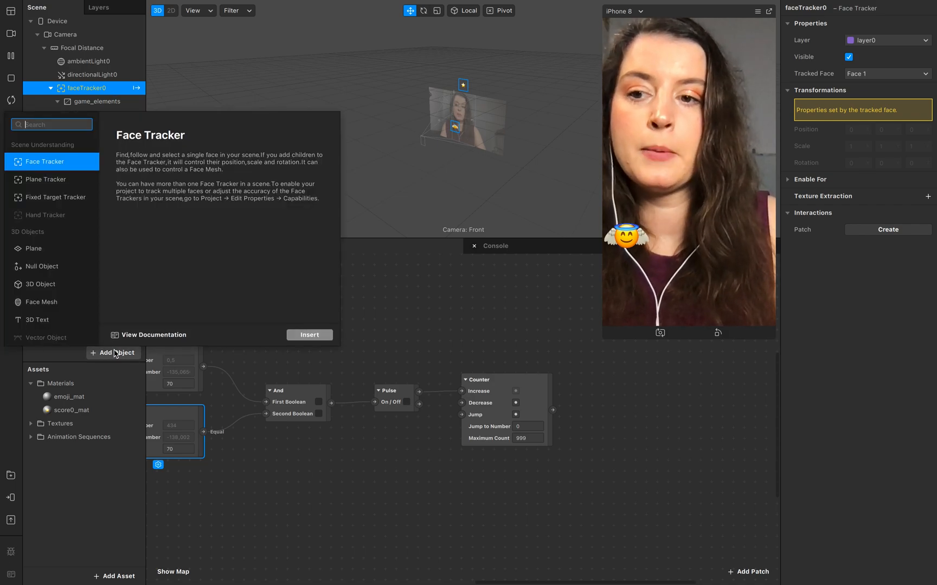
pyautogui.click(36, 320)
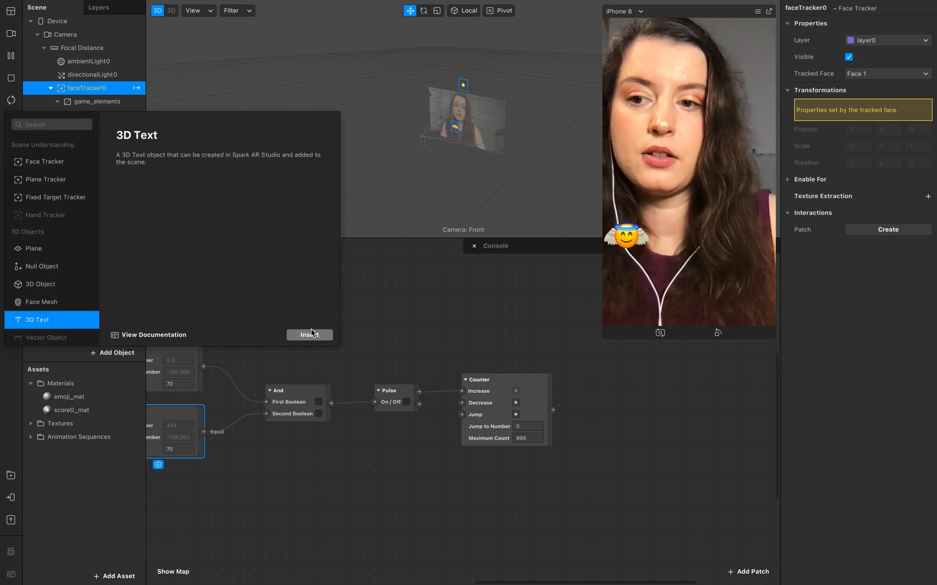
pyautogui.click(309, 334)
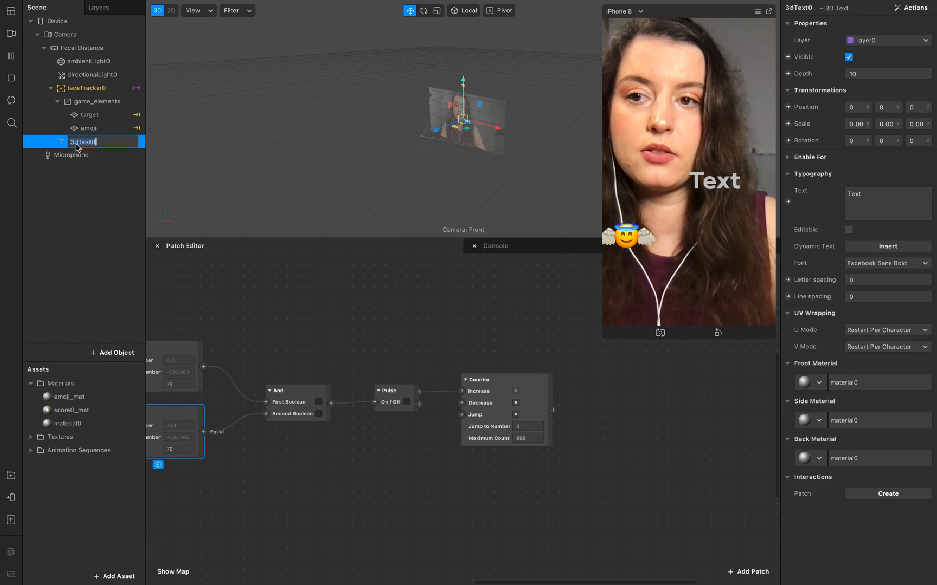
pyautogui.write('score_txt')
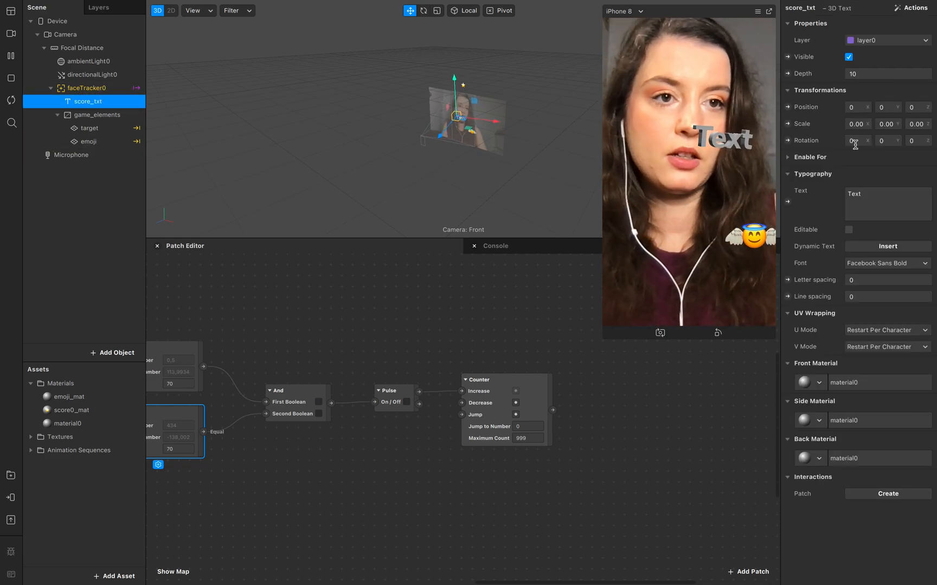
pyautogui.write('score')
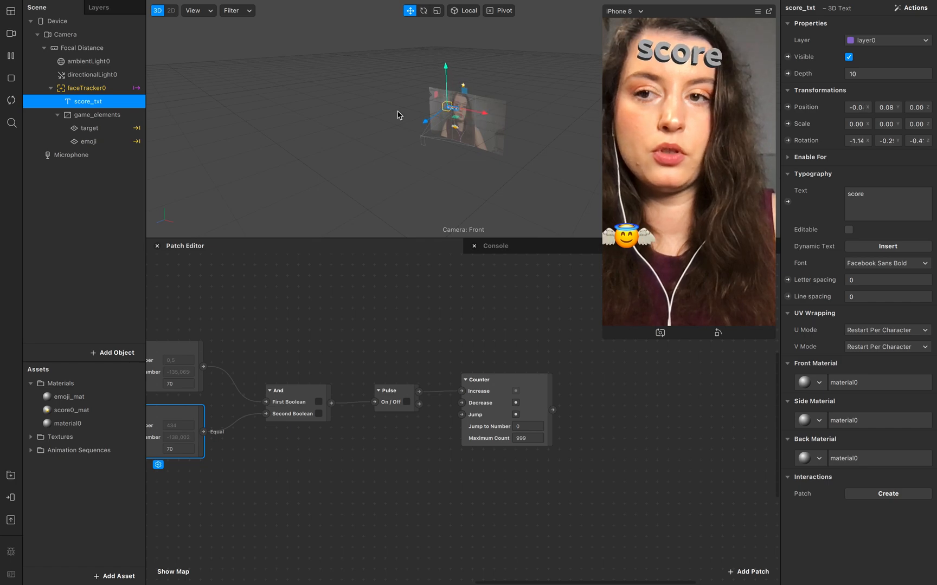
# Step: Duplicate score_txt and rename the copy to number, showing 0
pyautogui.click(88, 101)
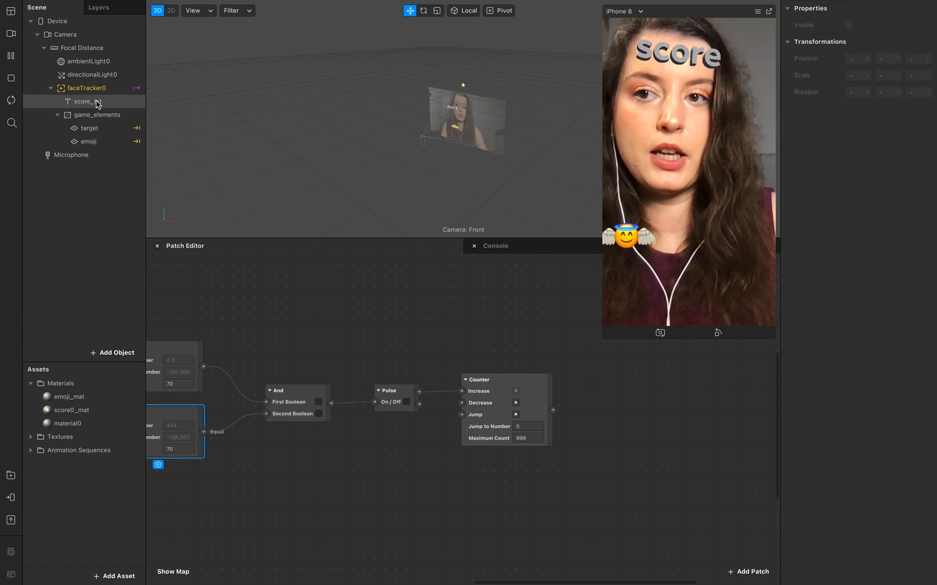
pyautogui.click(84, 101)
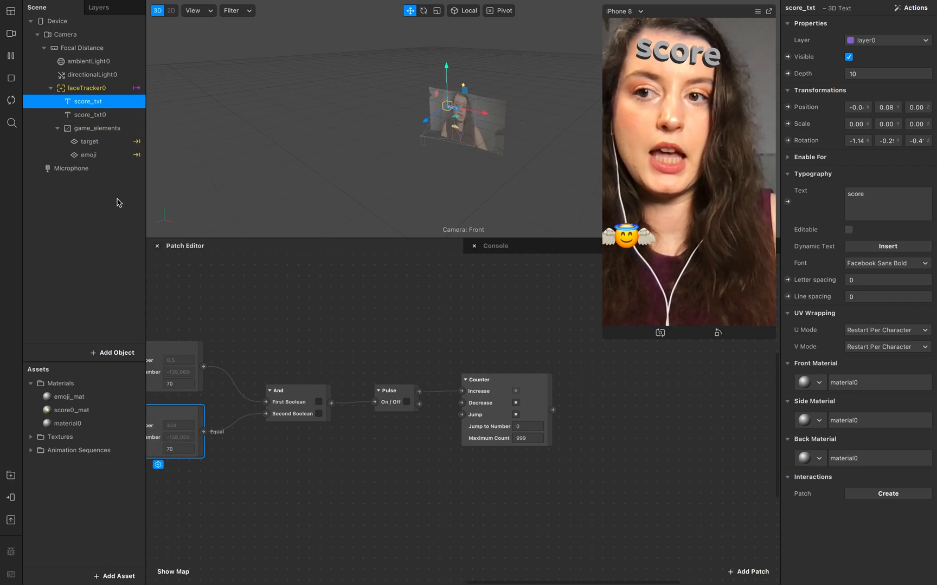
pyautogui.doubleClick(89, 115)
pyautogui.write('number')
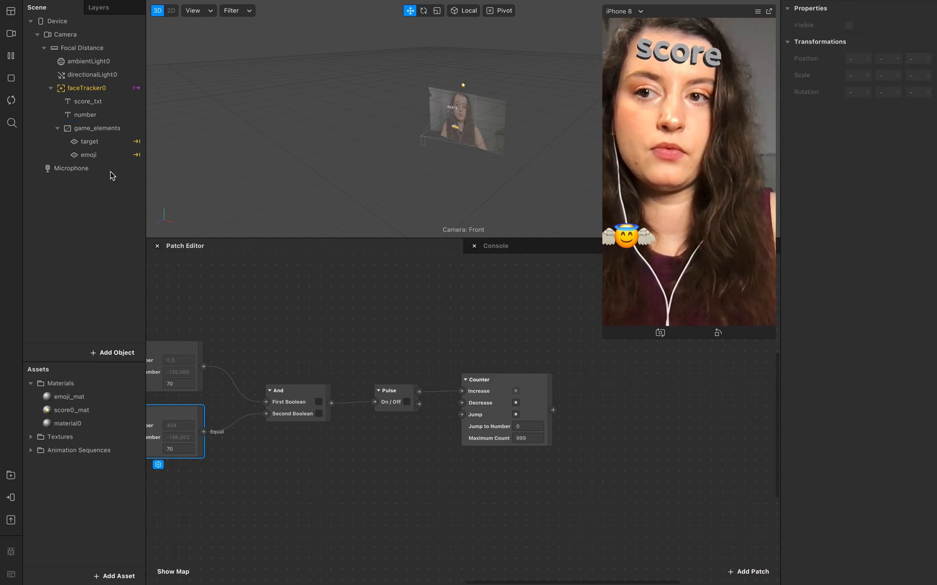
pyautogui.click(85, 113)
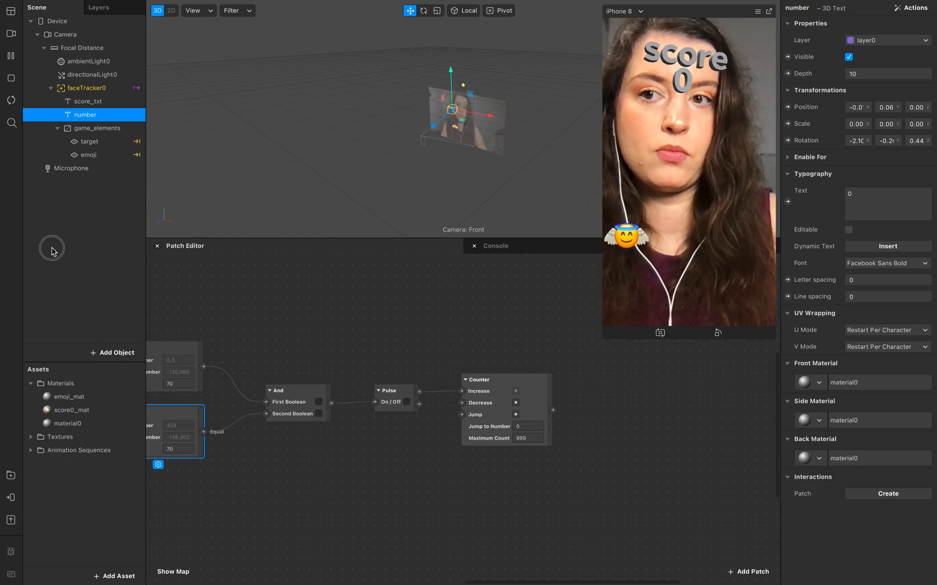
# Step: Add nullObject0 under faceTracker0 grouping score_txt, number and game_elements
pyautogui.click(87, 87)
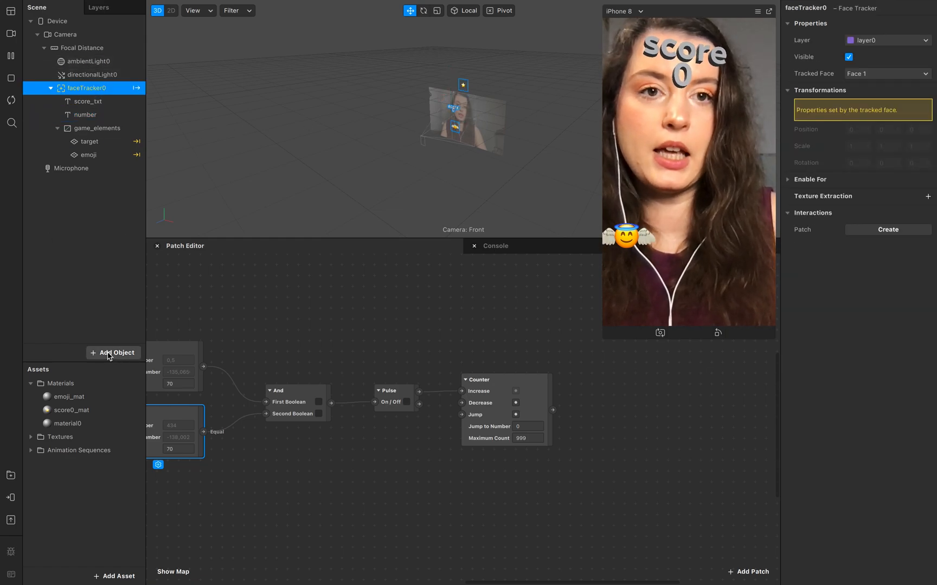
pyautogui.click(112, 353)
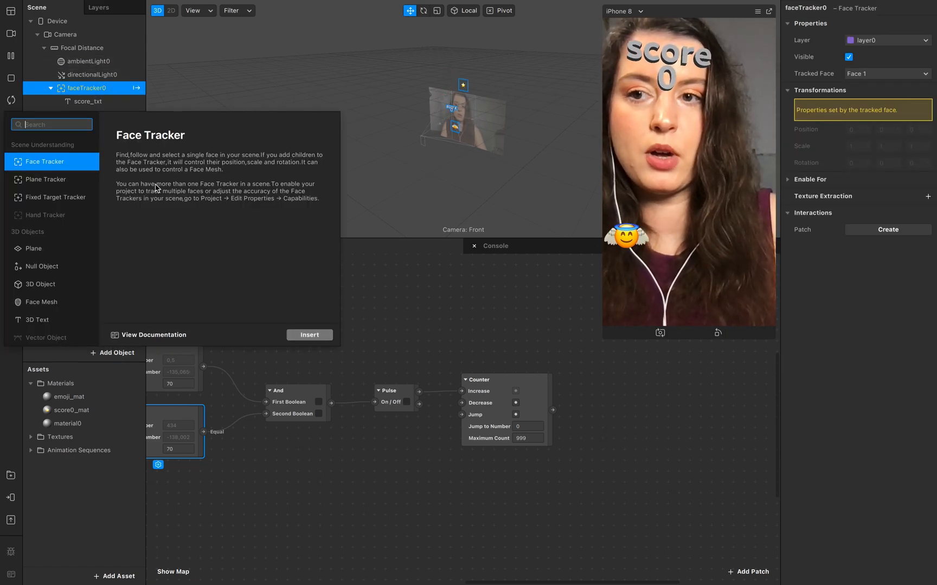
pyautogui.click(42, 265)
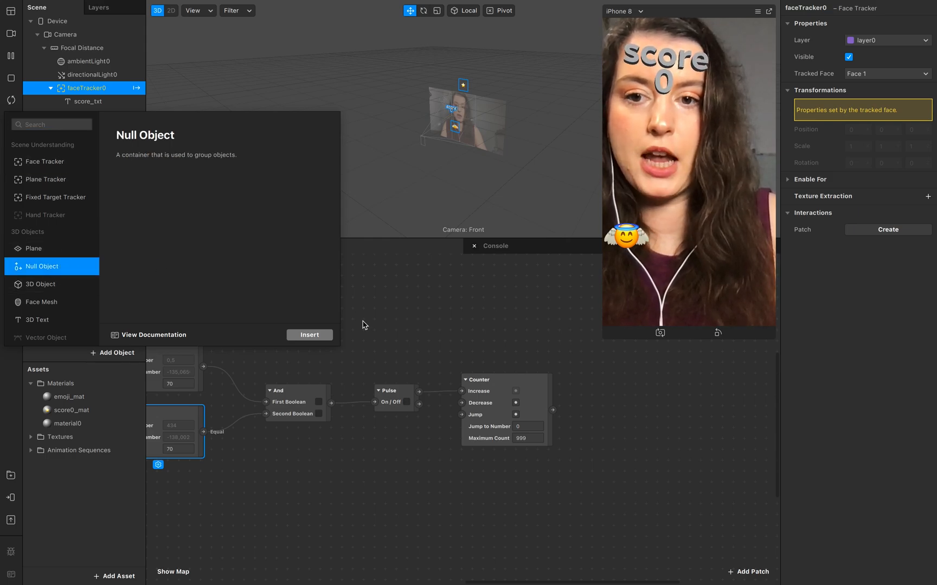
pyautogui.click(309, 334)
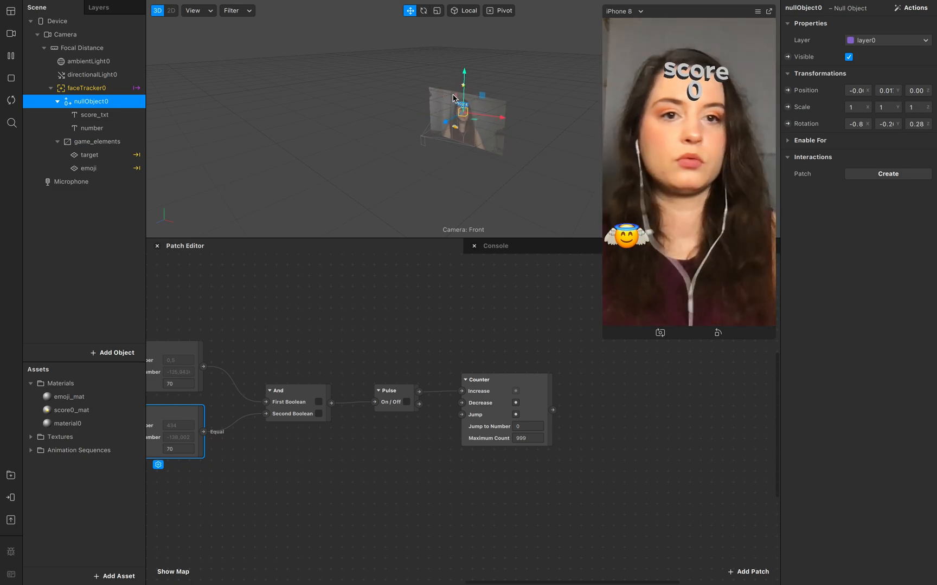
pyautogui.click(93, 114)
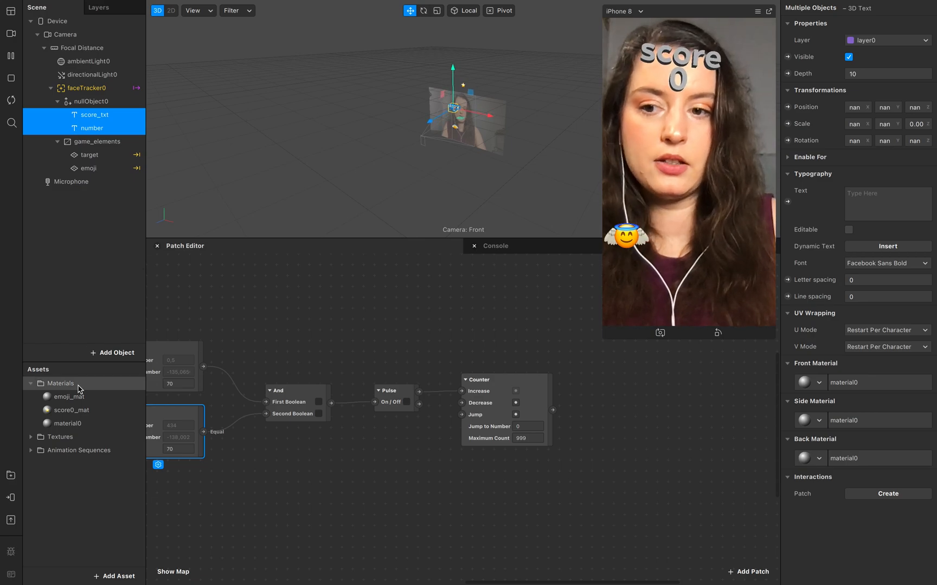
# Step: Set material0 to magenta with Flat shading and check the number text uses it
pyautogui.click(66, 424)
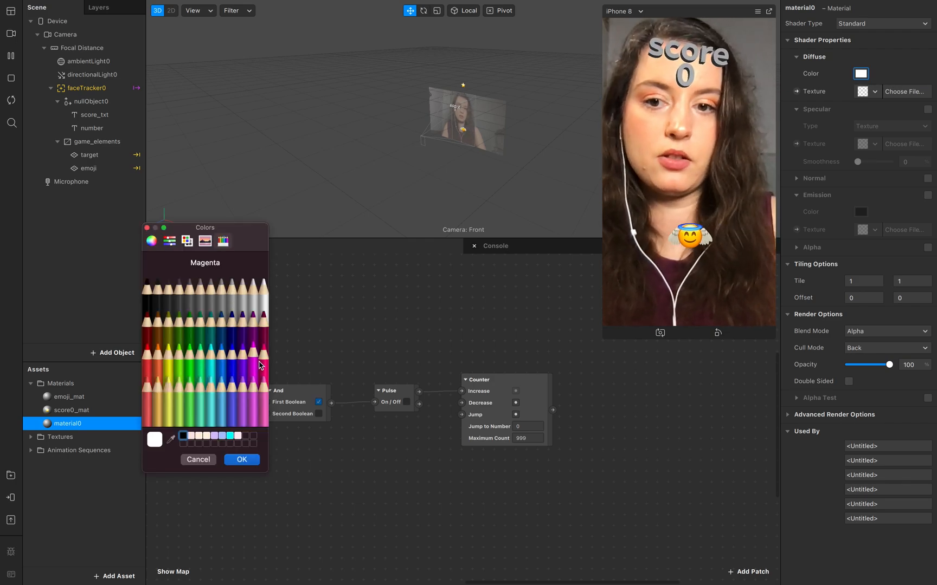
pyautogui.click(241, 460)
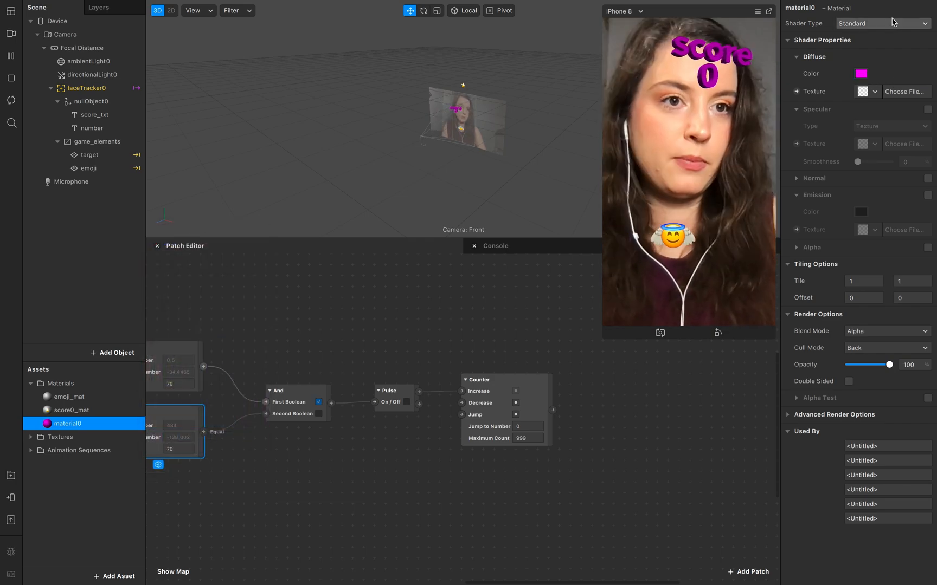
pyautogui.click(882, 23)
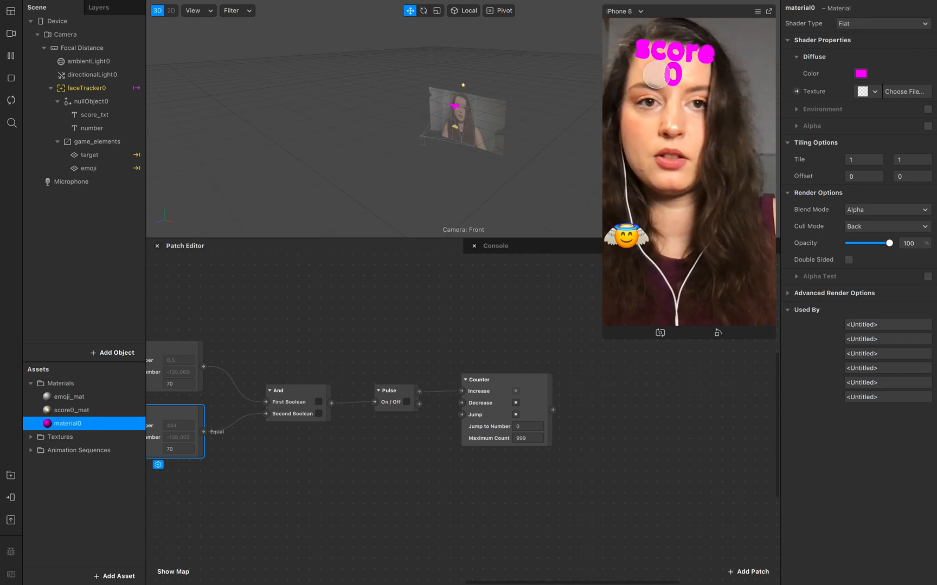
pyautogui.click(94, 128)
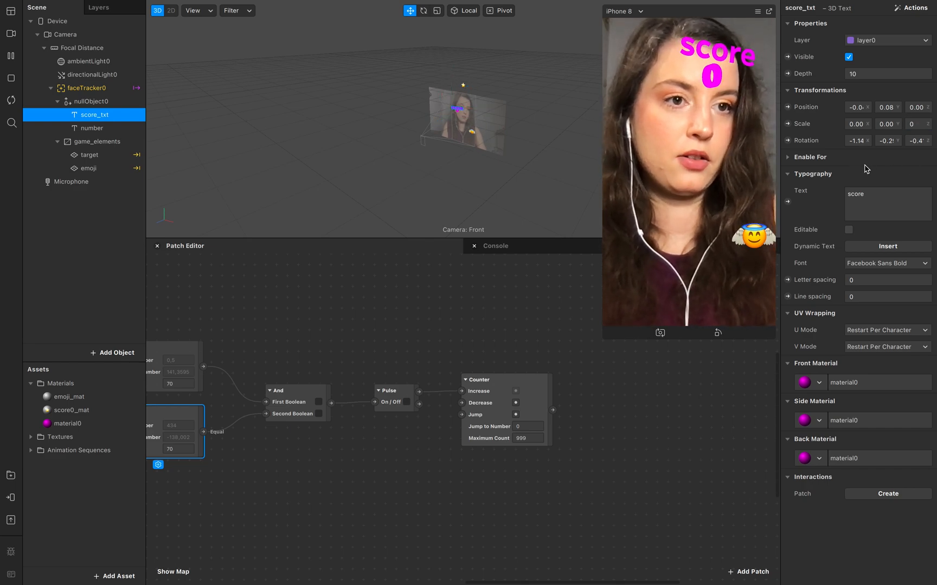
pyautogui.click(92, 127)
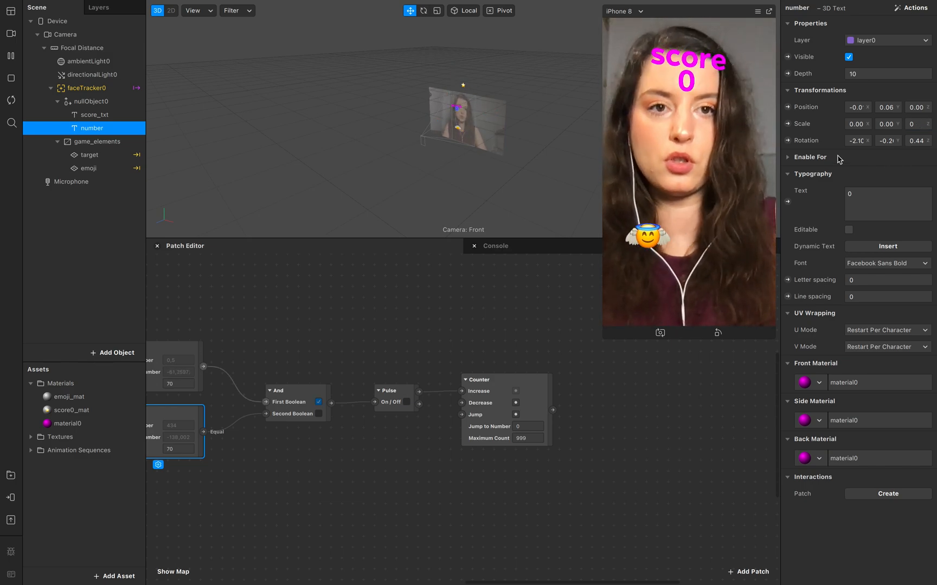
pyautogui.click(68, 245)
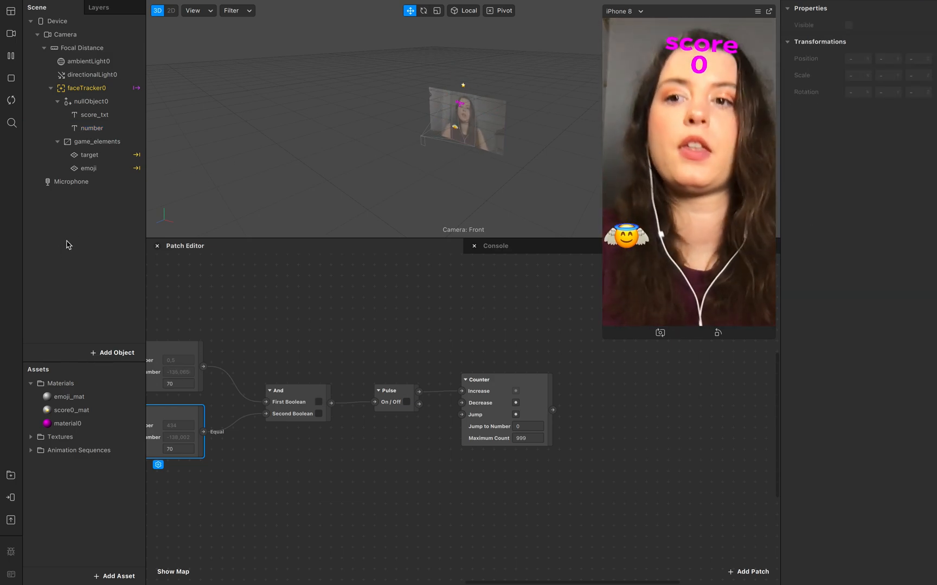
pyautogui.click(91, 128)
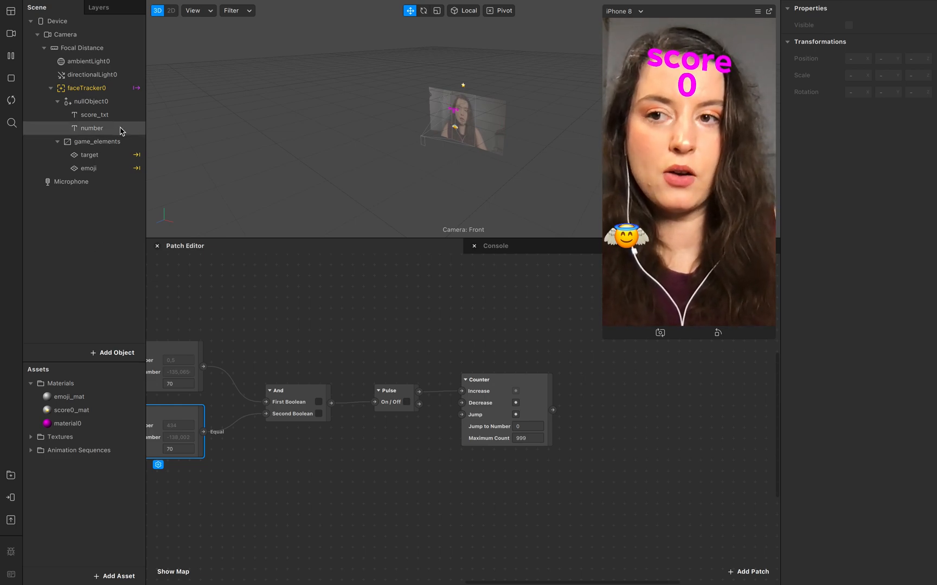
pyautogui.click(92, 128)
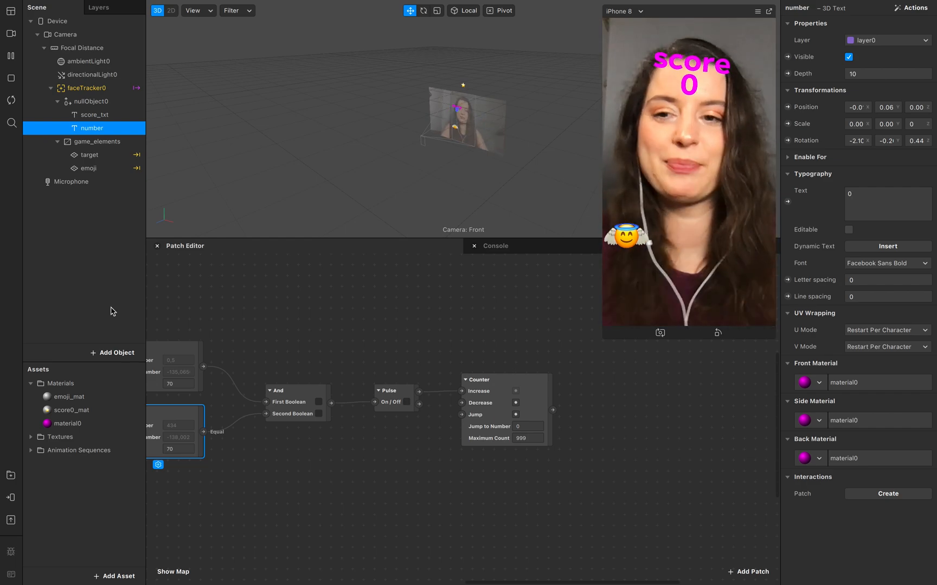
pyautogui.doubleClick(70, 409)
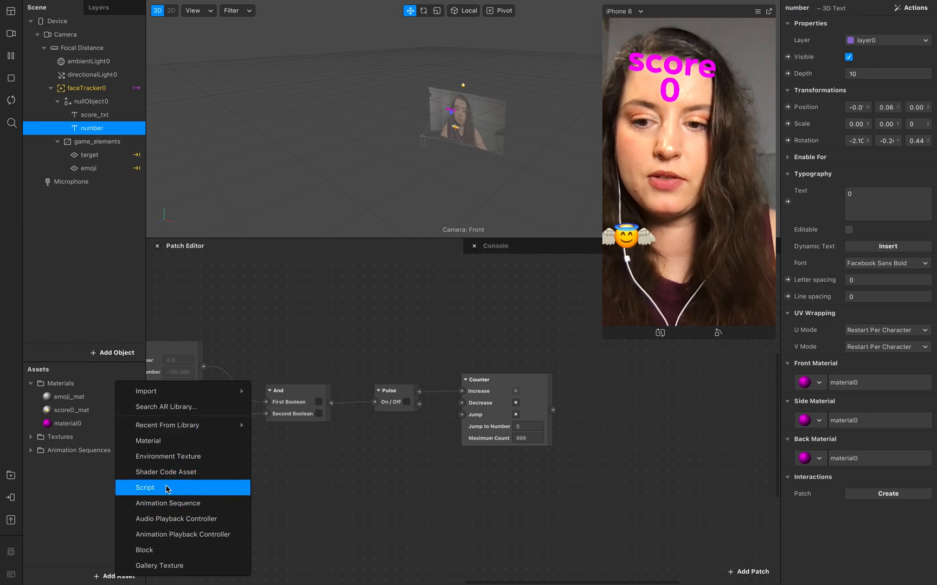
# Step: Create a new script asset with a Number input named score
pyautogui.click(145, 487)
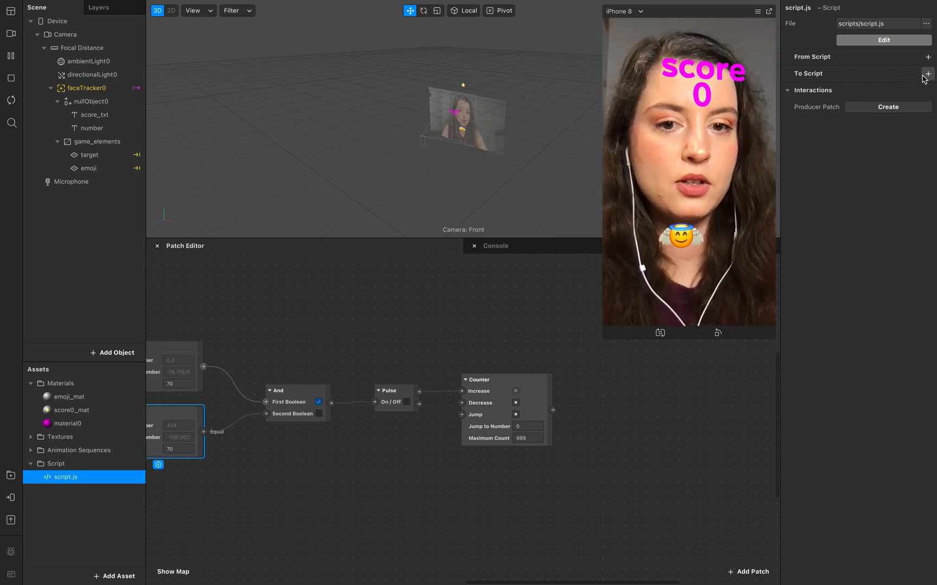
pyautogui.click(927, 74)
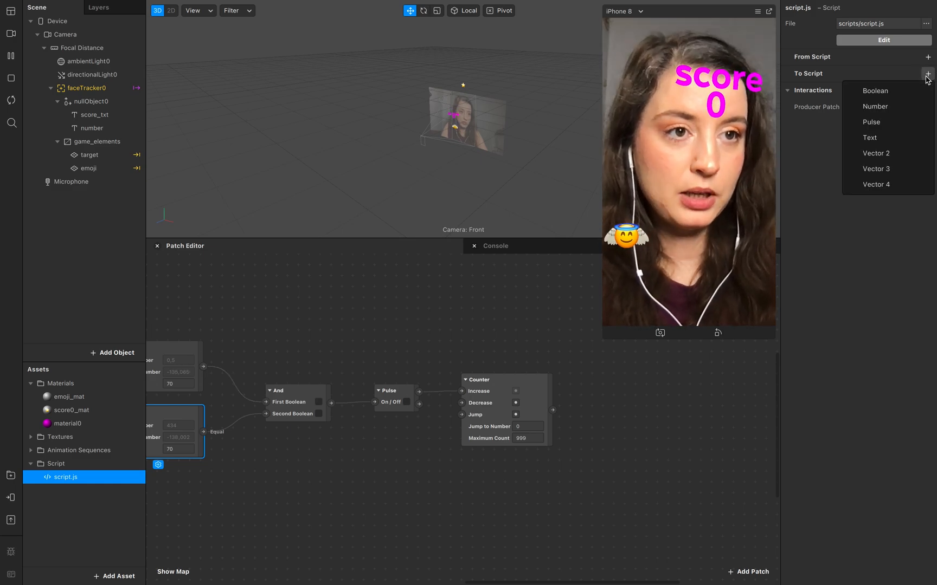
pyautogui.moveTo(875, 107)
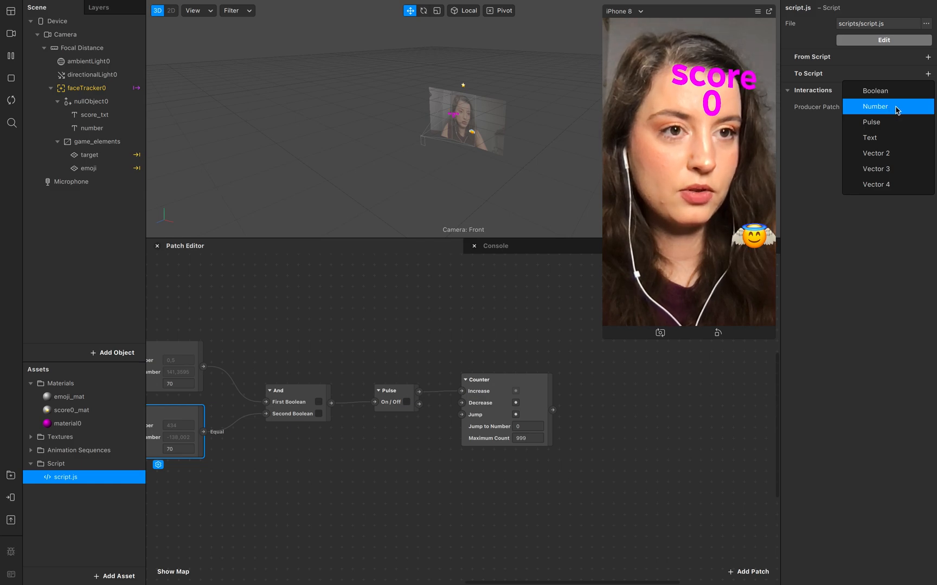
pyautogui.click(874, 106)
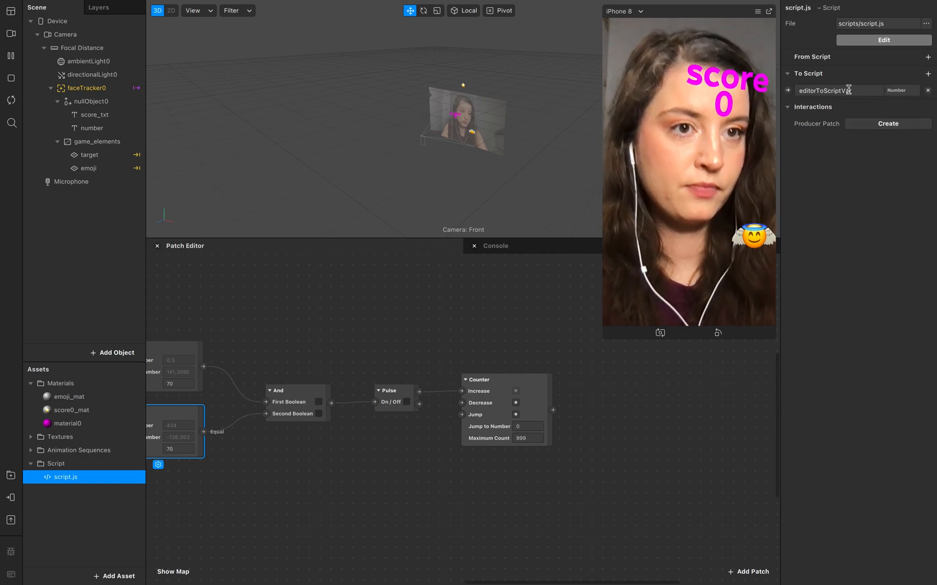
pyautogui.click(838, 90)
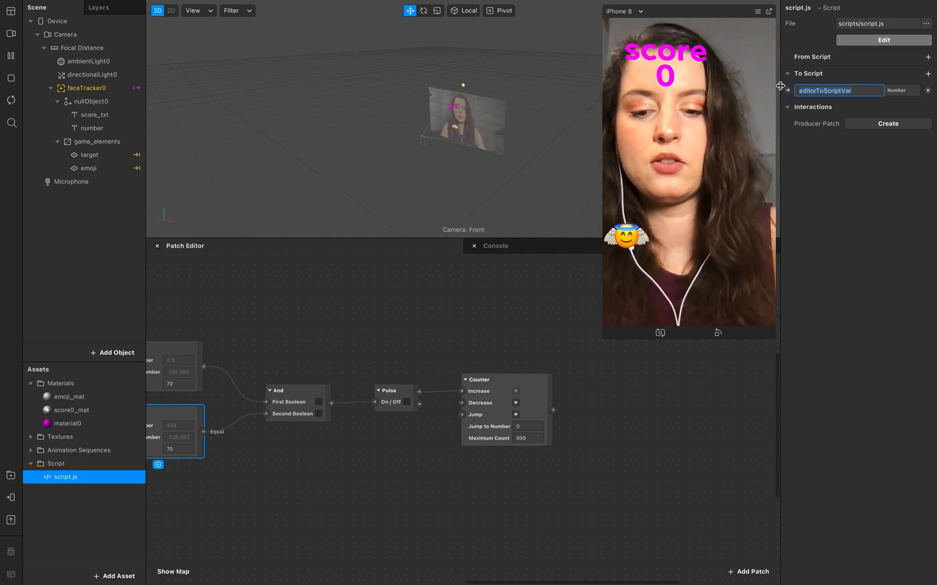
pyautogui.write('score')
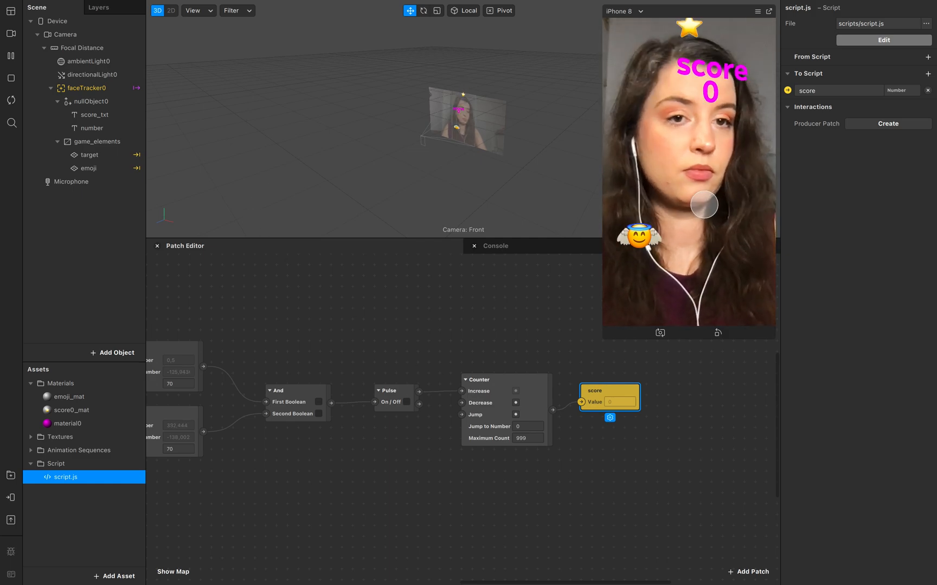
# Step: Feed the Counter output into the score script patch and watch its value
pyautogui.click(319, 414)
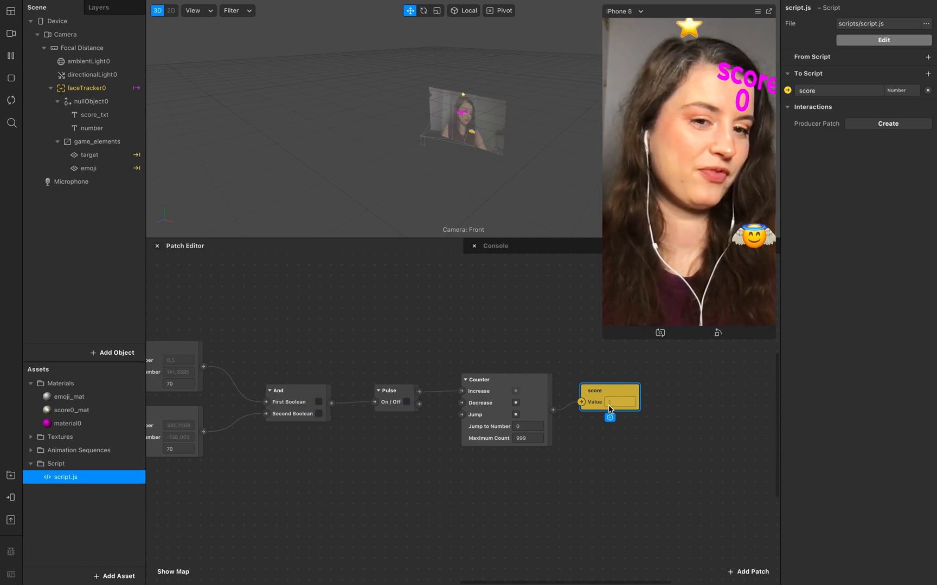
pyautogui.click(318, 414)
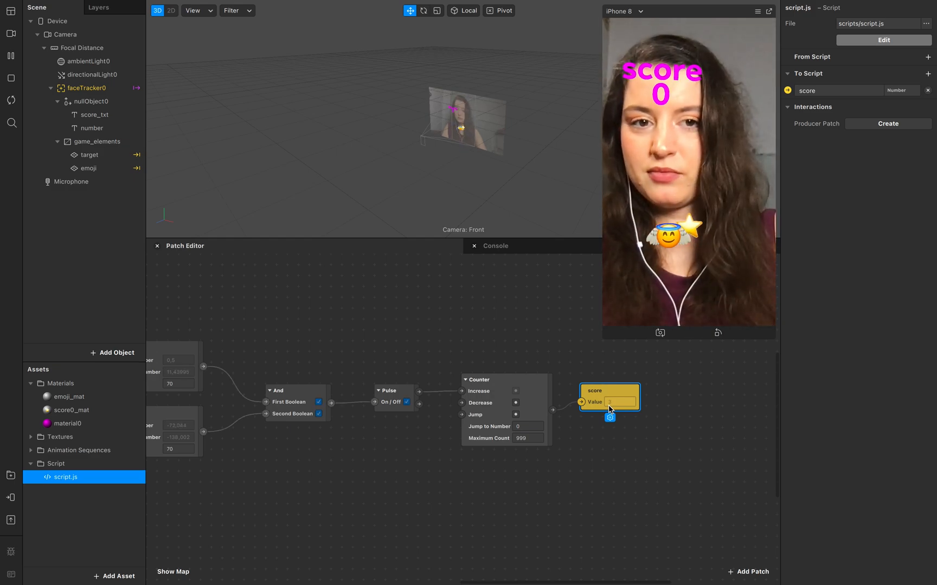
pyautogui.click(94, 128)
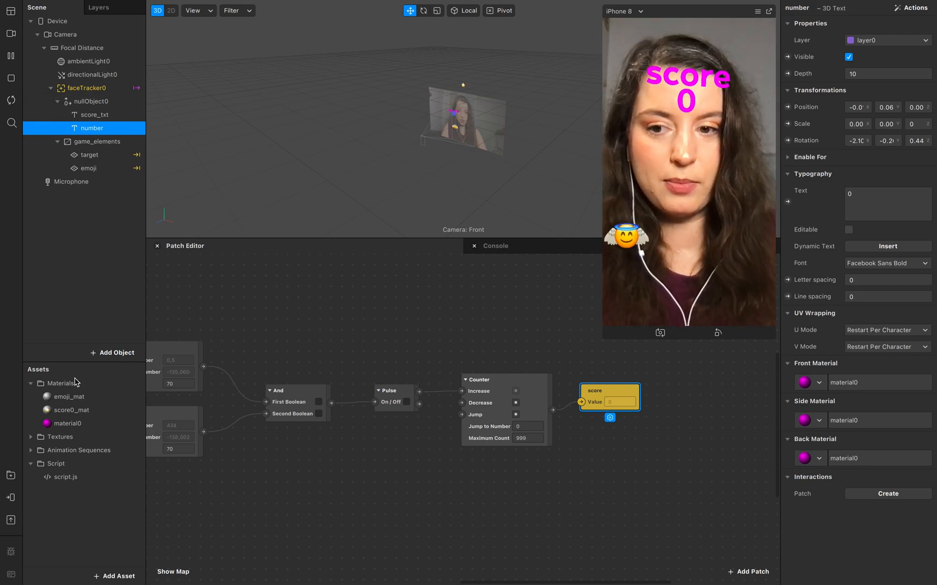
# Step: Select script.js in Assets and bring it up in the Brackets editor
pyautogui.click(64, 477)
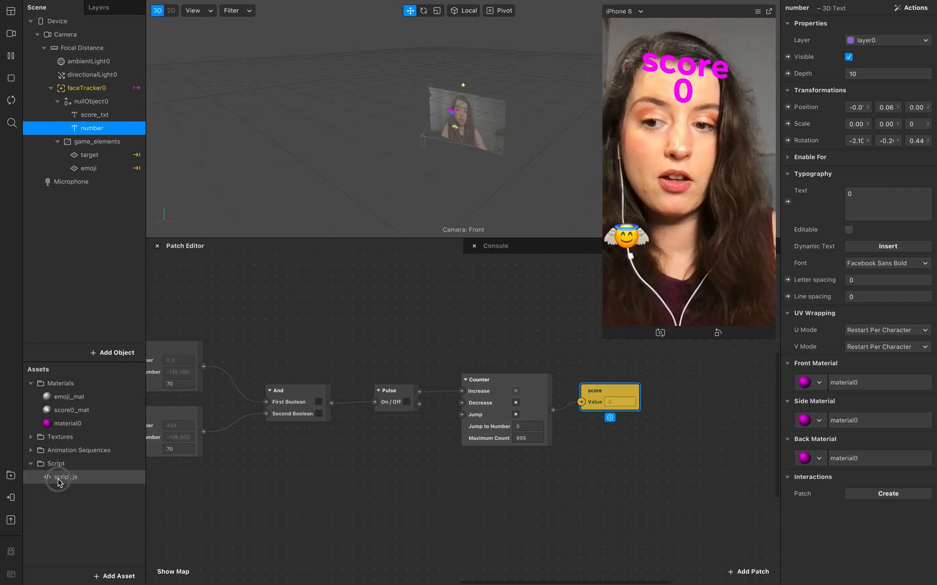
pyautogui.click(64, 476)
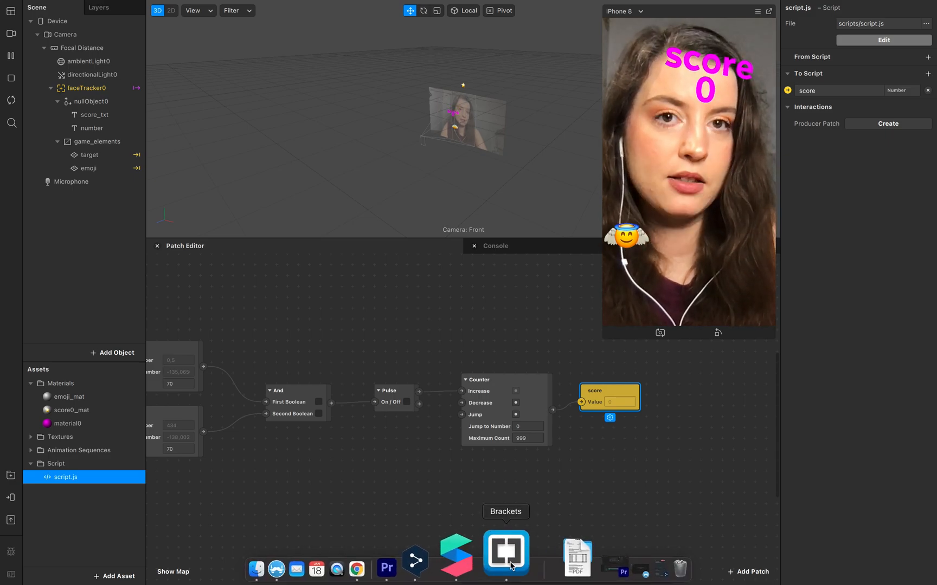
pyautogui.click(505, 551)
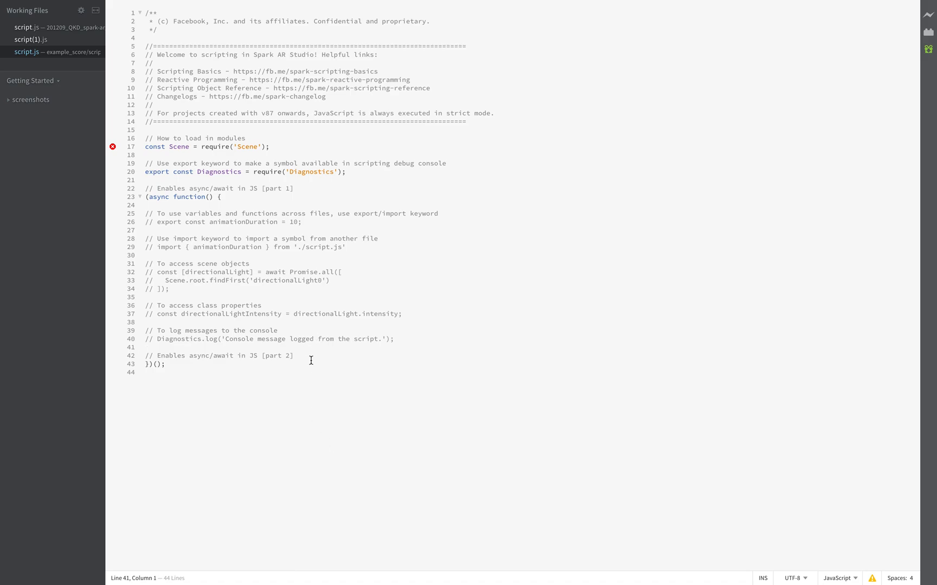
# Step: Select and delete all of script.js's default template code
pyautogui.press('ctrl+a')
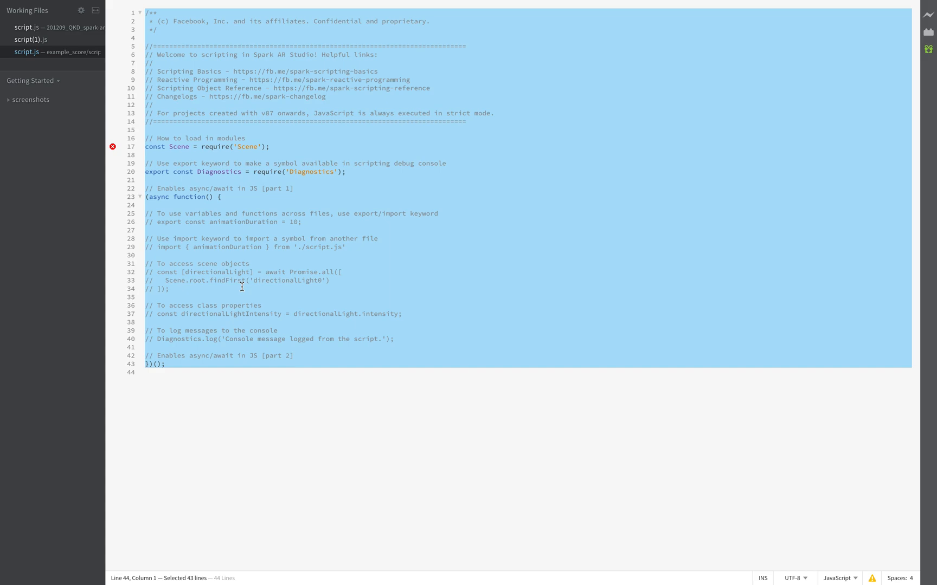
pyautogui.press('Delete')
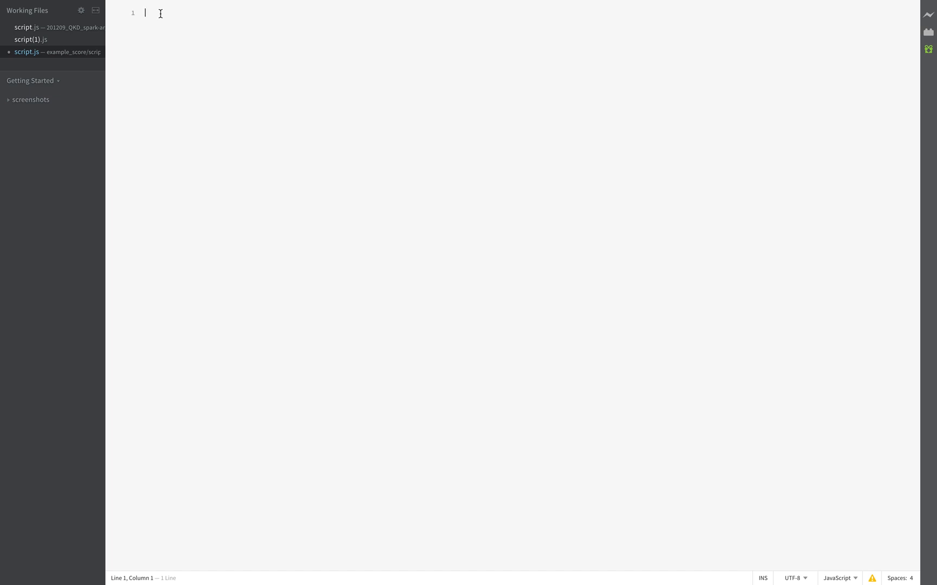
# Step: Write the first line const Scene = require('Scene'); in script.js
pyautogui.write('const')
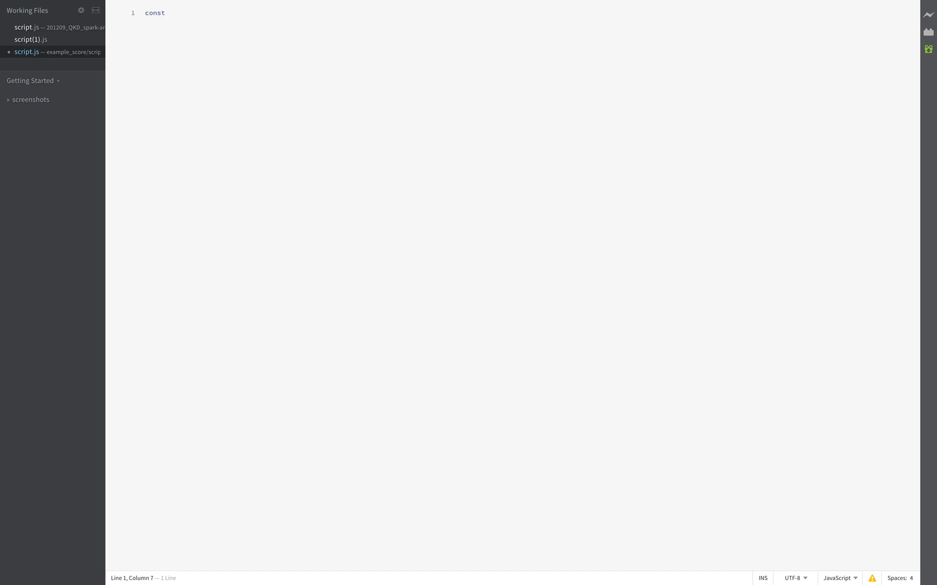
pyautogui.write('Scene =')
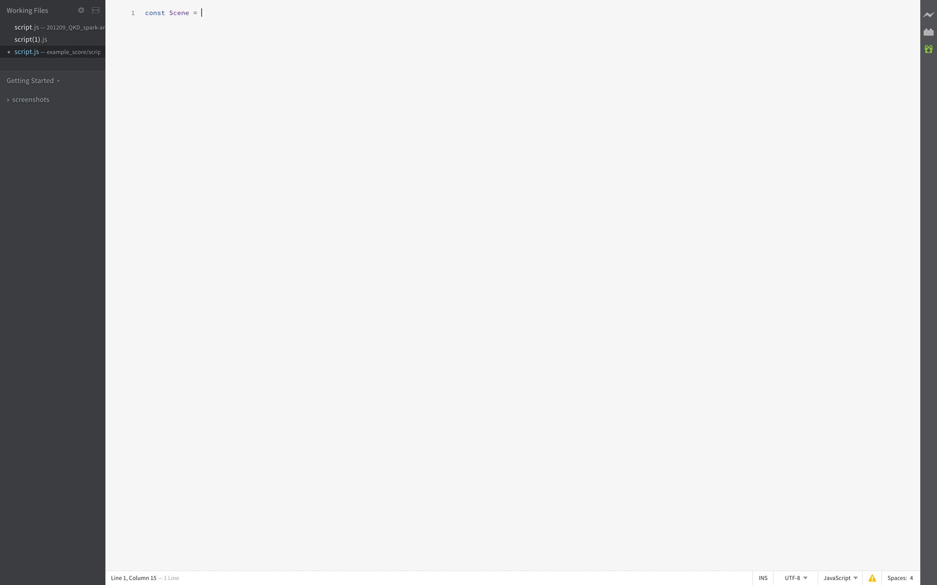
pyautogui.write('reqi')
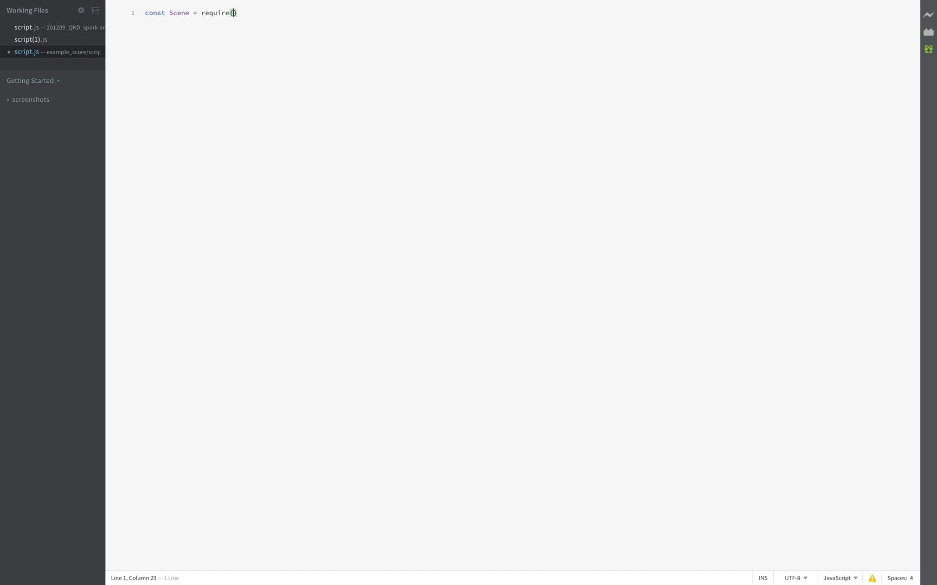
pyautogui.write("'Scene")
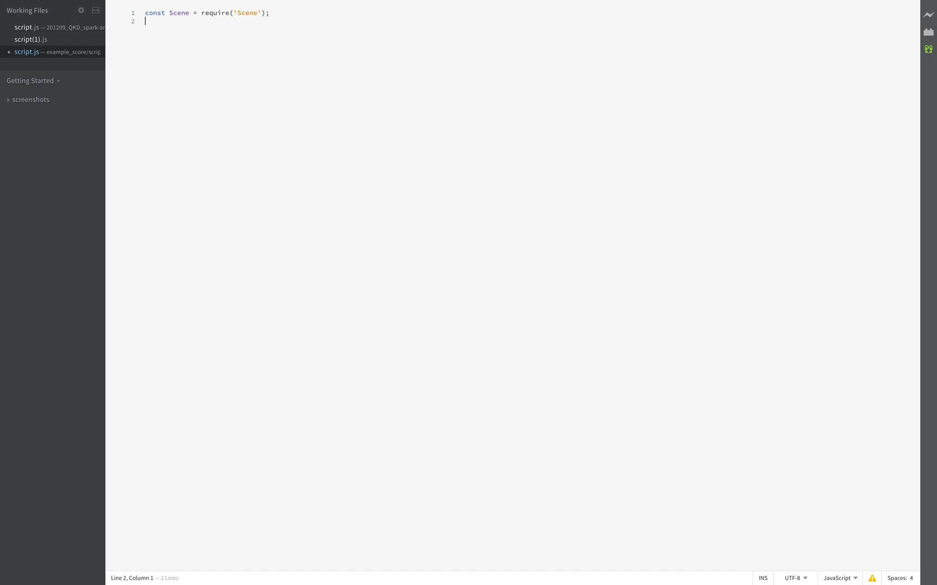
# Step: Add a second line const Patches = require('Patches');
pyautogui.write('const')
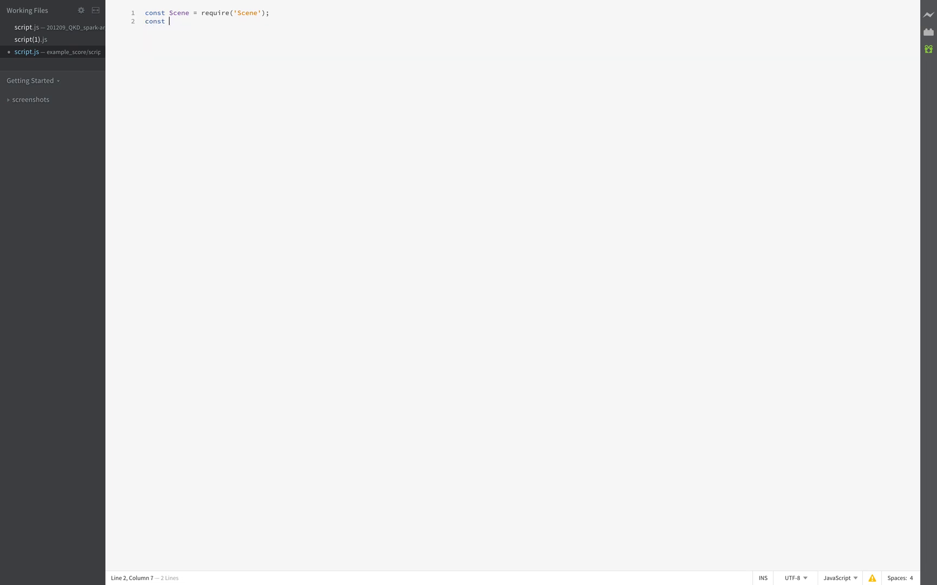
pyautogui.write('P')
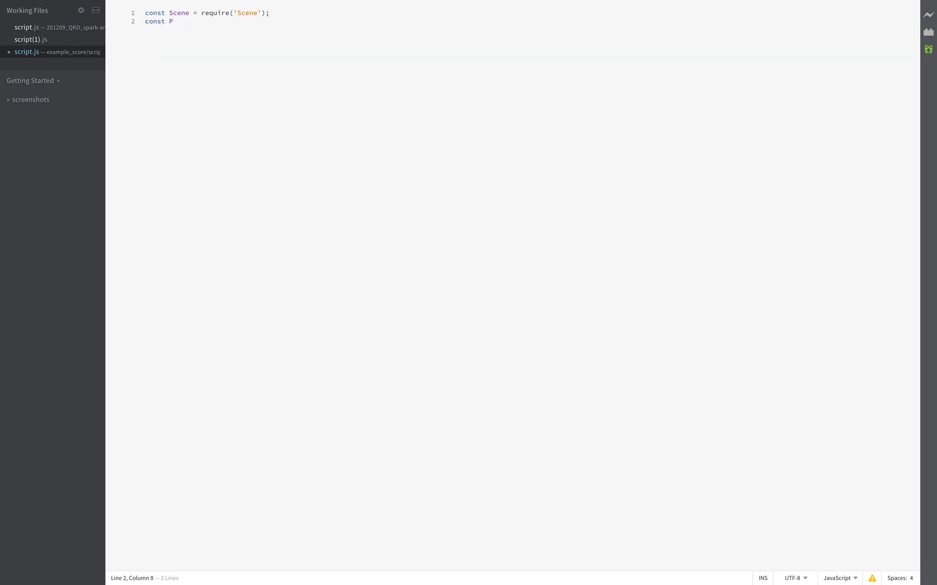
pyautogui.write('atc')
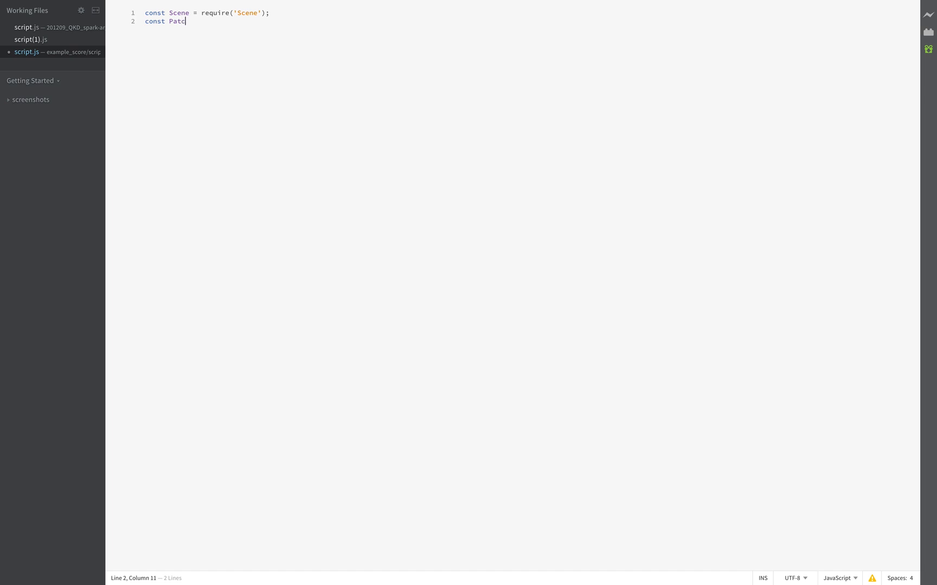
pyautogui.write('hes =')
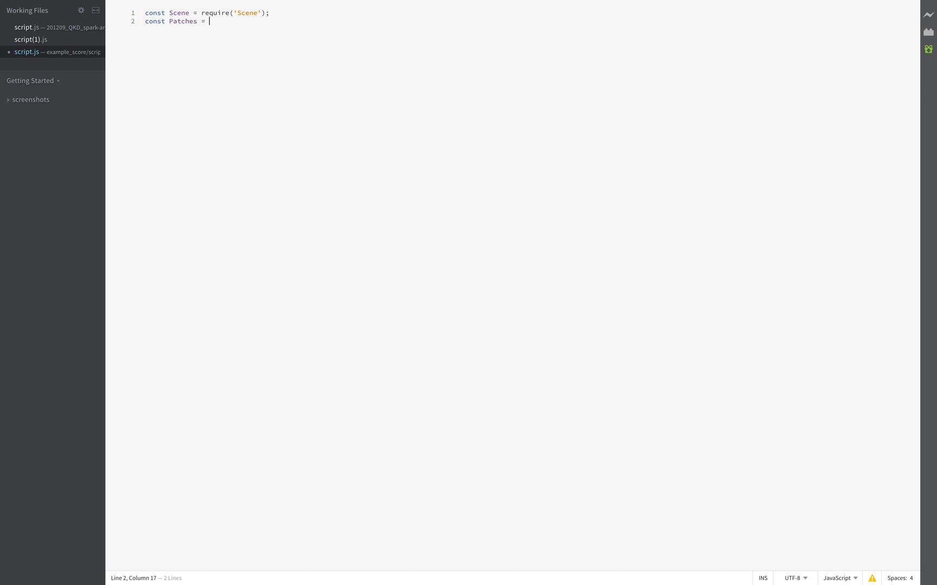
pyautogui.write('require(')
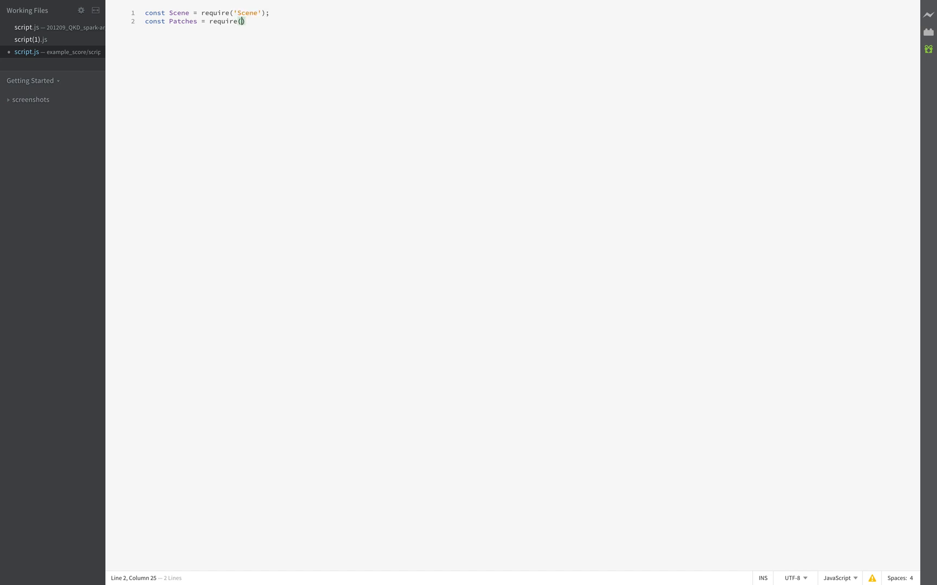
pyautogui.write("'Patches'")
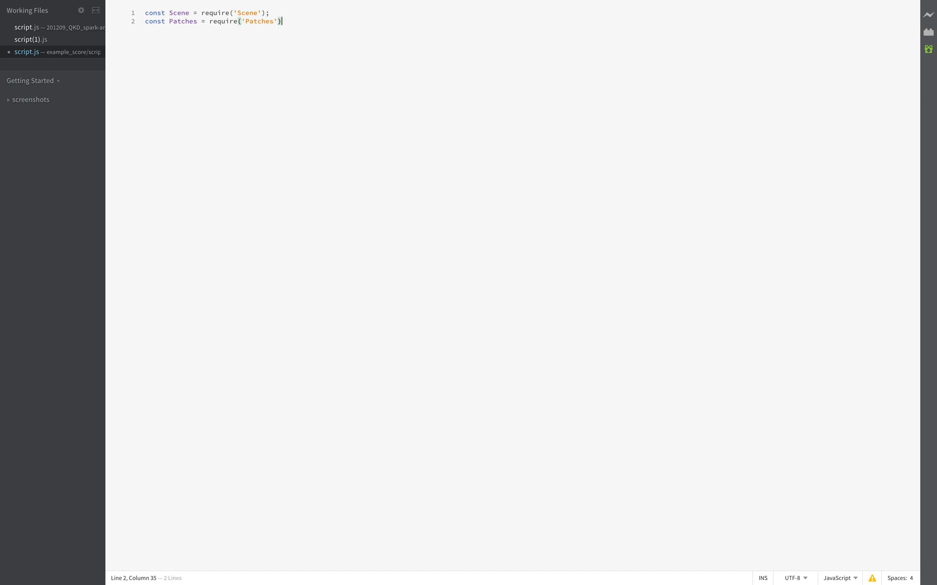
pyautogui.write(';')
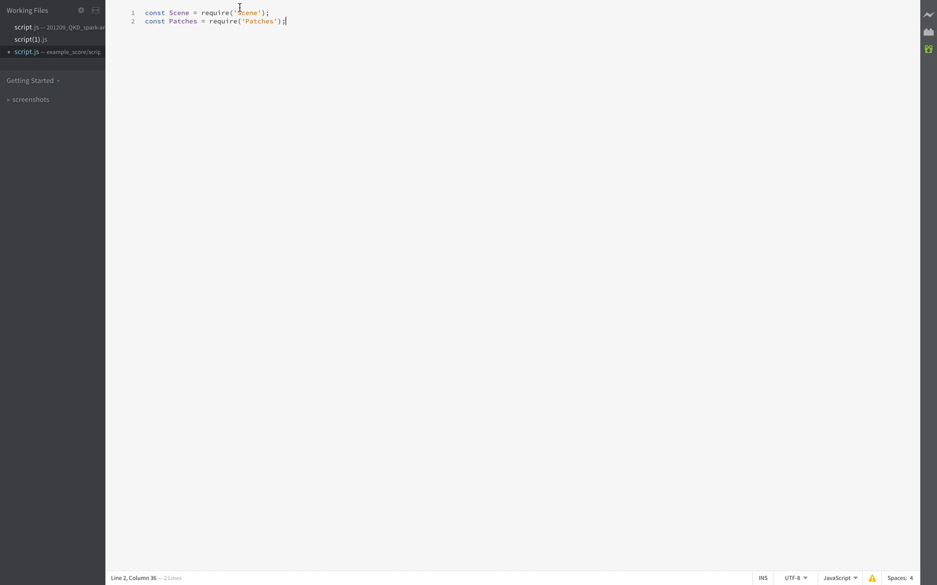
pyautogui.click(270, 12)
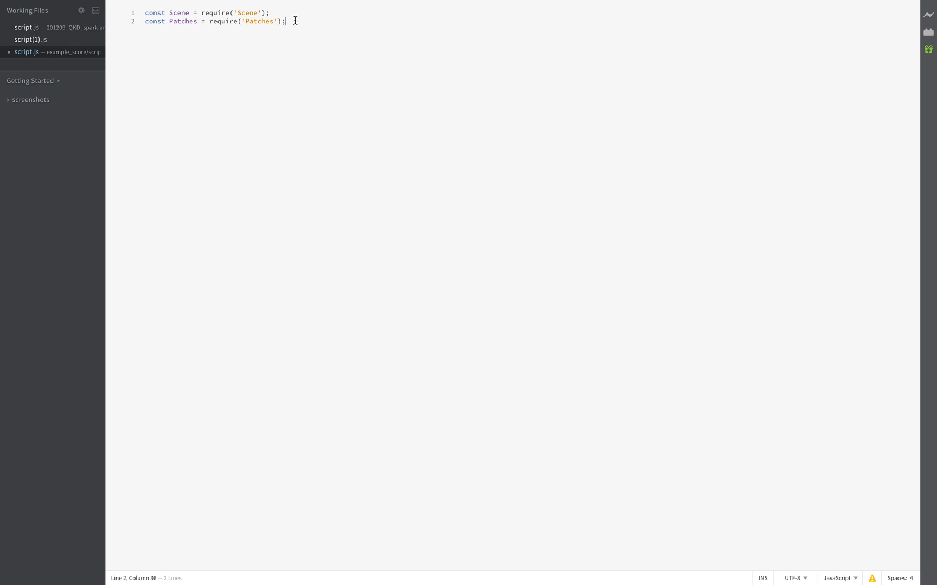
# Step: Start a Promise.all([ call below the module imports
pyautogui.press('enter')
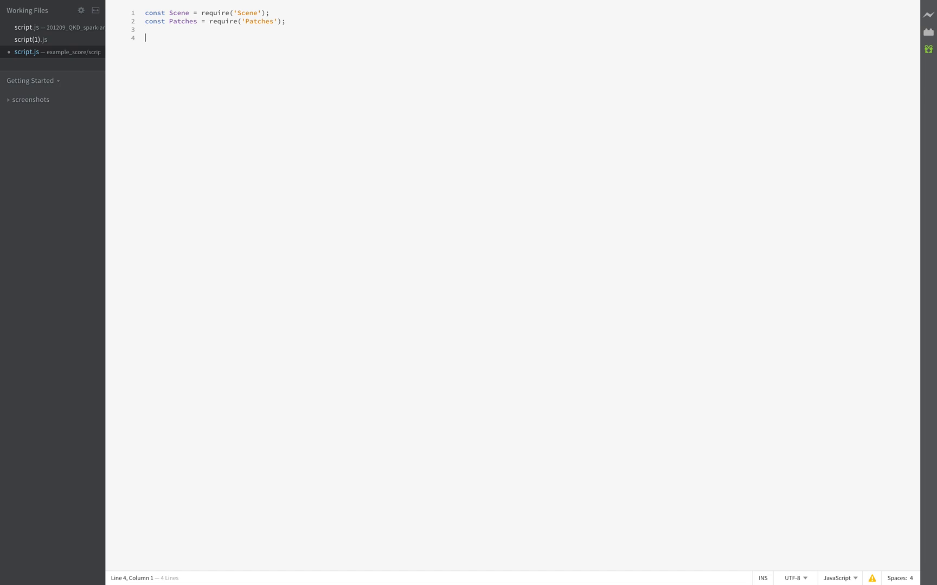
pyautogui.write('Pero')
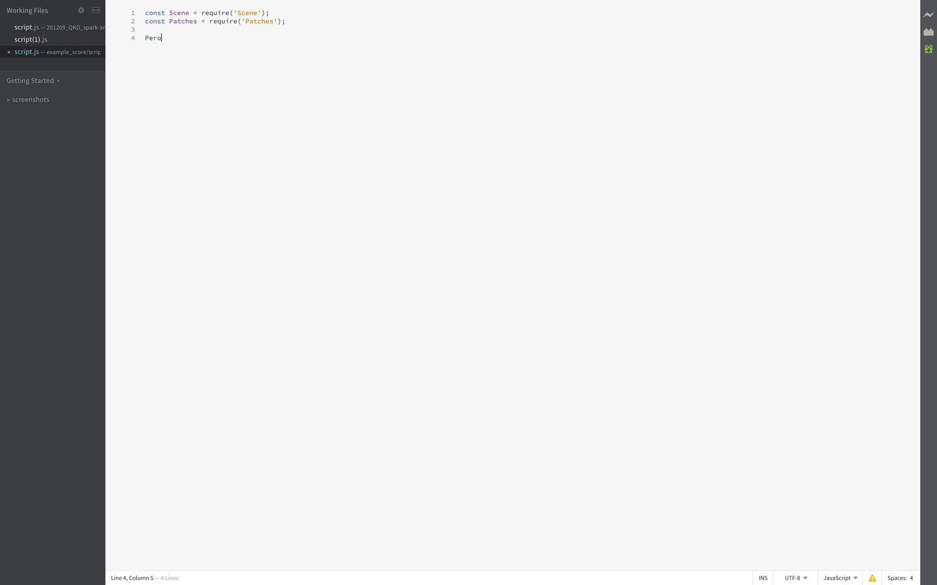
pyautogui.write('mis')
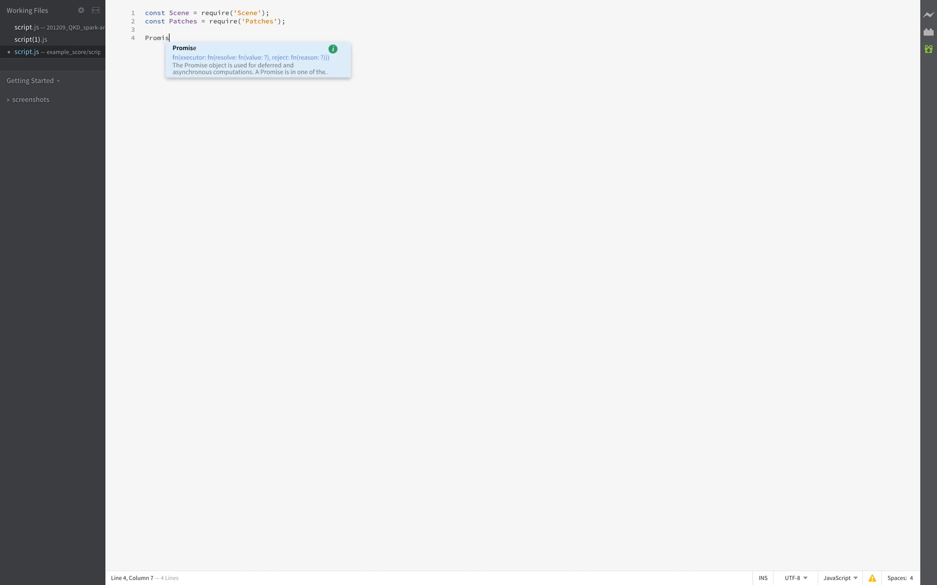
pyautogui.write('e.all')
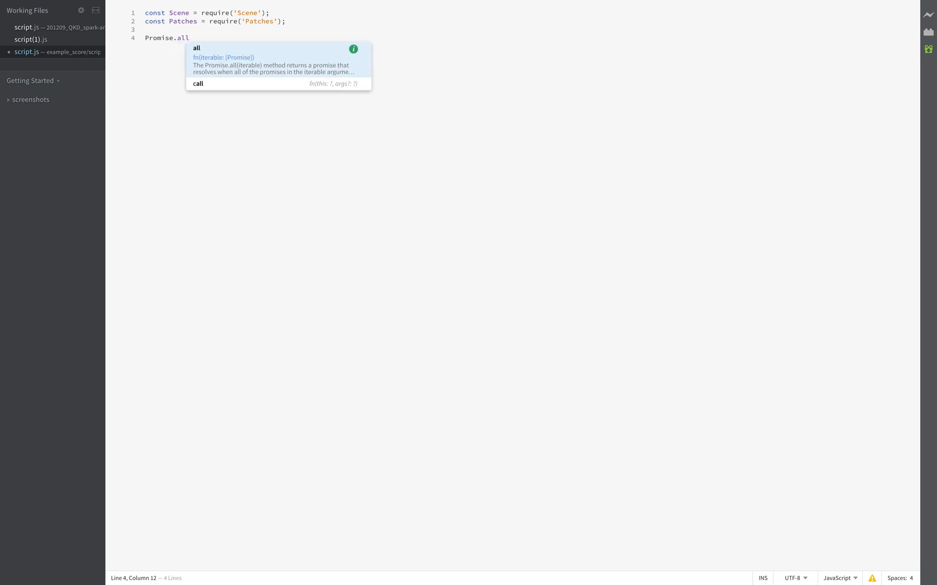
pyautogui.write('(')
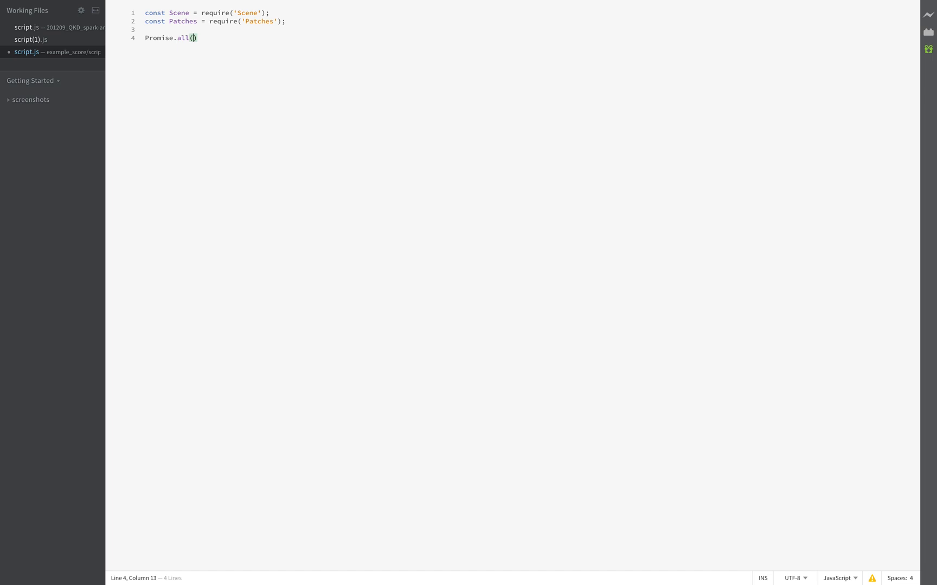
pyautogui.write('[')
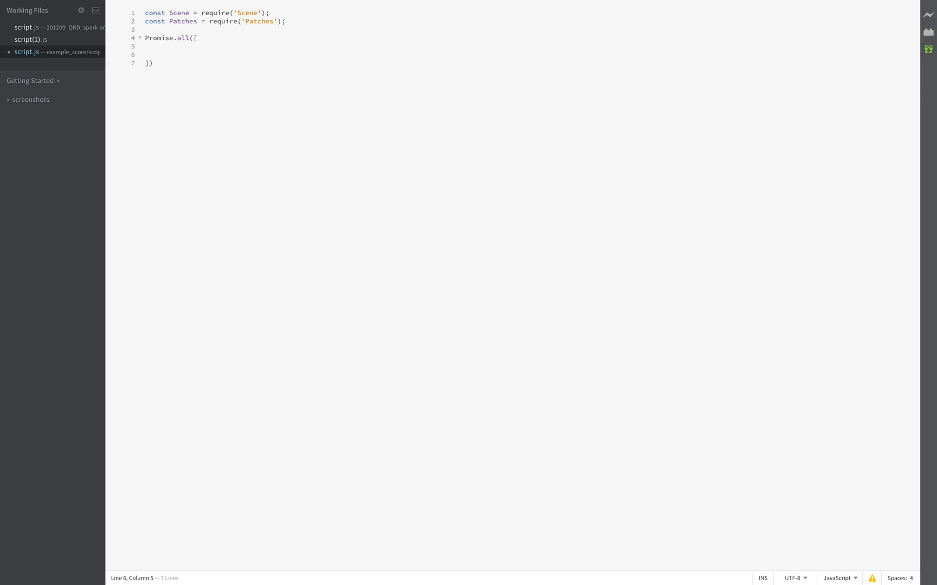
# Step: Add Scene.root.findFirst('number') as the first array entry
pyautogui.write('SAce')
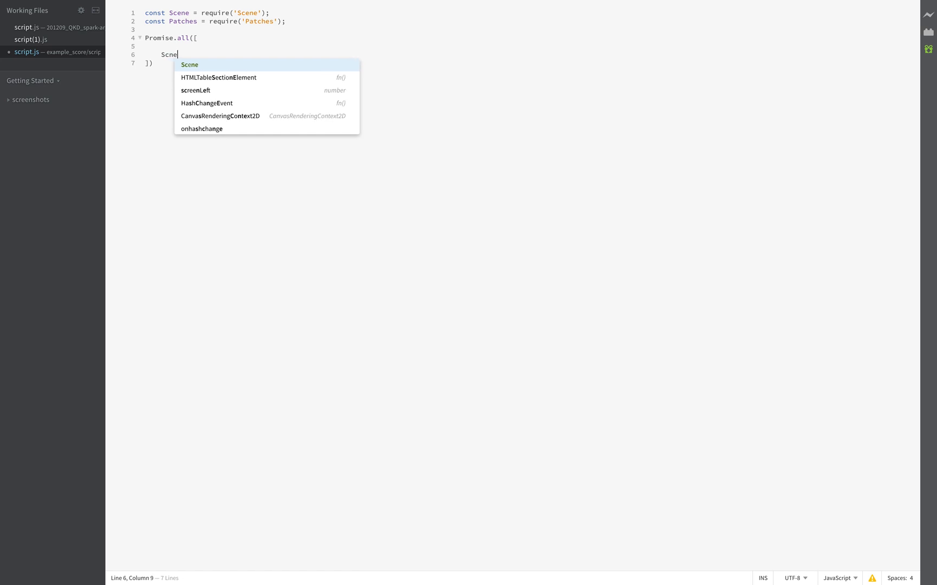
pyautogui.write('e')
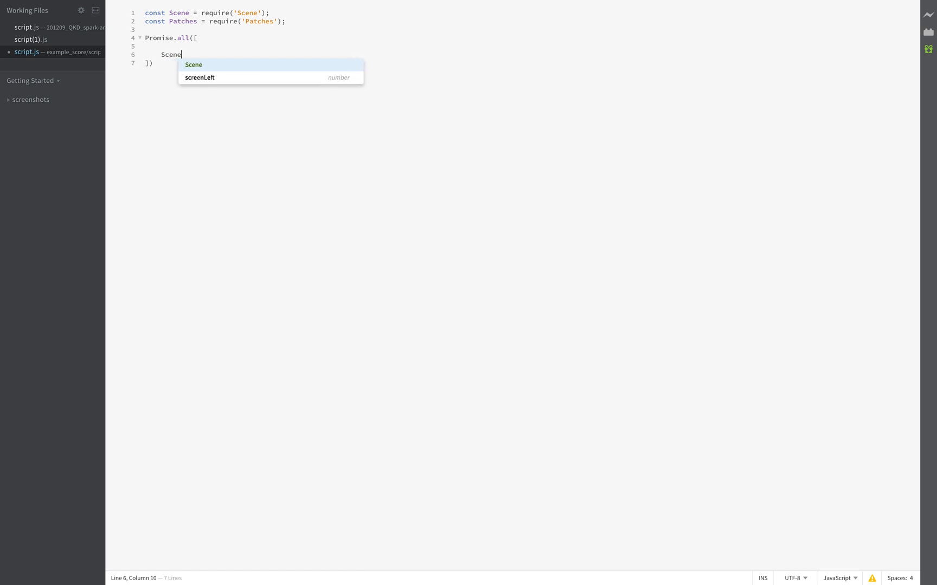
pyautogui.write('.root.Find')
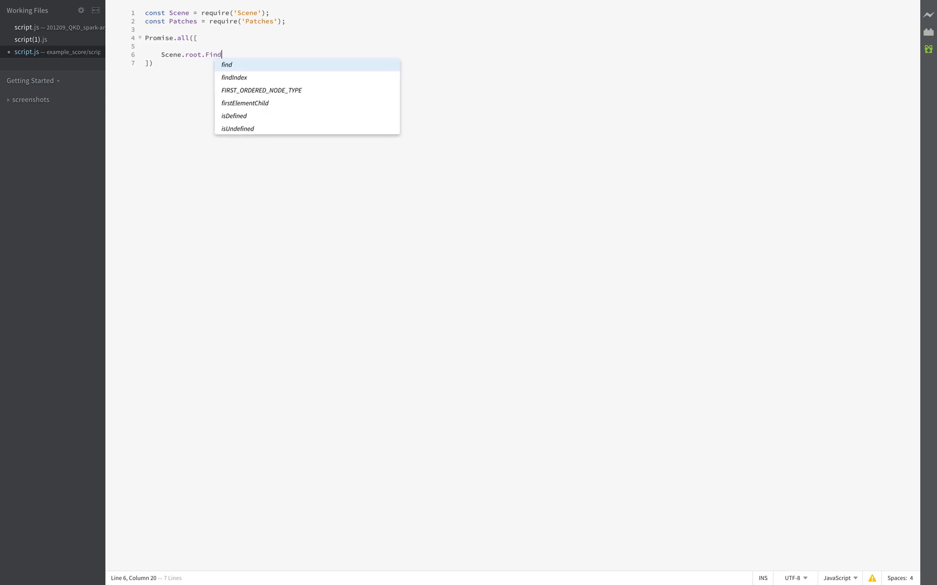
pyautogui.press('BackSpace')
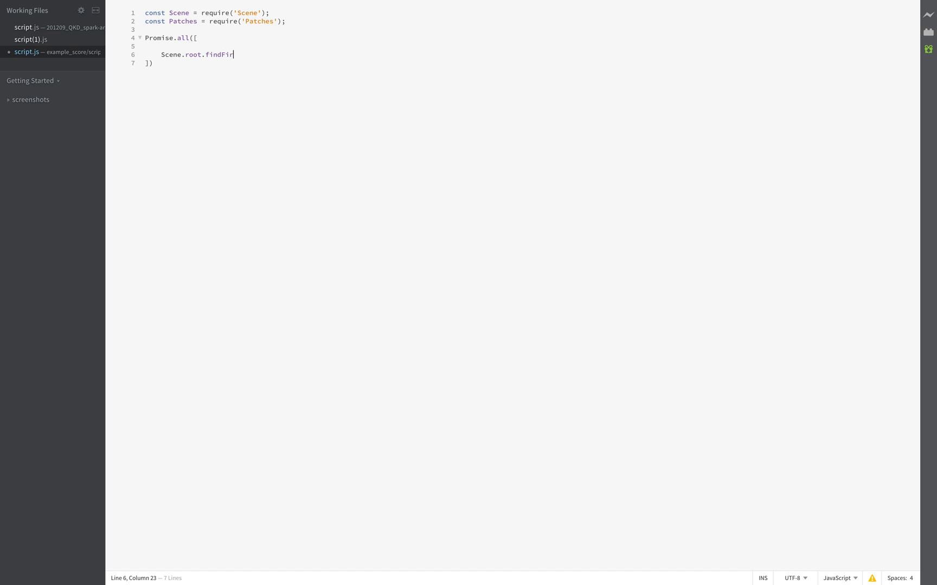
pyautogui.write('st()')
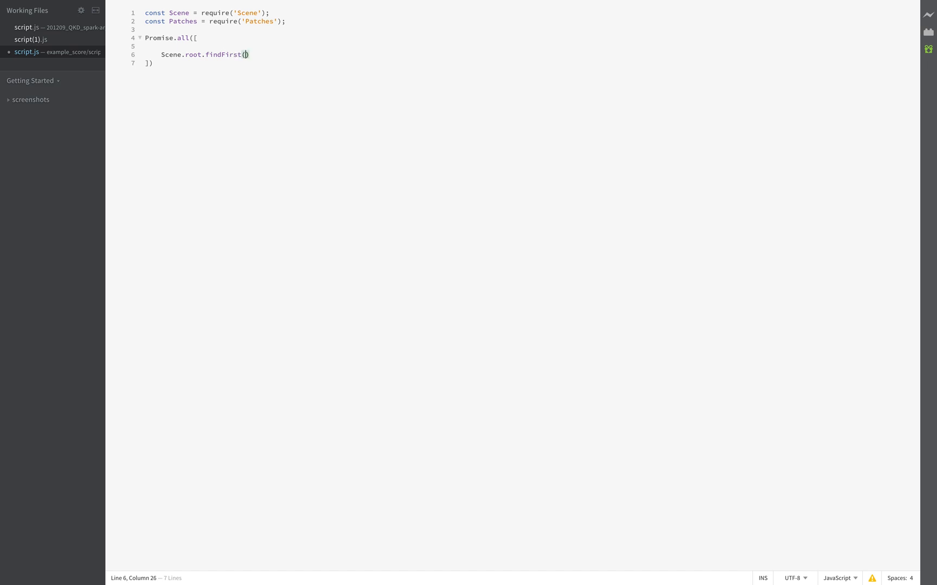
pyautogui.write("'")
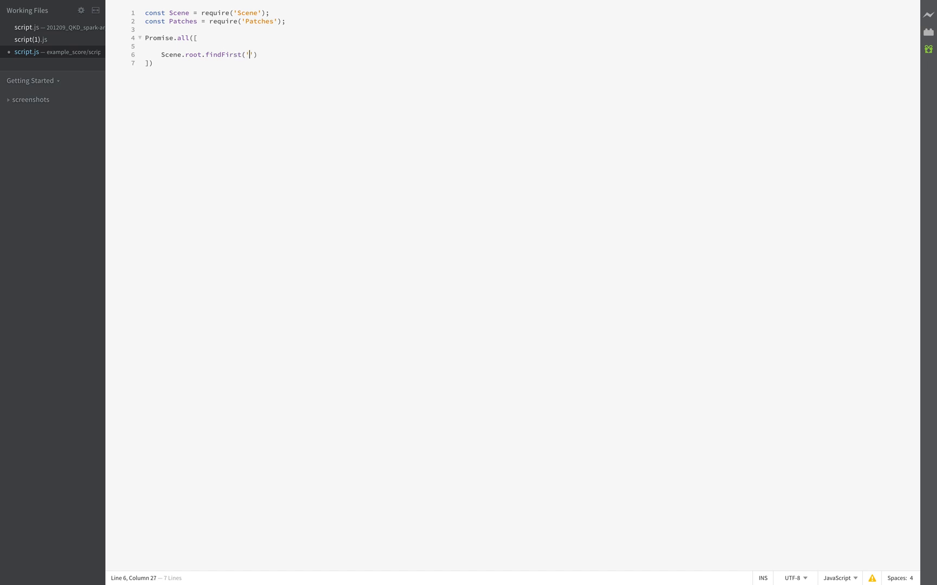
pyautogui.write('num')
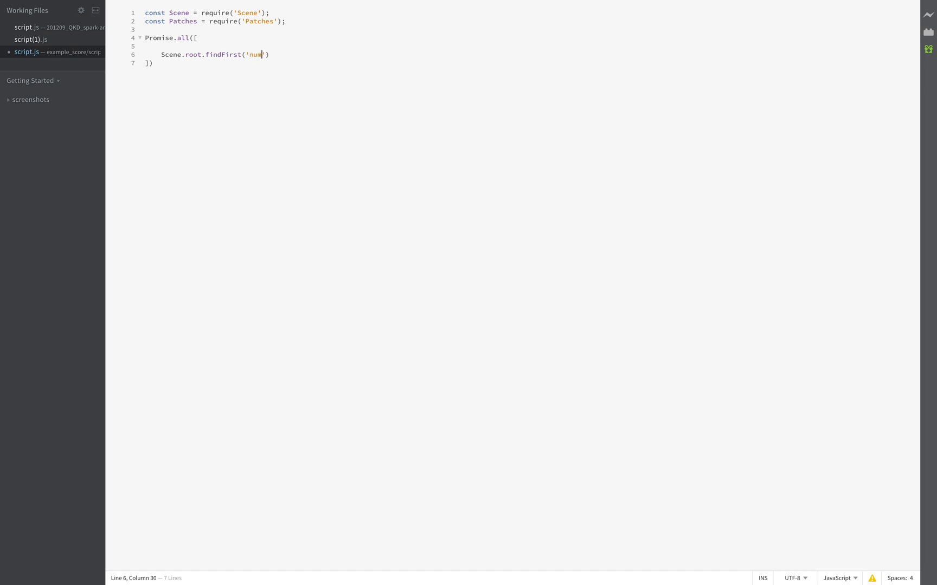
pyautogui.write("ber');")
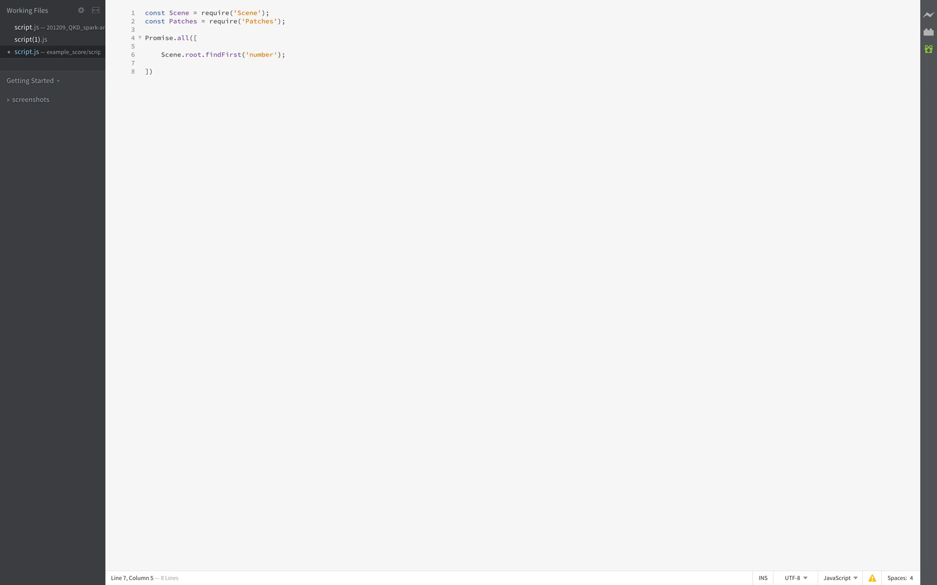
# Step: Add Patches.outputs.getScalar('score') as the second array entry
pyautogui.write('P')
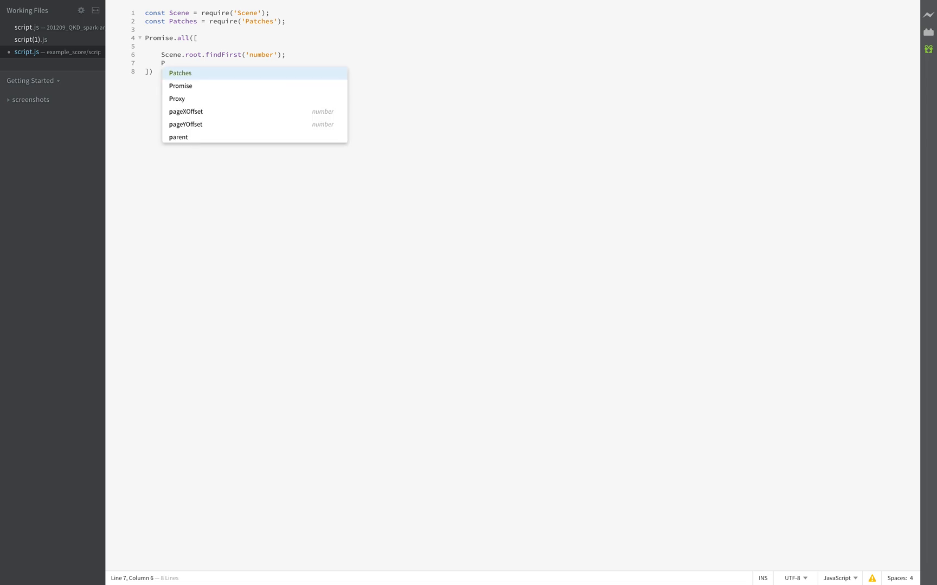
pyautogui.write('atches.')
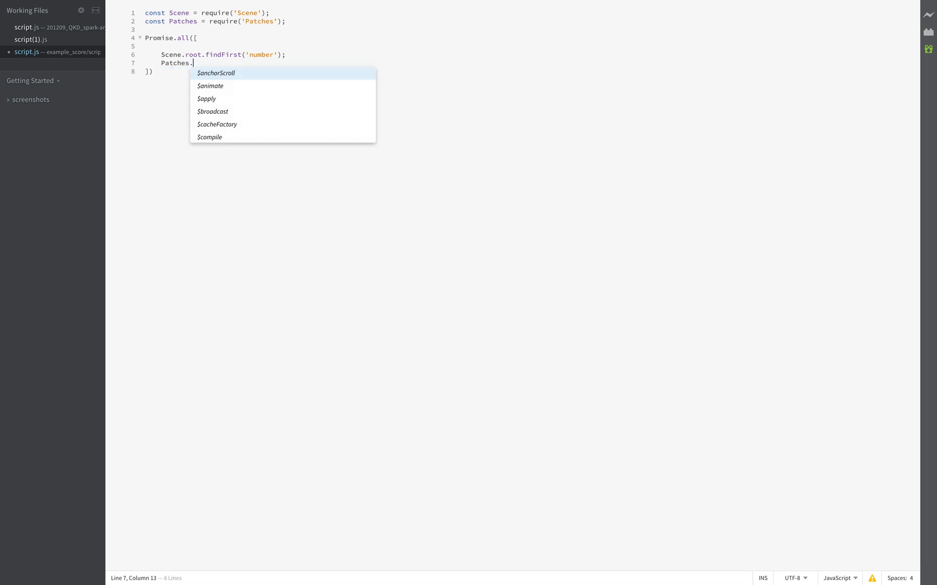
pyautogui.write('ou')
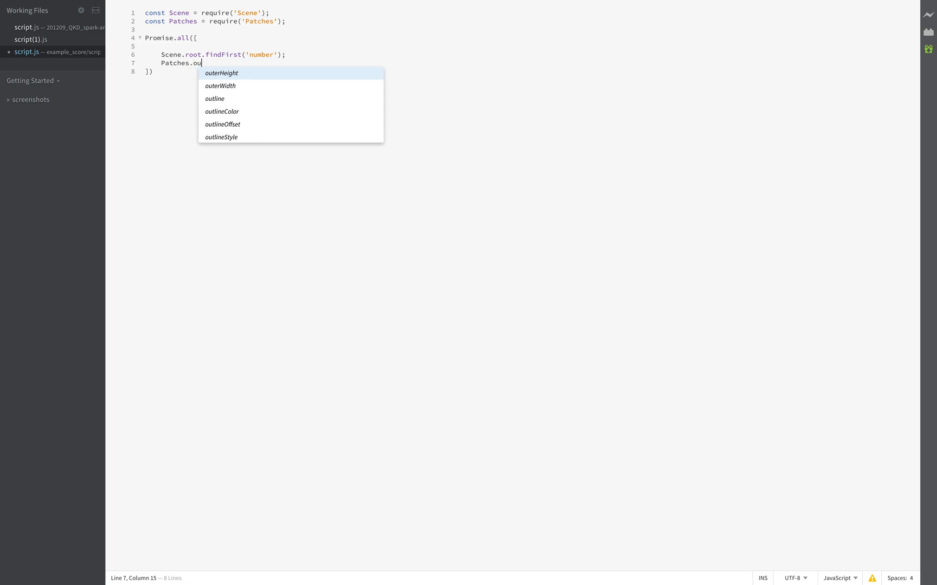
pyautogui.write('tpu')
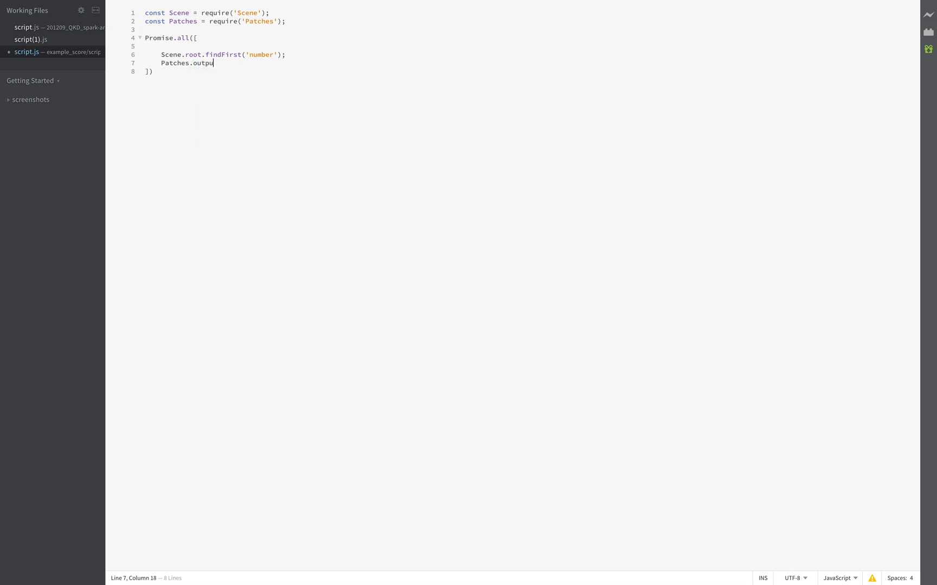
pyautogui.write('ts.')
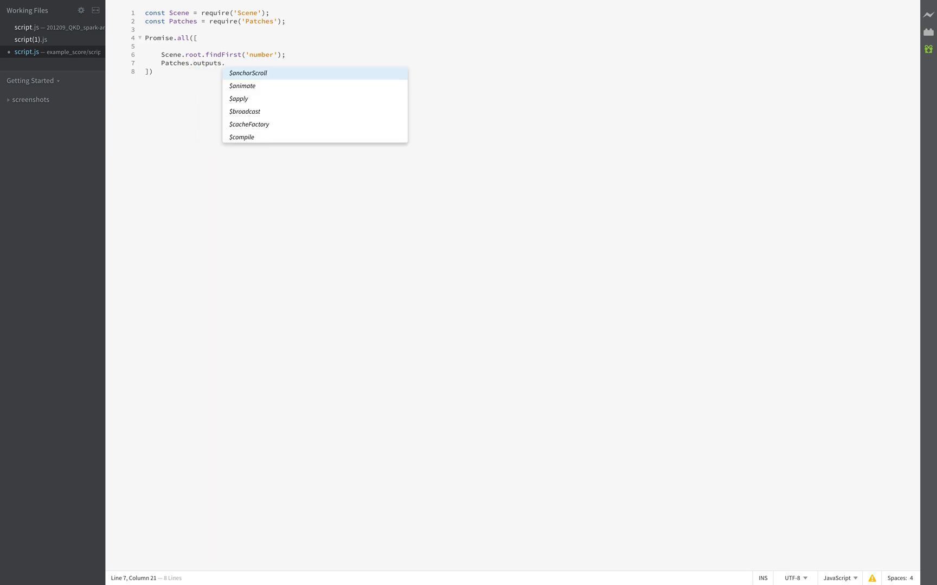
pyautogui.write('get')
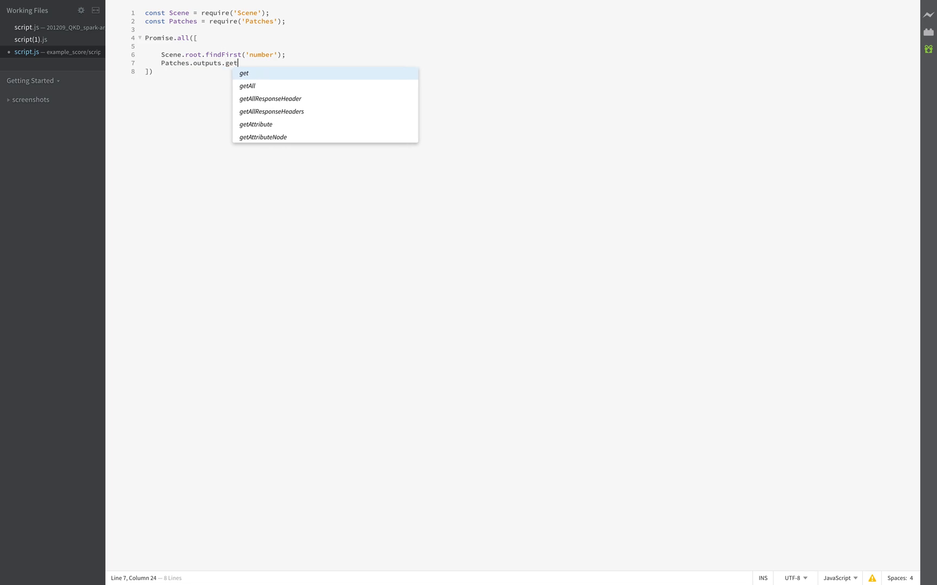
pyautogui.write("Scalar('')")
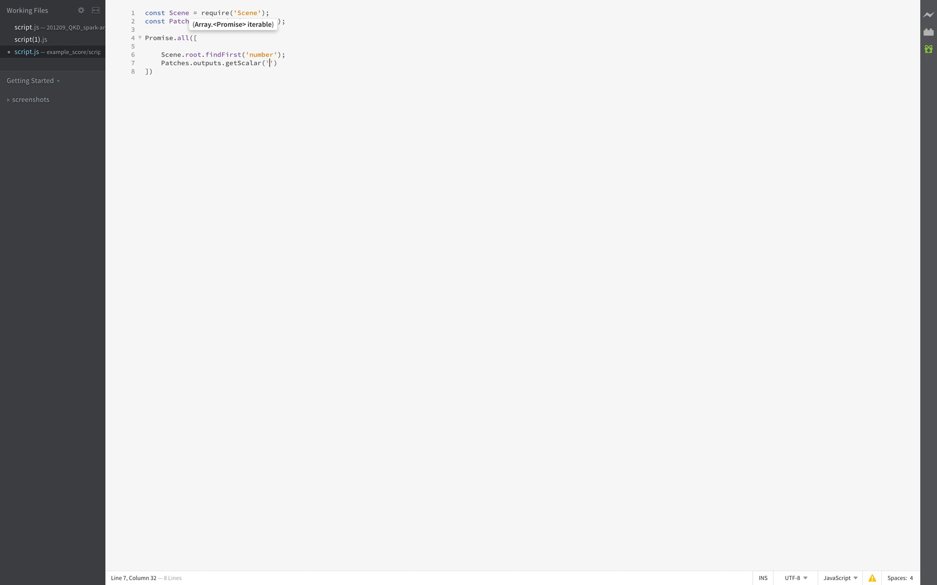
pyautogui.write('scoe')
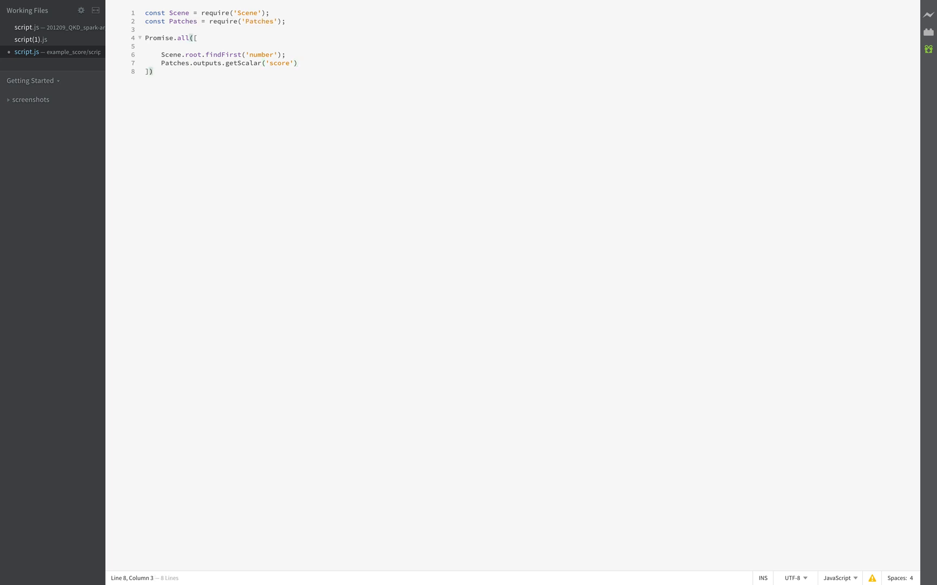
# Step: Append .then(function(results){ after the Promise.all array, opening an empty body
pyautogui.write('.')
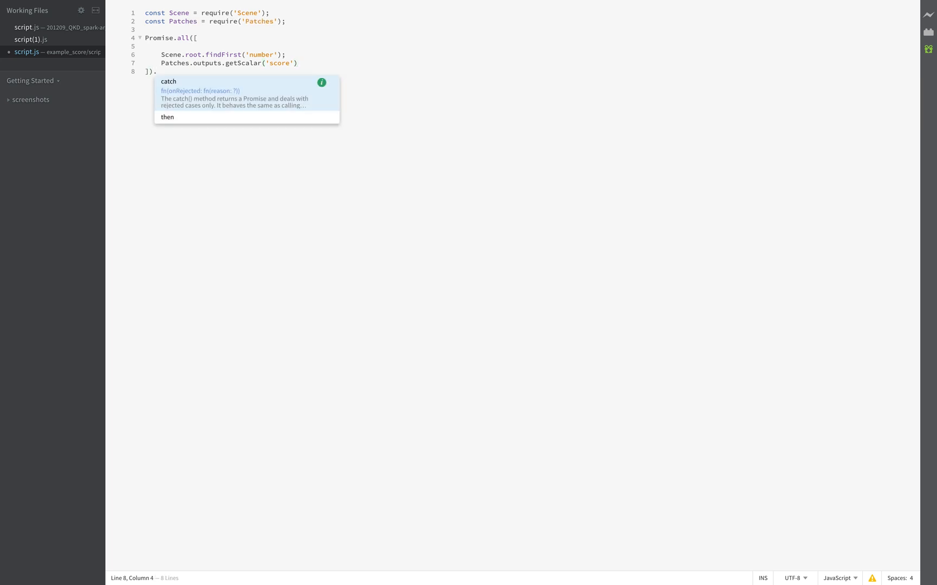
pyautogui.write('then')
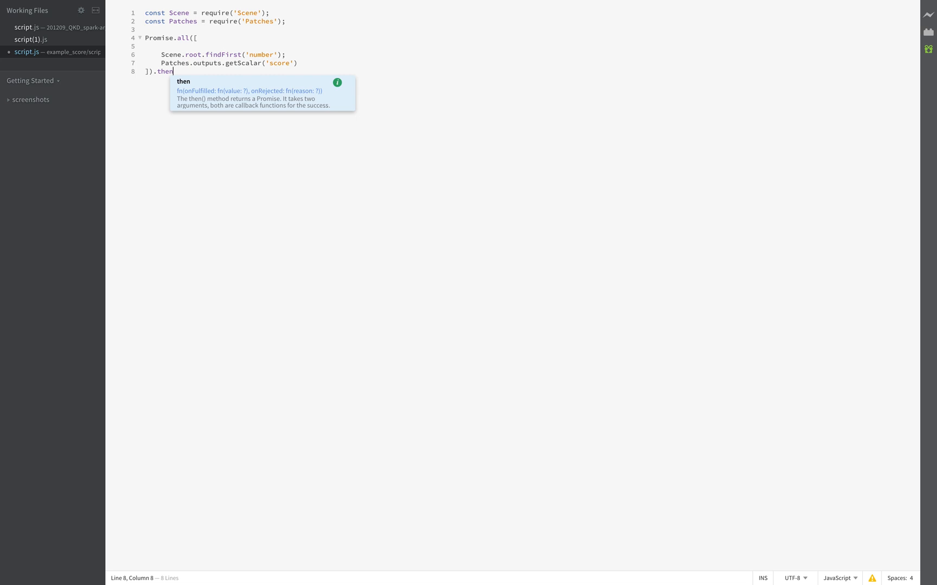
pyautogui.write('(f)')
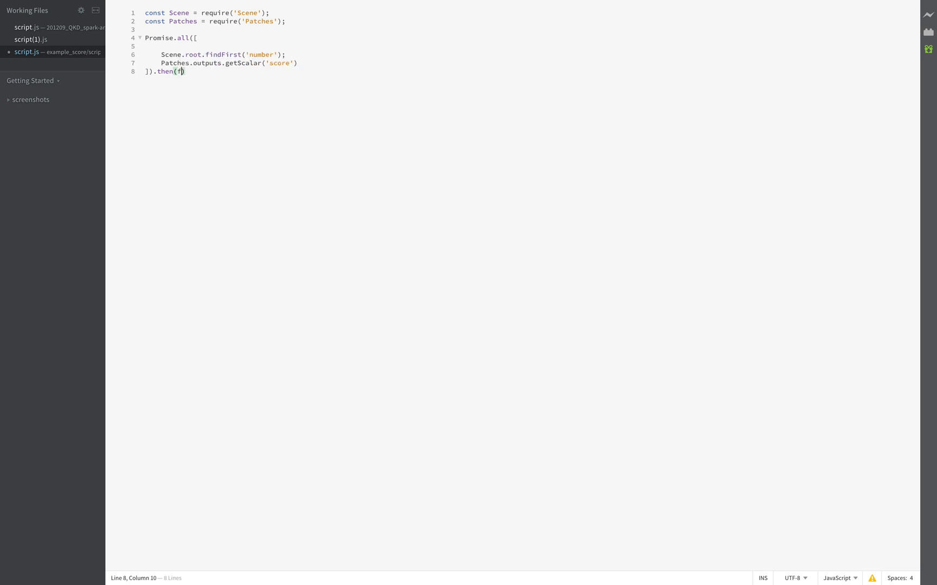
pyautogui.write('unction(resulkt')
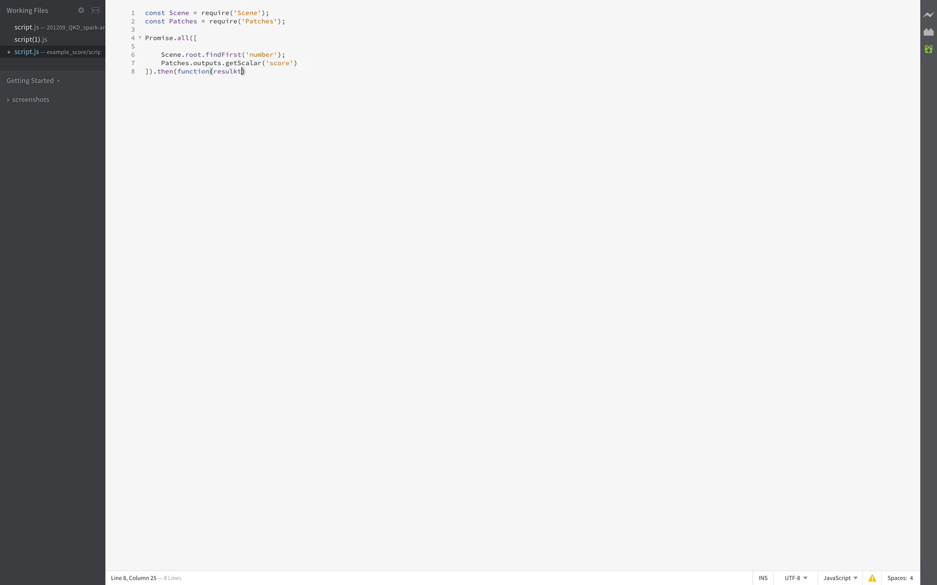
pyautogui.press('Backspace')
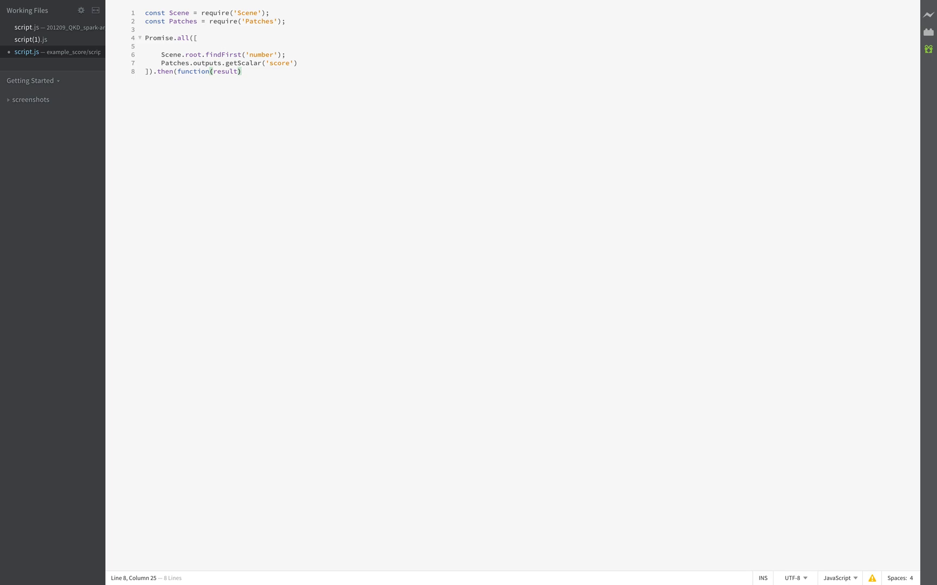
pyautogui.write('s')
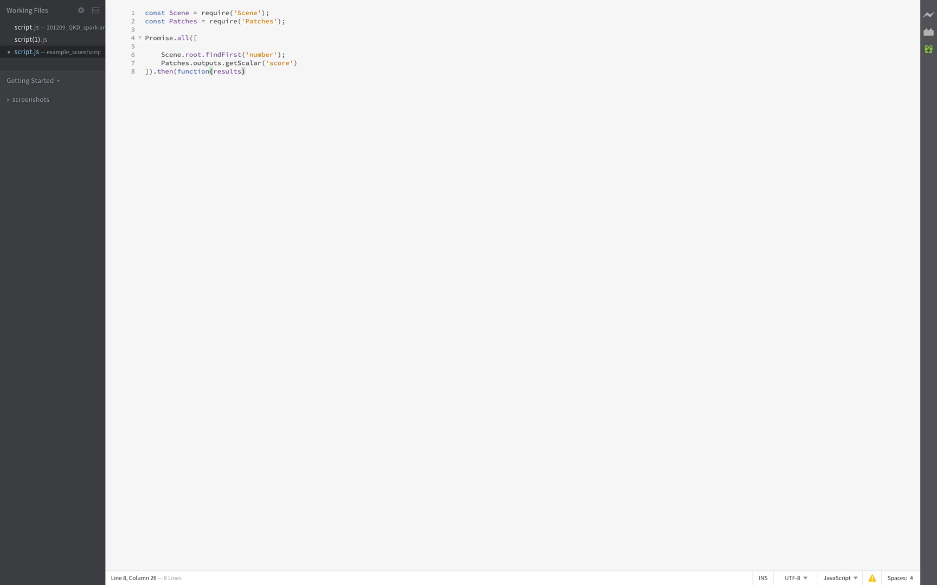
pyautogui.click(246, 71)
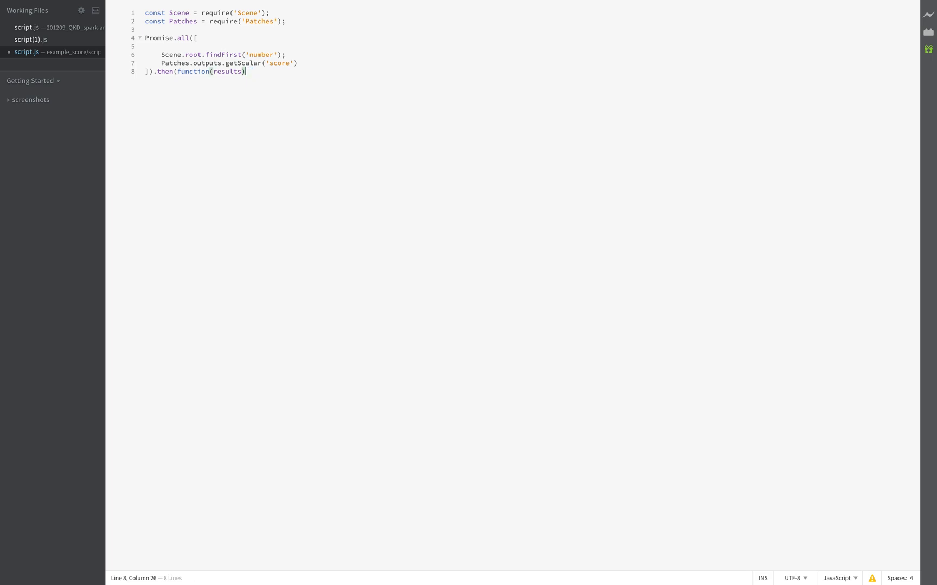
pyautogui.write('{')
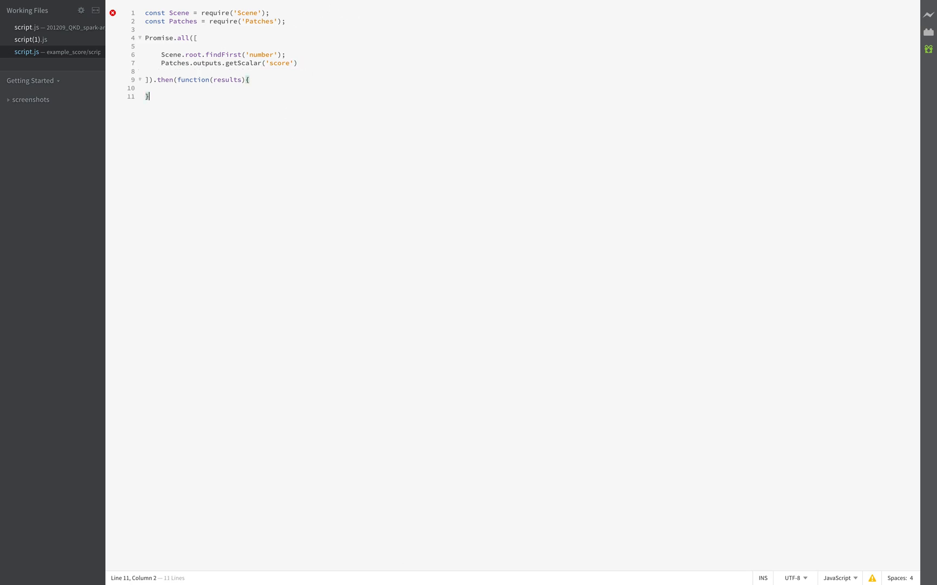
# Step: Switch to Spark AR Studio from the Dock to check the console for script errors
pyautogui.click(485, 560)
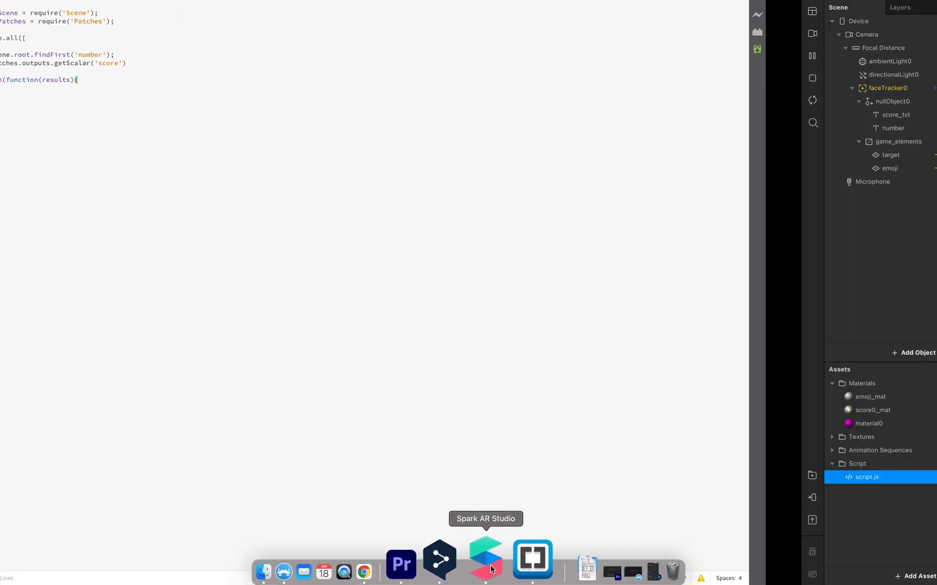
pyautogui.click(486, 558)
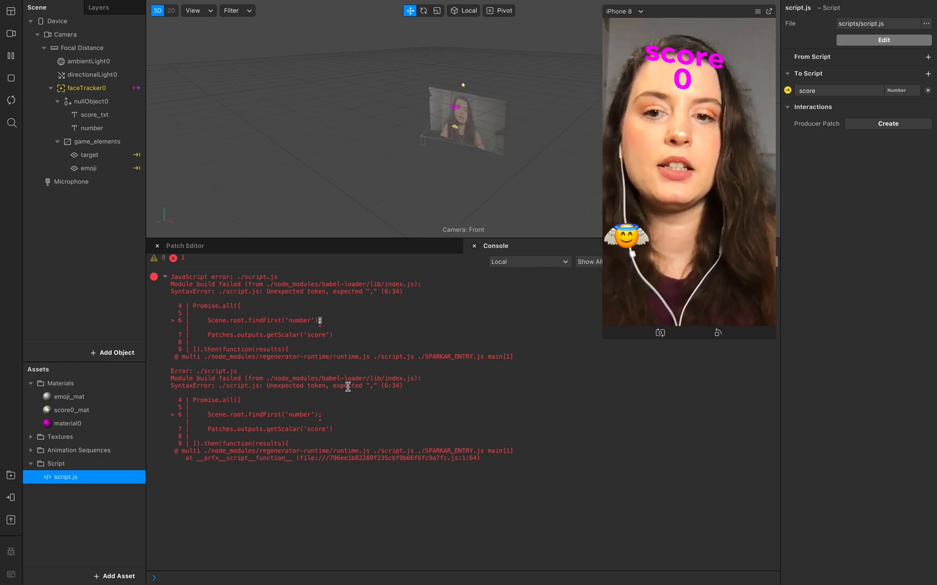
pyautogui.moveTo(359, 329)
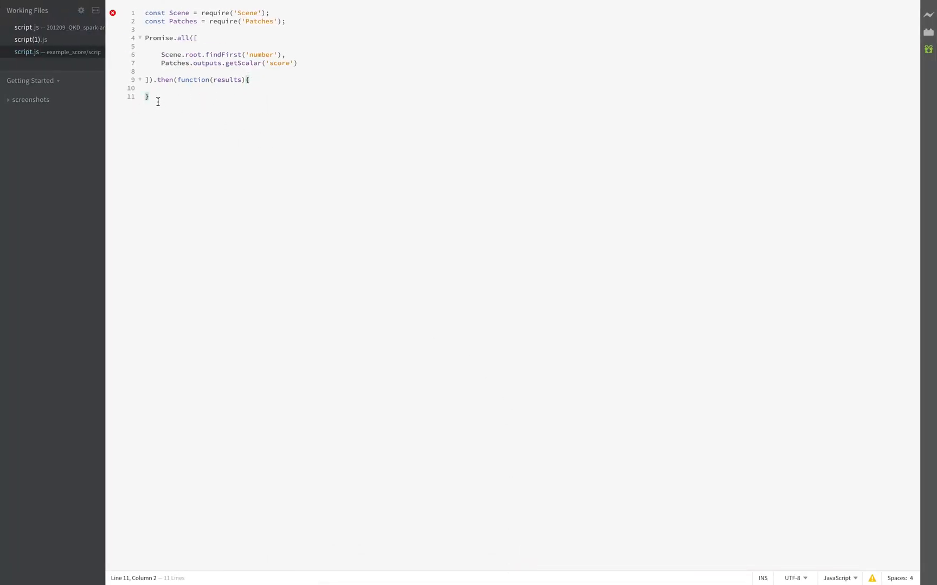
# Step: Close the then block with ); and place the cursor inside the empty function body
pyautogui.write(')')
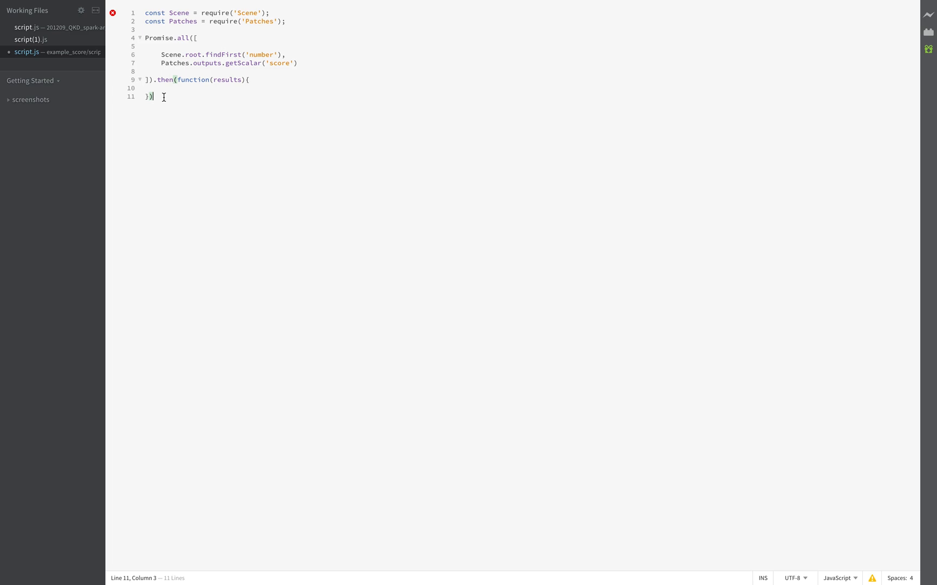
pyautogui.write(';')
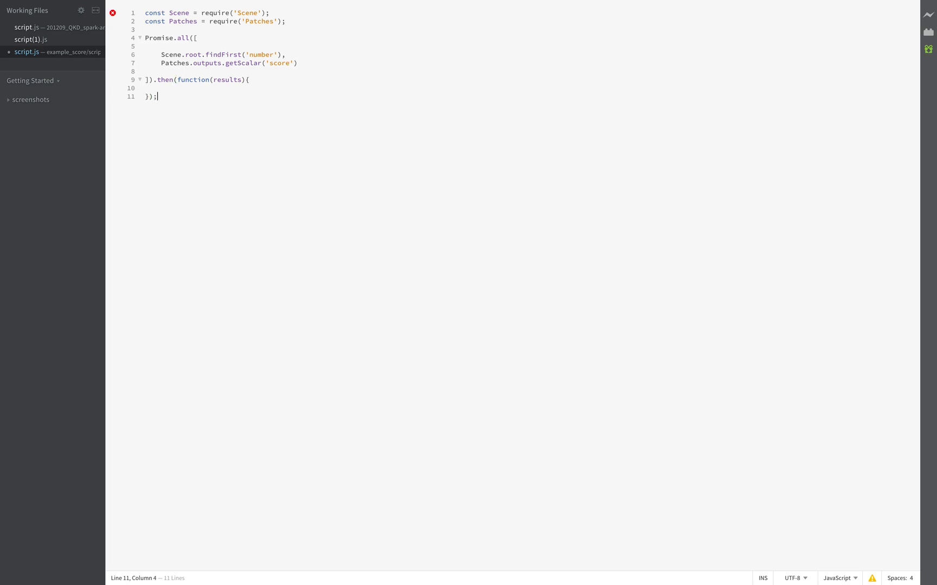
pyautogui.moveTo(199, 104)
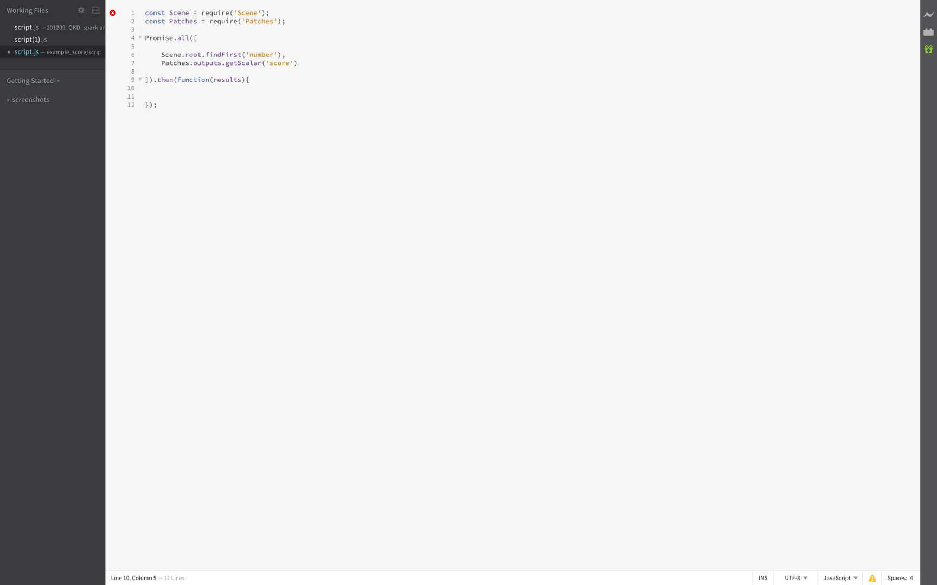
pyautogui.doubleClick(260, 54)
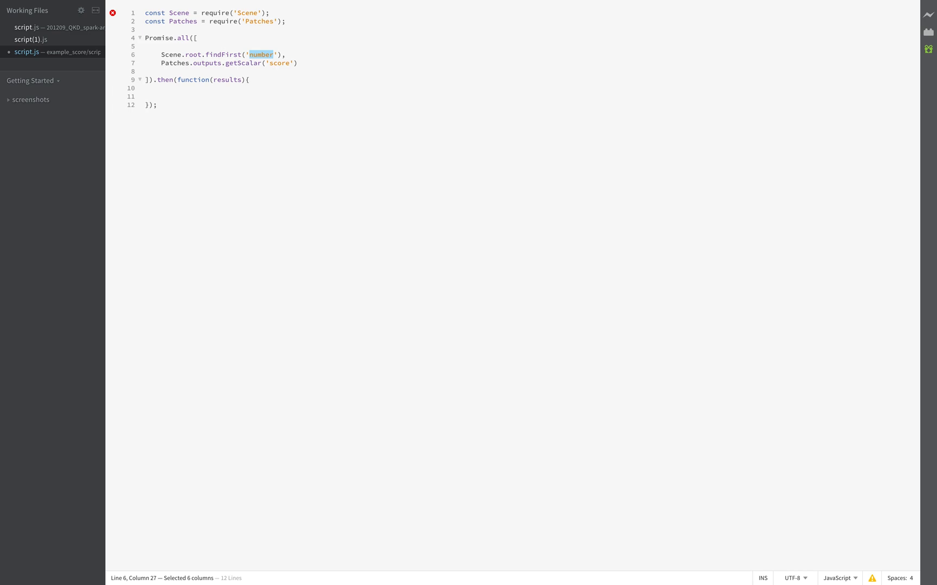
pyautogui.click(274, 54)
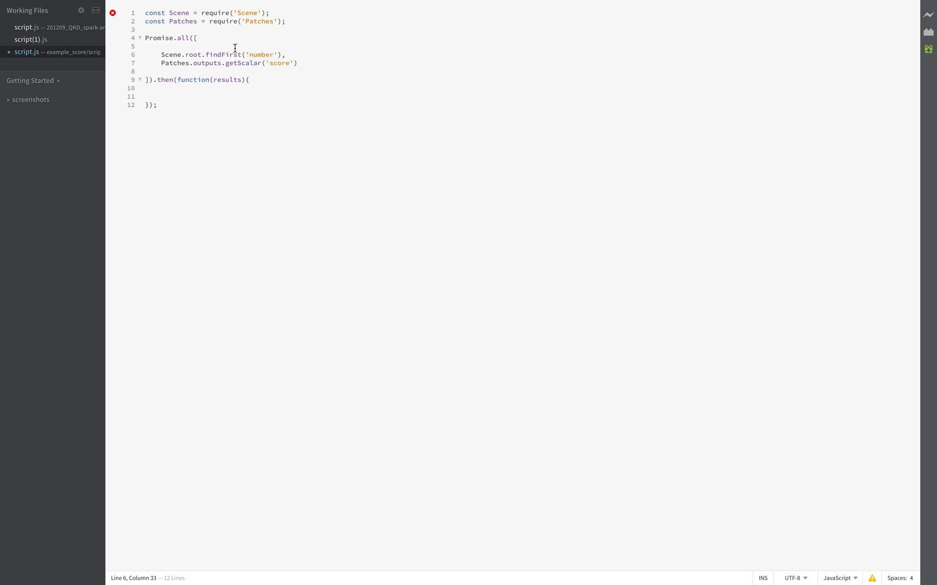
pyautogui.click(225, 54)
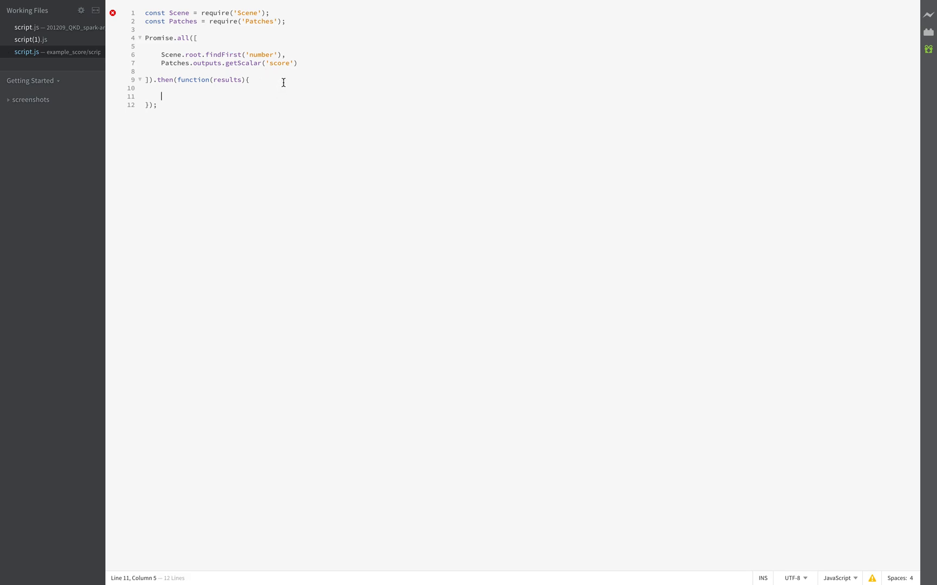
pyautogui.doubleClick(230, 54)
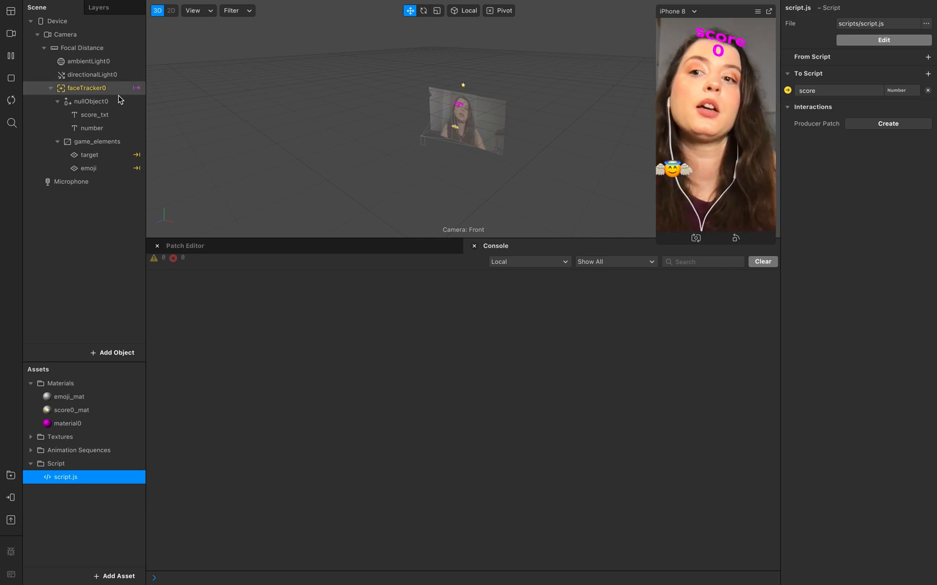
# Step: Return to Brackets to keep editing the then function body
pyautogui.click(92, 128)
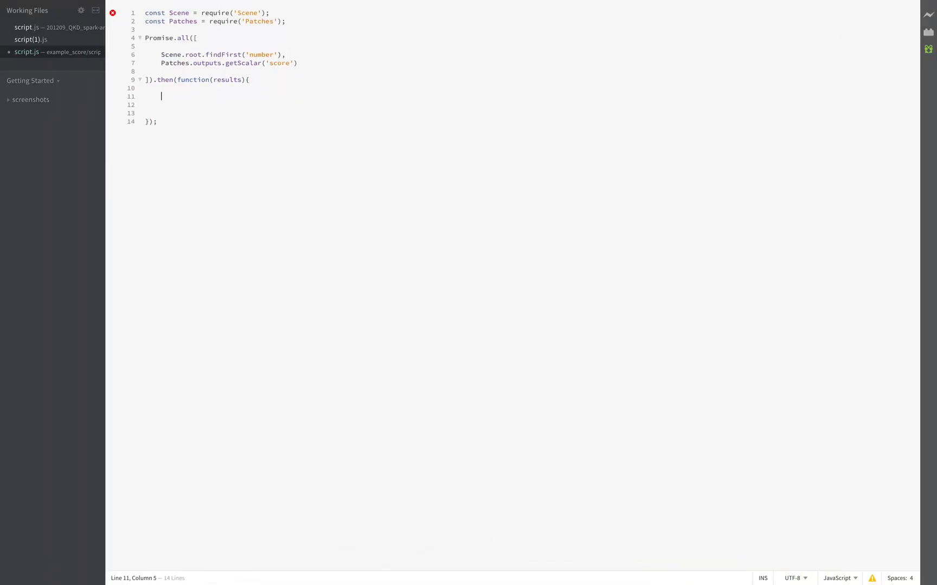
pyautogui.moveTo(303, 52)
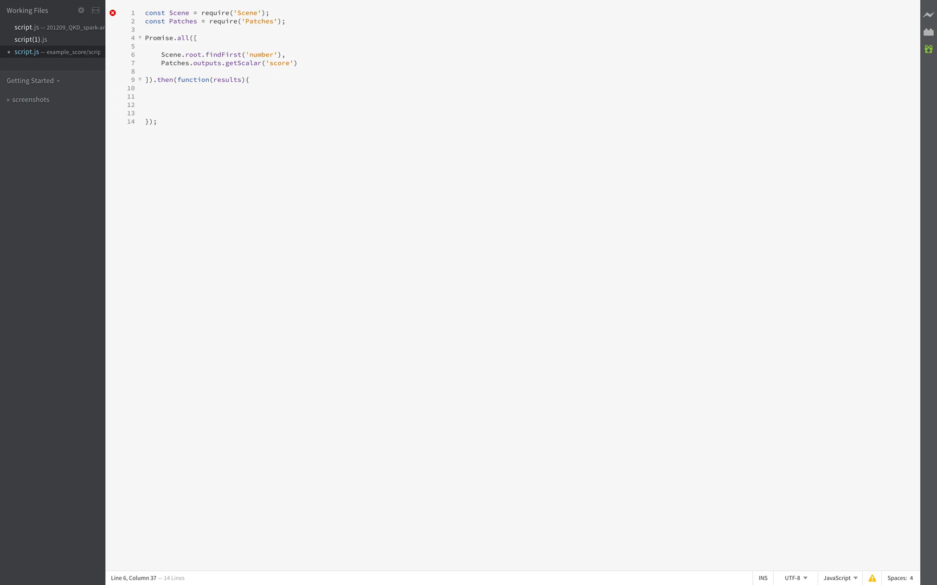
# Step: Add //0 and //1 comments and the statement var counter = results[0]; in the callback
pyautogui.write('//0')
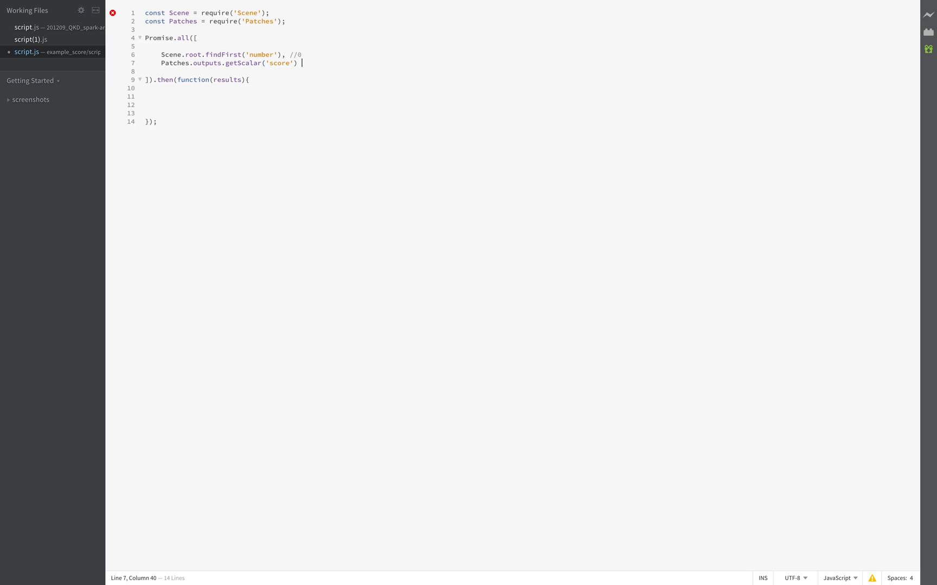
pyautogui.write('//1')
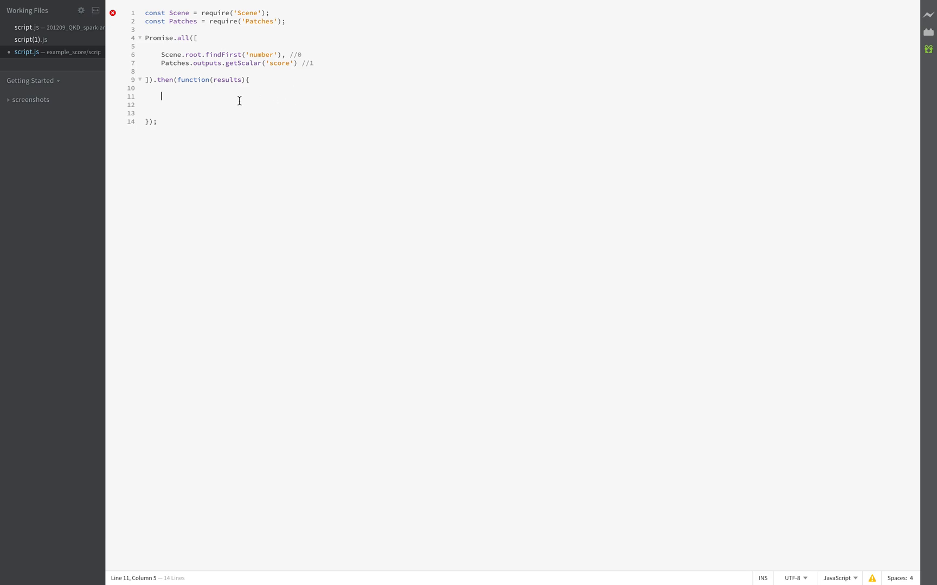
pyautogui.moveTo(199, 98)
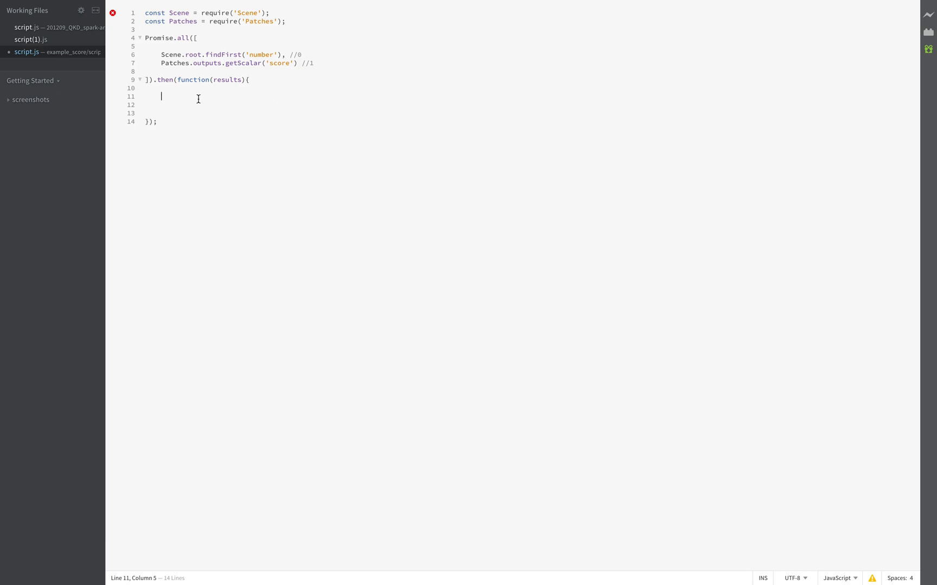
pyautogui.write('var')
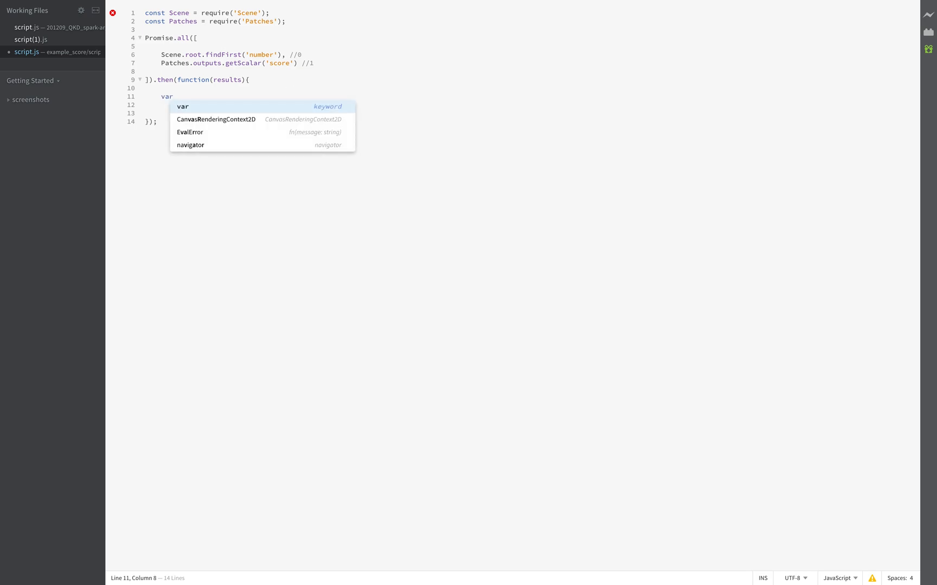
pyautogui.write('counter')
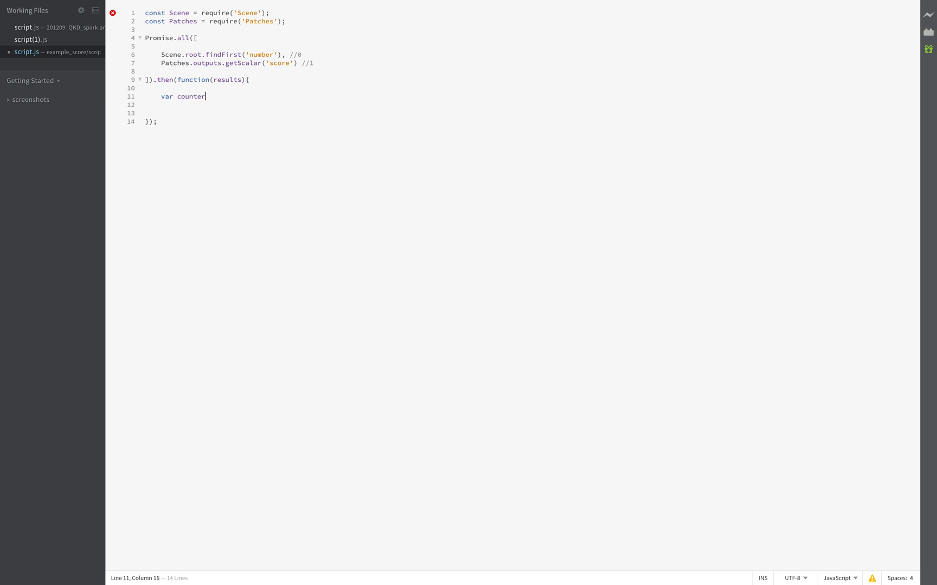
pyautogui.write('= results')
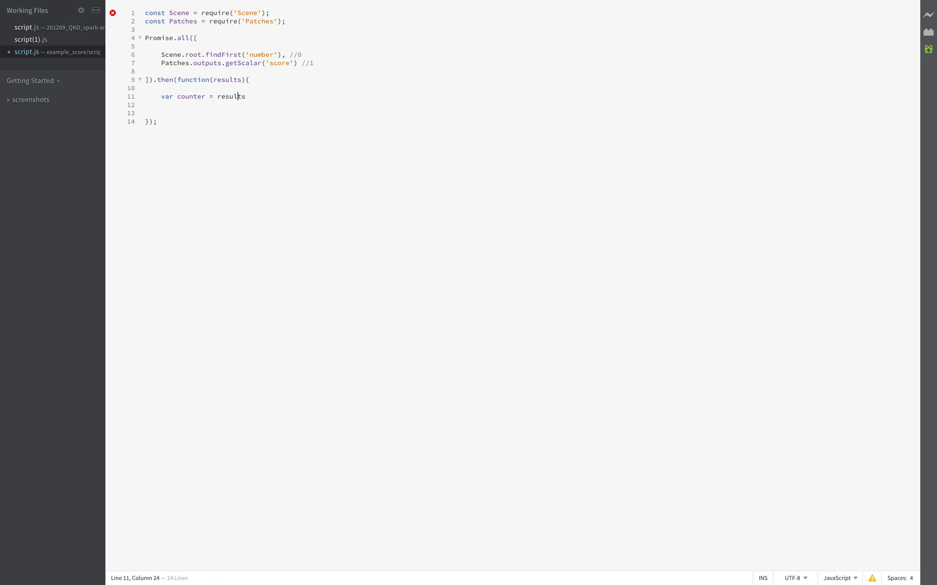
pyautogui.doubleClick(227, 80)
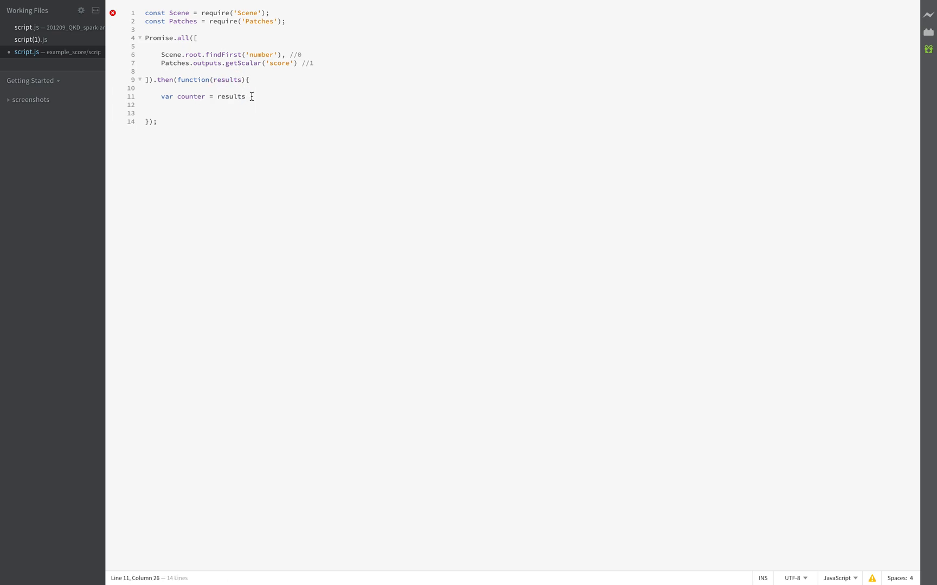
pyautogui.write('[]')
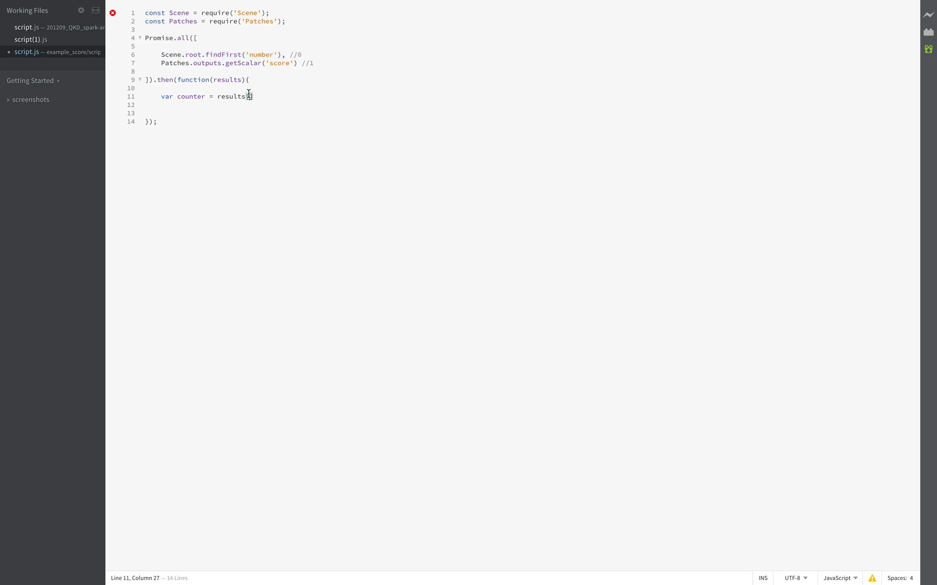
pyautogui.write('0]')
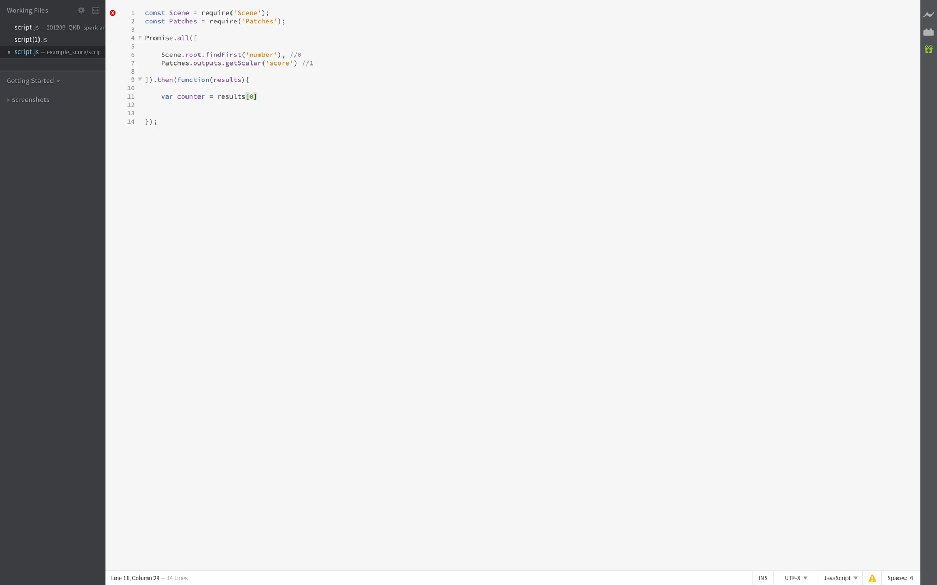
pyautogui.write(';')
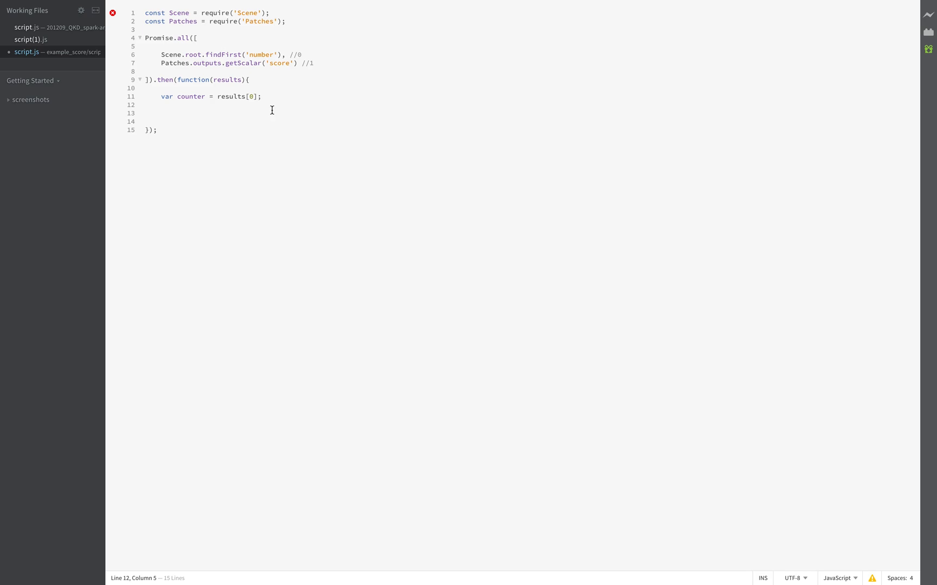
# Step: Add the statement var scorestring = results[1]; inside the callback
pyautogui.write('var')
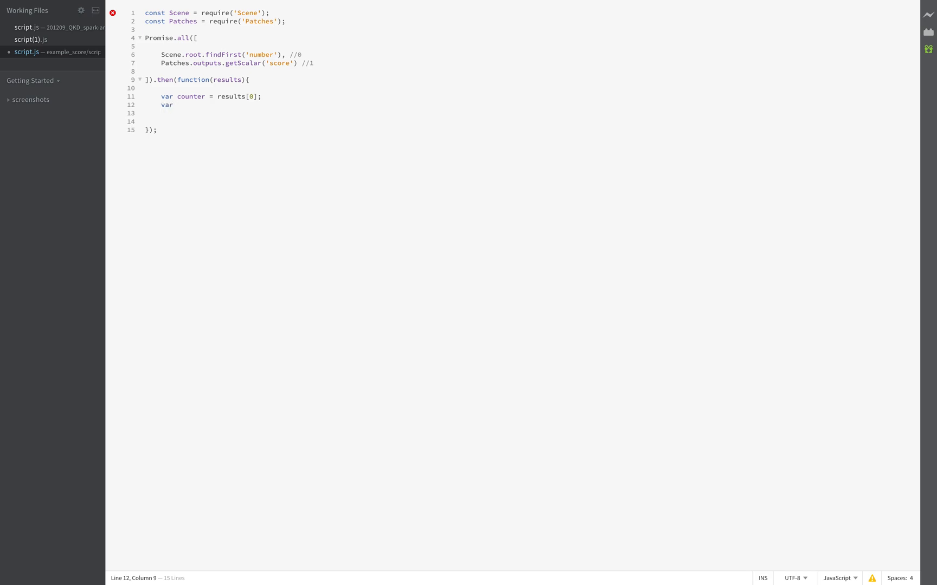
pyautogui.write('string')
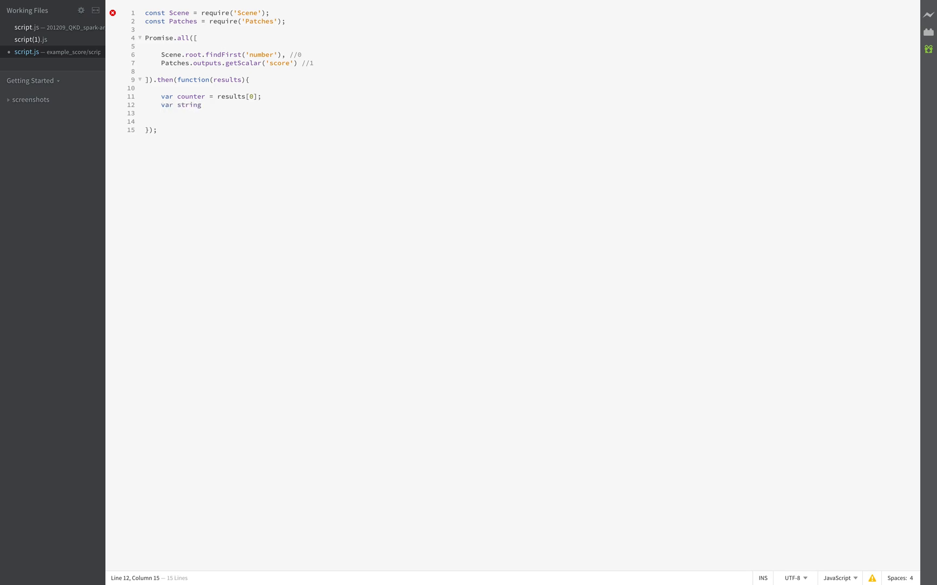
pyautogui.write('sc')
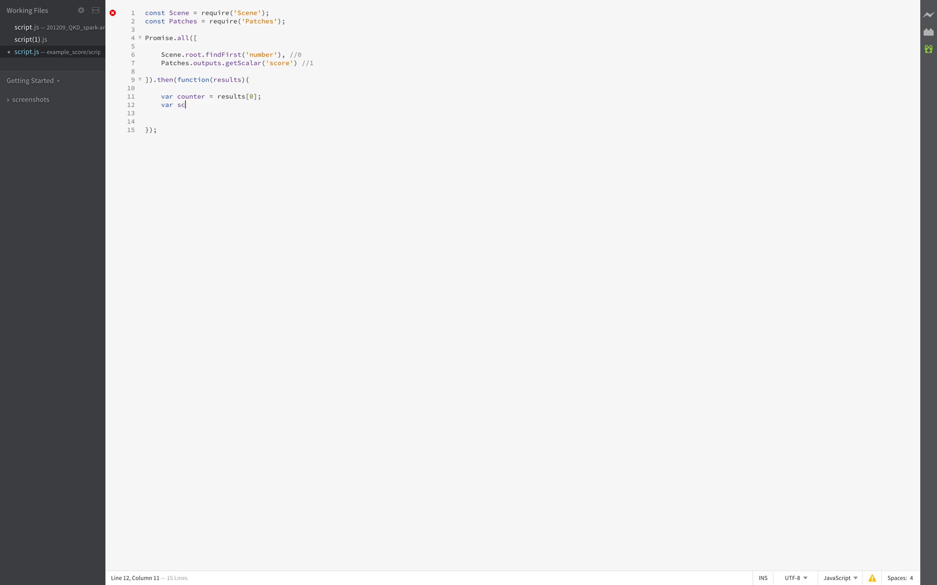
pyautogui.write('rest')
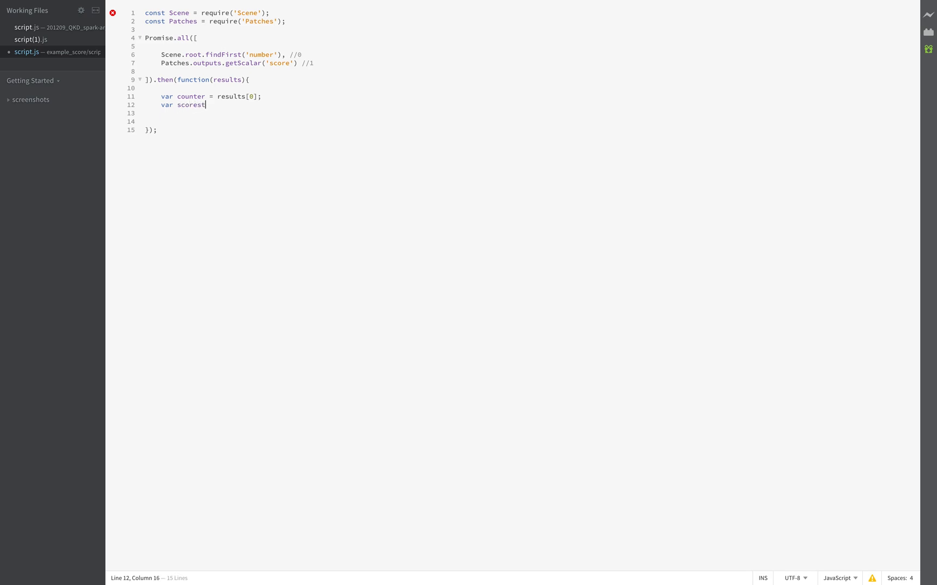
pyautogui.write('ring =')
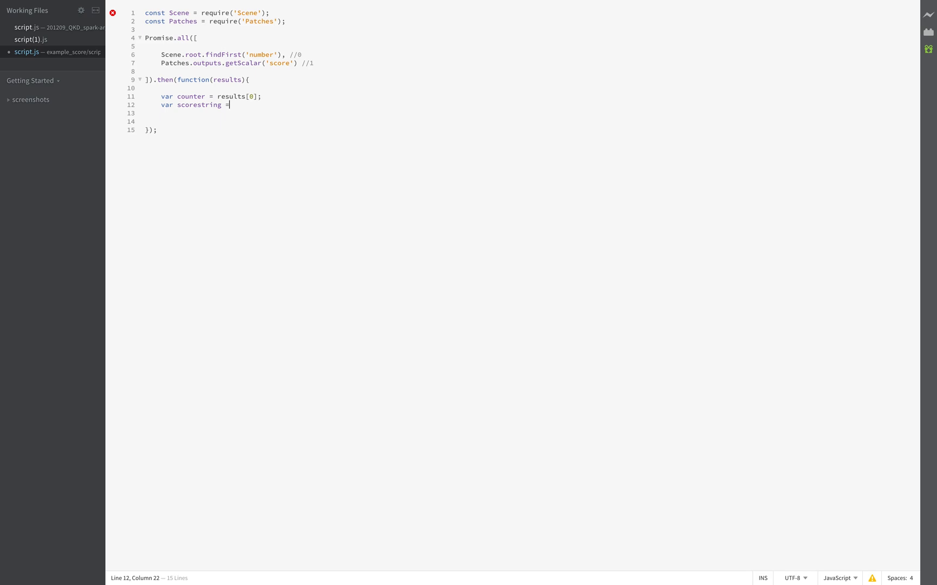
pyautogui.write('resul')
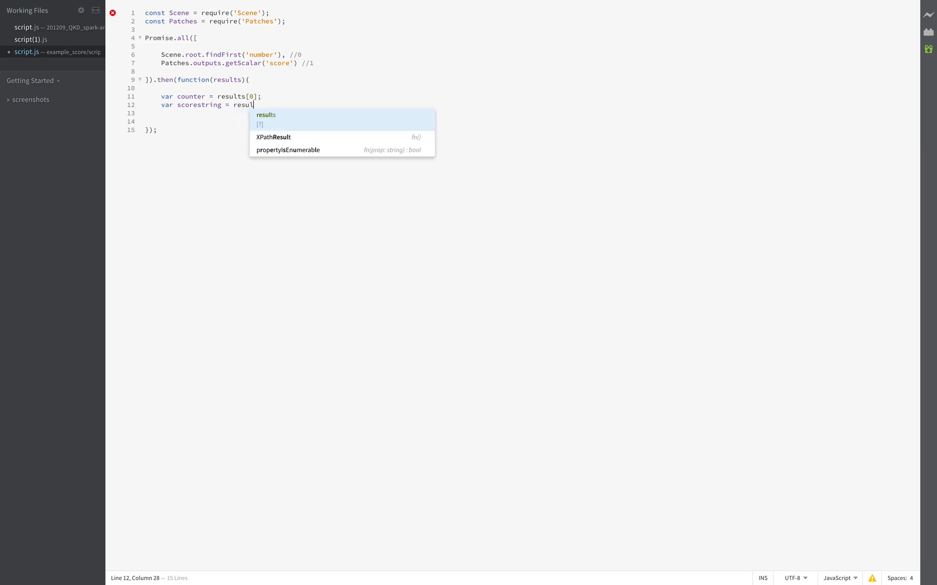
pyautogui.write('ts')
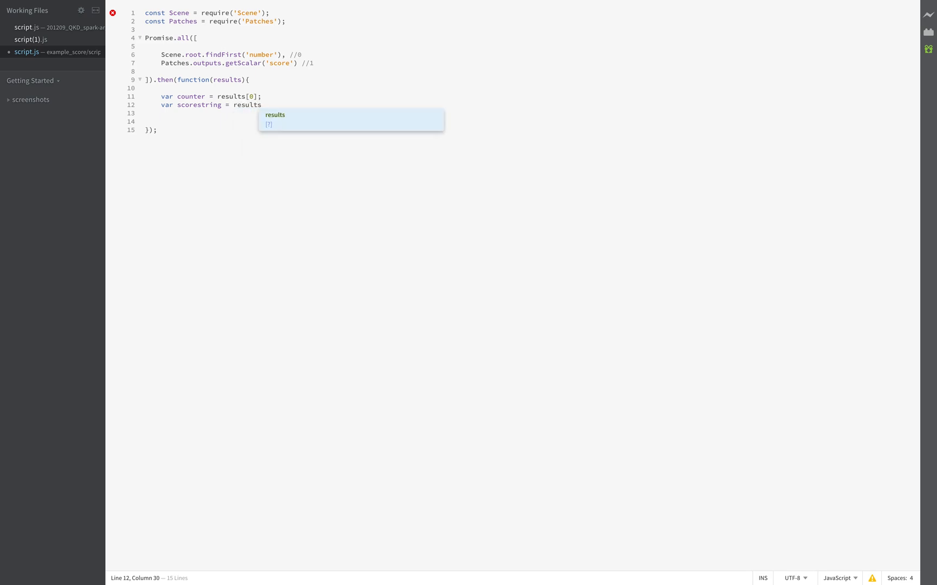
pyautogui.write('[1]')
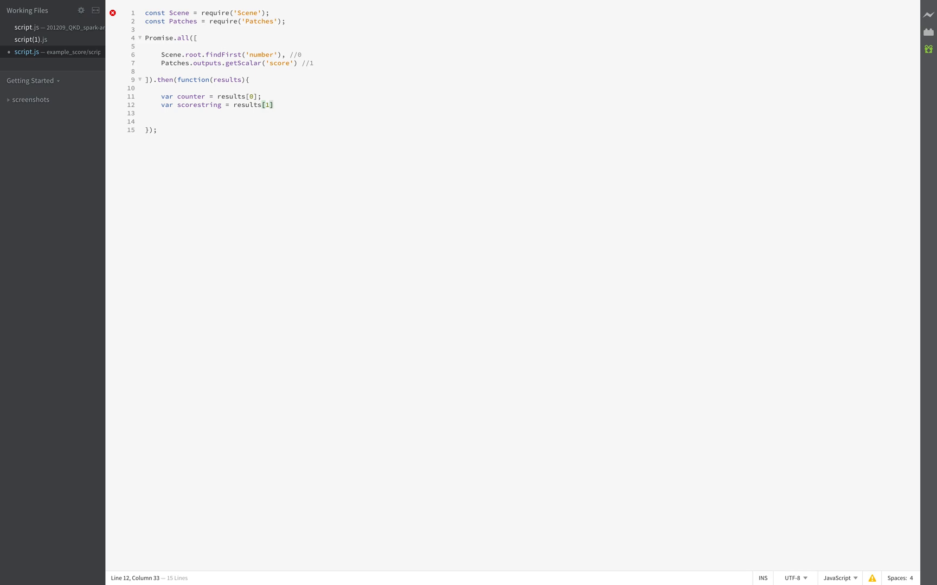
pyautogui.write(';')
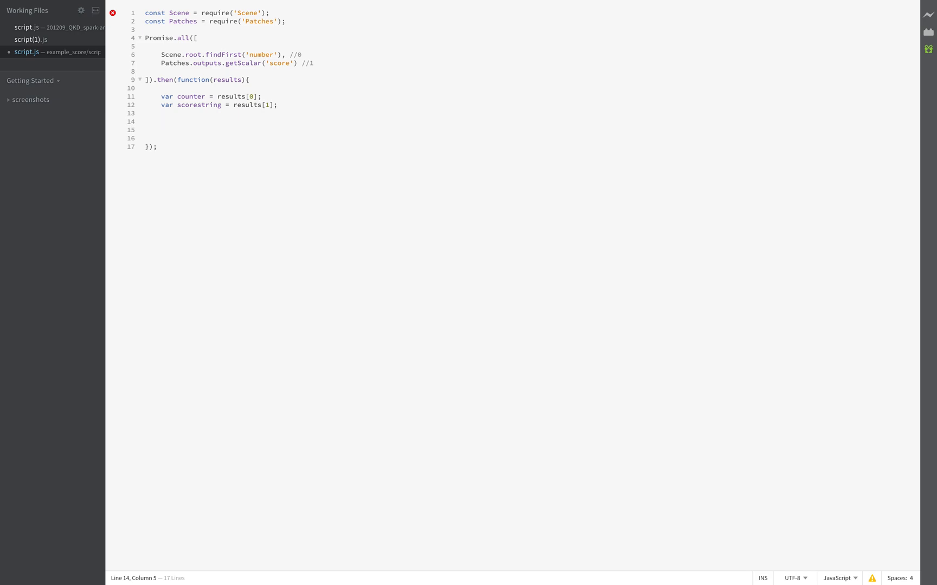
# Step: Set counter.text = scorestring.toString() on the next line
pyautogui.write('counter')
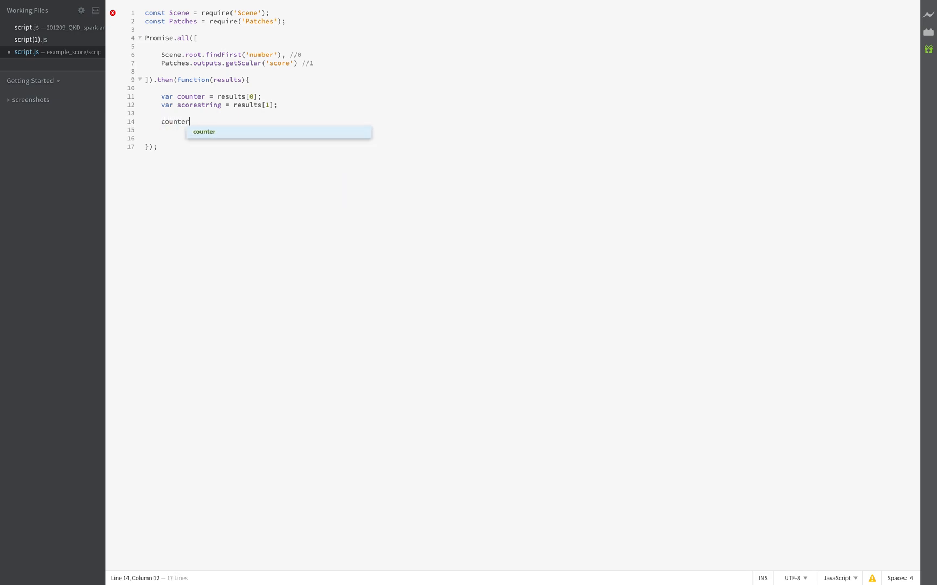
pyautogui.write('.test')
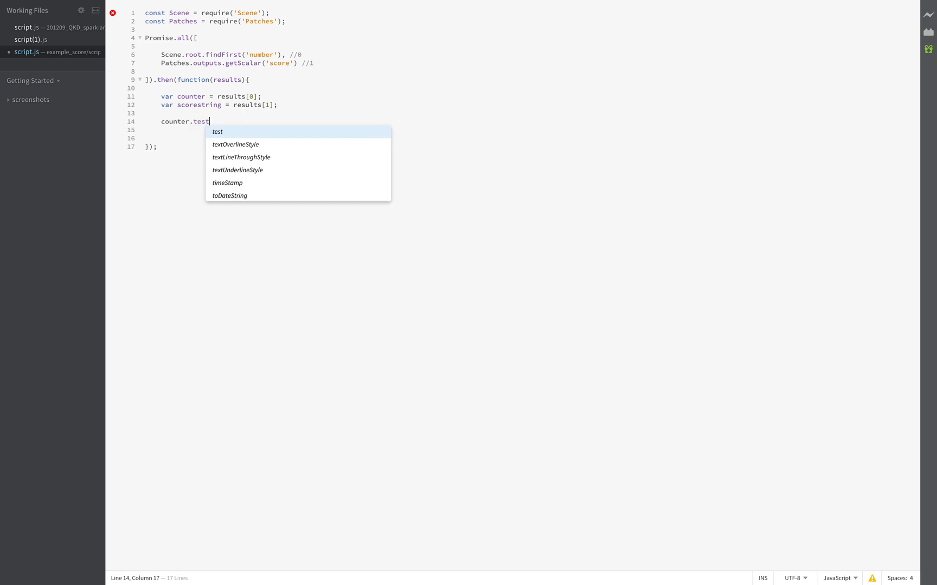
pyautogui.write('x')
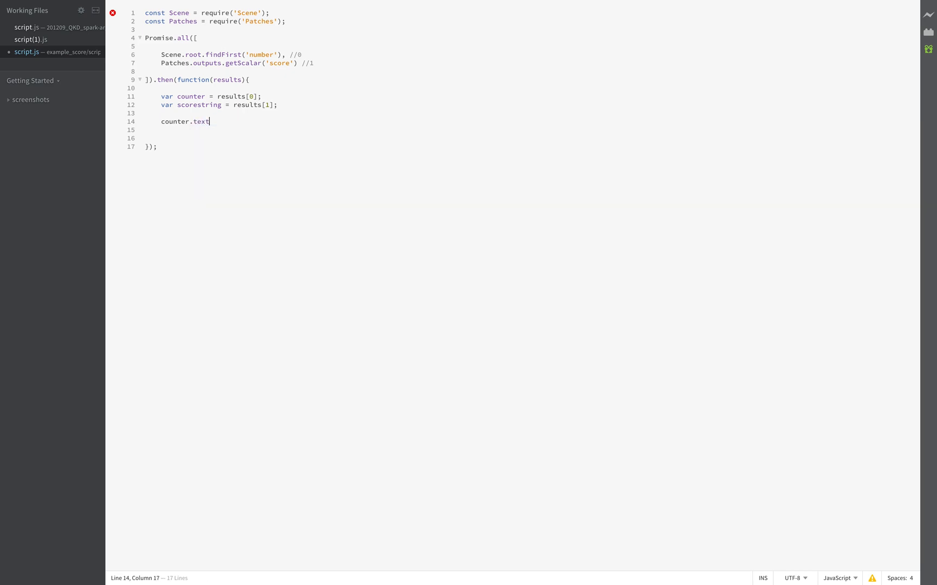
pyautogui.write('=')
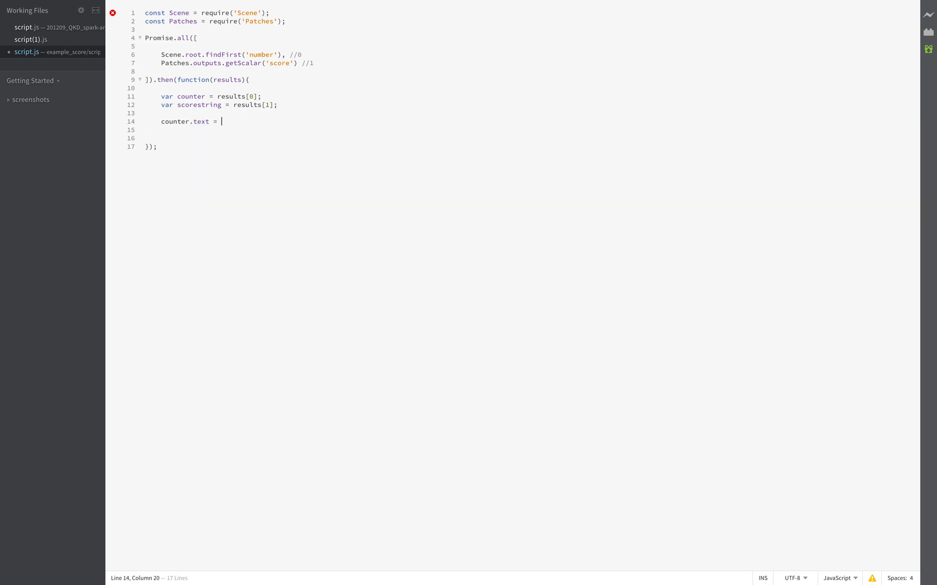
pyautogui.doubleClick(199, 105)
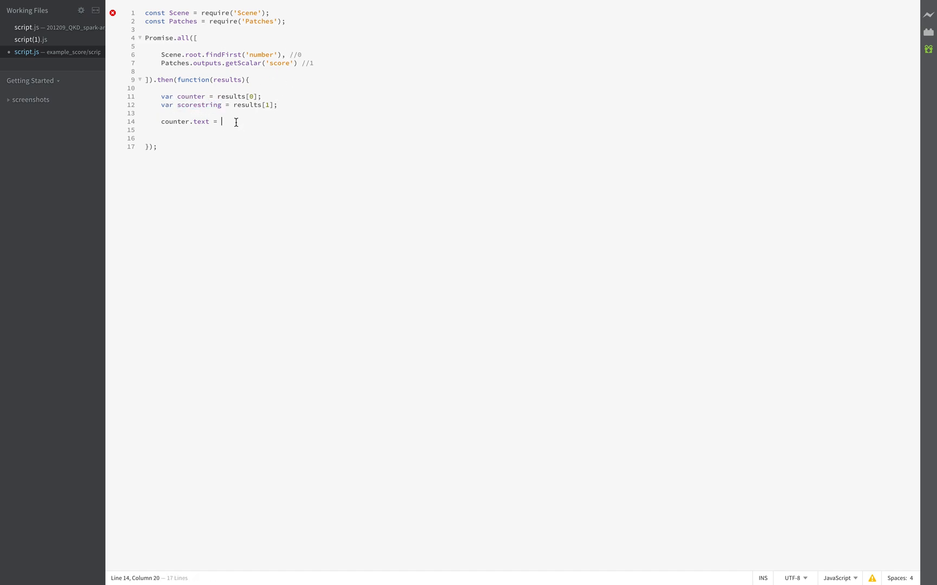
pyautogui.write('scorestring.')
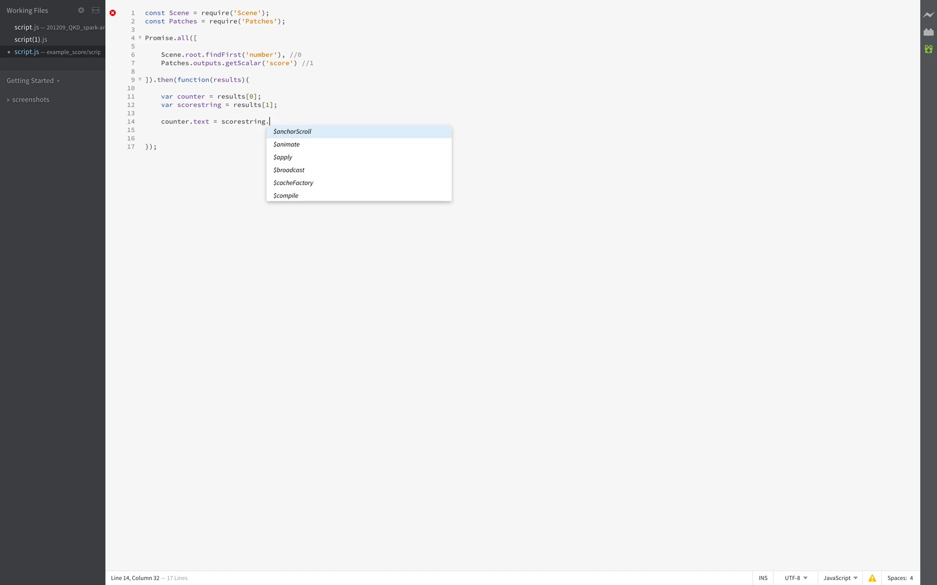
pyautogui.write('toString();')
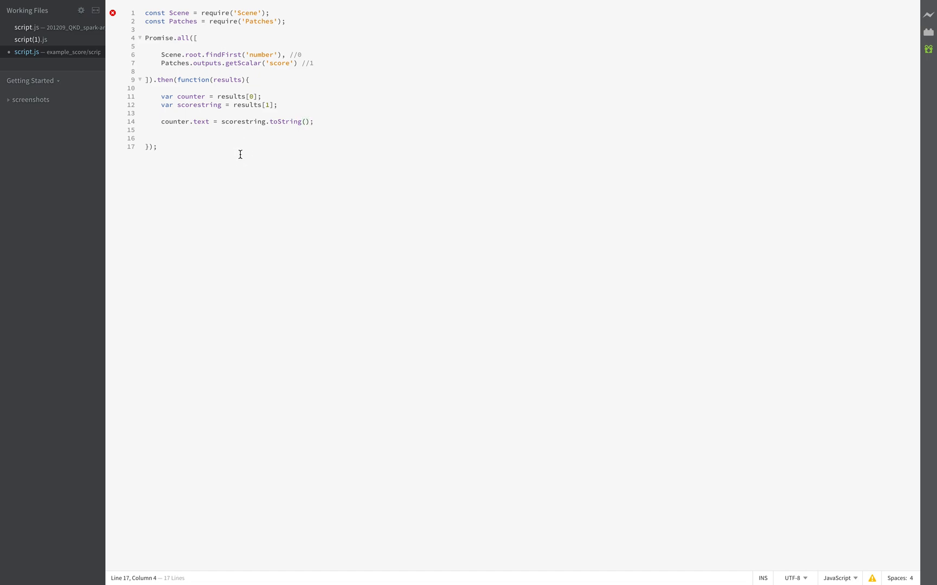
pyautogui.moveTo(502, 550)
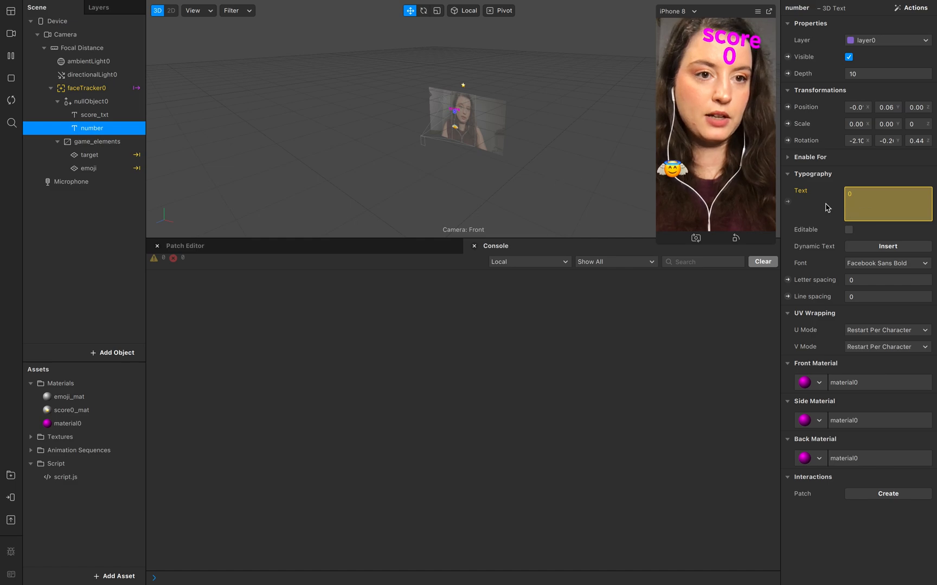
pyautogui.moveTo(851, 200)
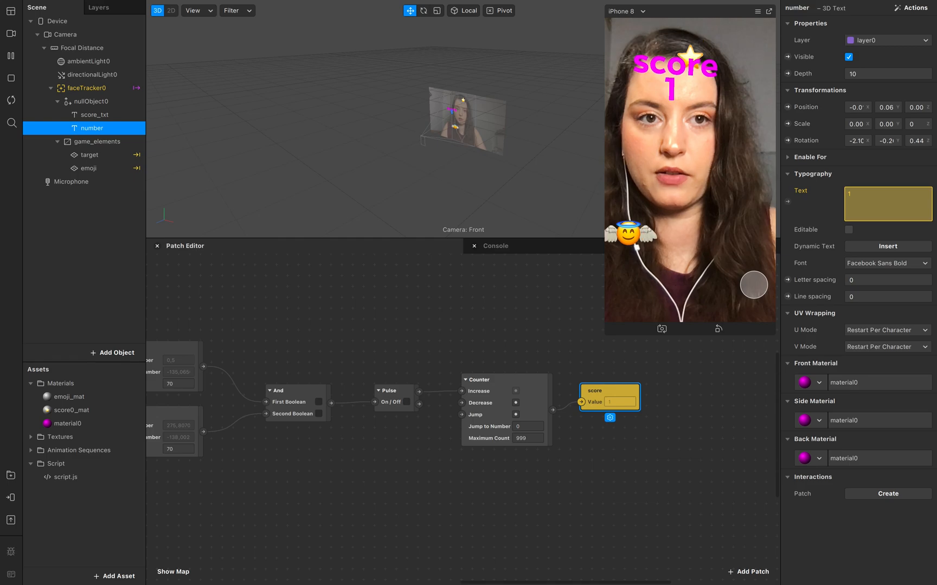
# Step: Keep playing the game in the Simulator until the magenta score number reaches 3
pyautogui.click(318, 414)
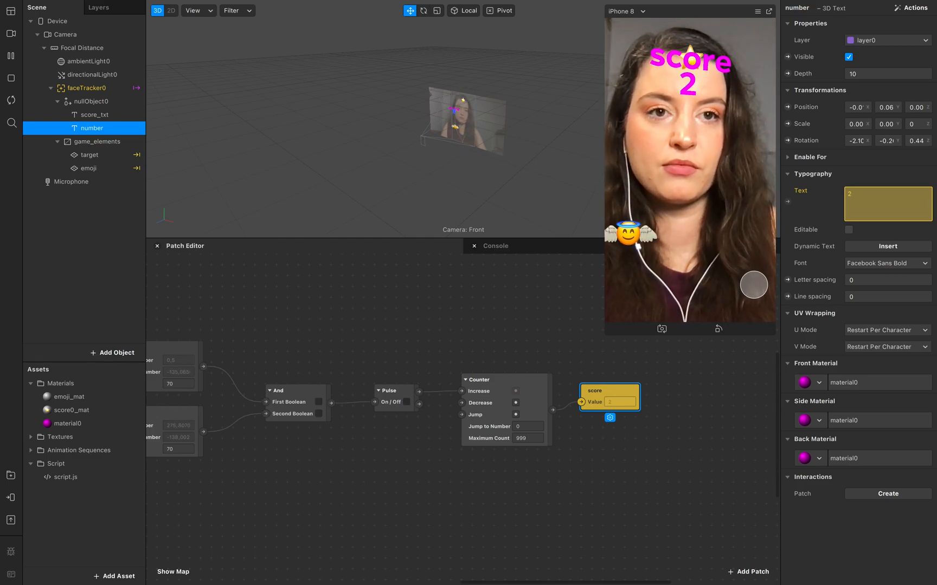
pyautogui.click(318, 414)
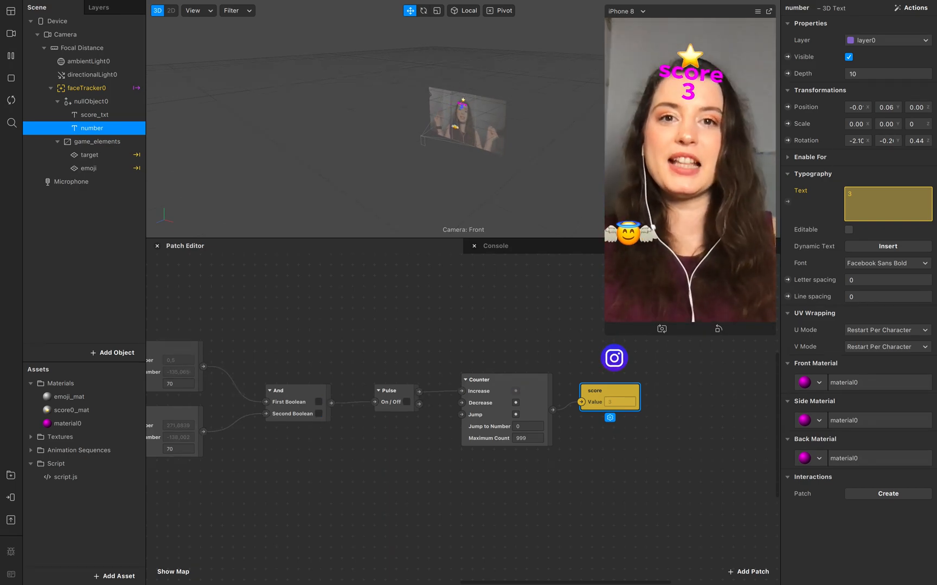
pyautogui.click(317, 414)
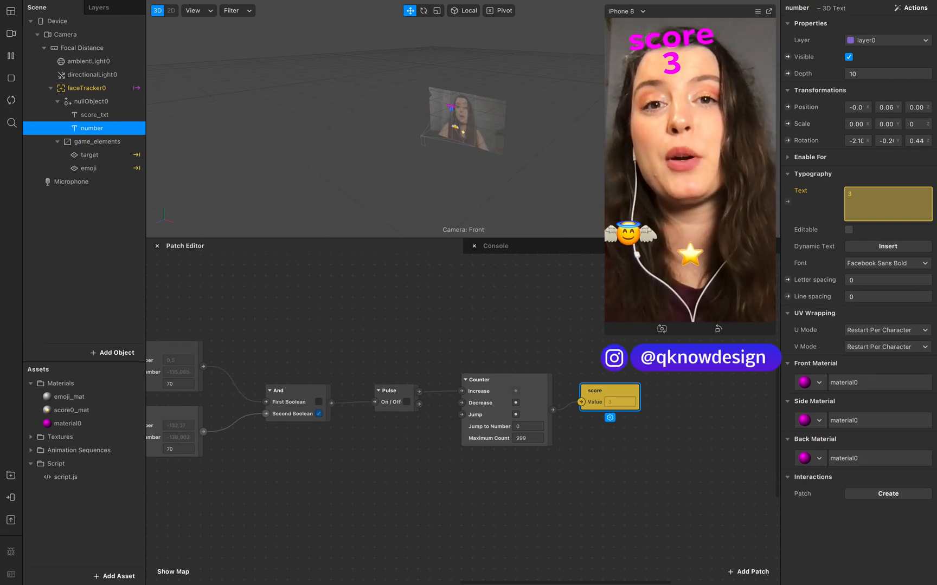